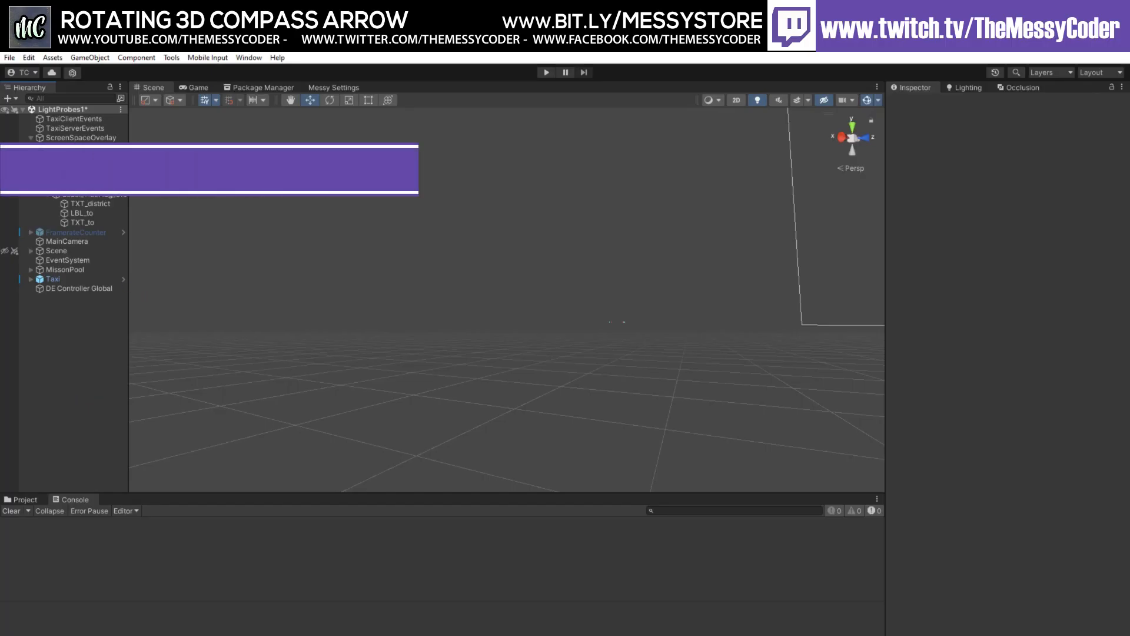
Start a new ProBuilder shape from the Tools menu and choose the Cone type.
left_click(172, 57)
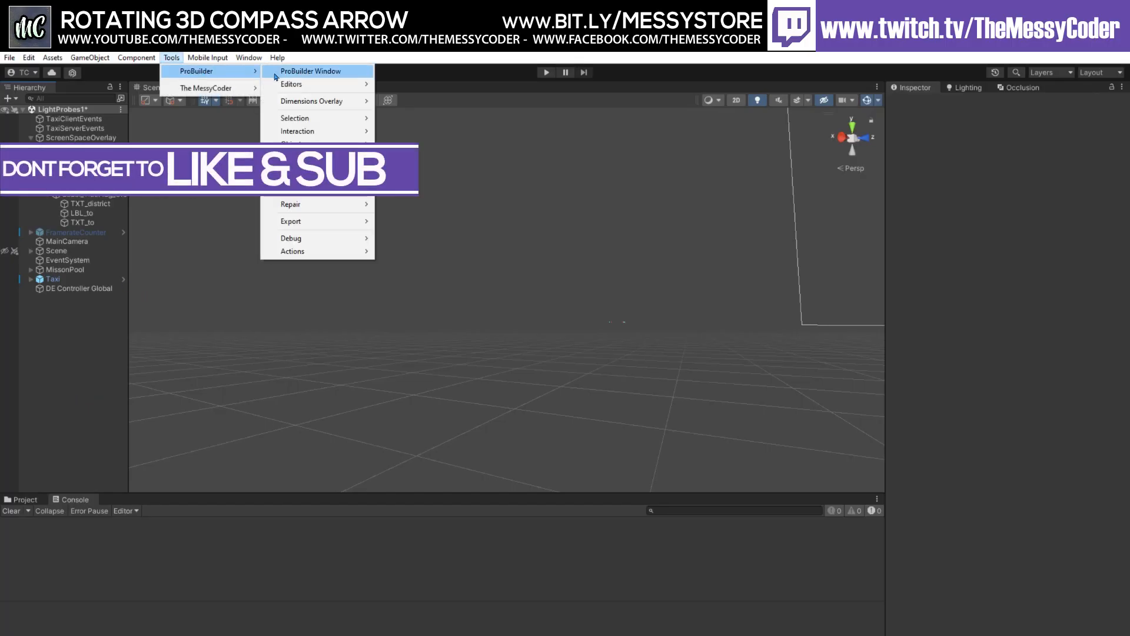
left_click(311, 71)
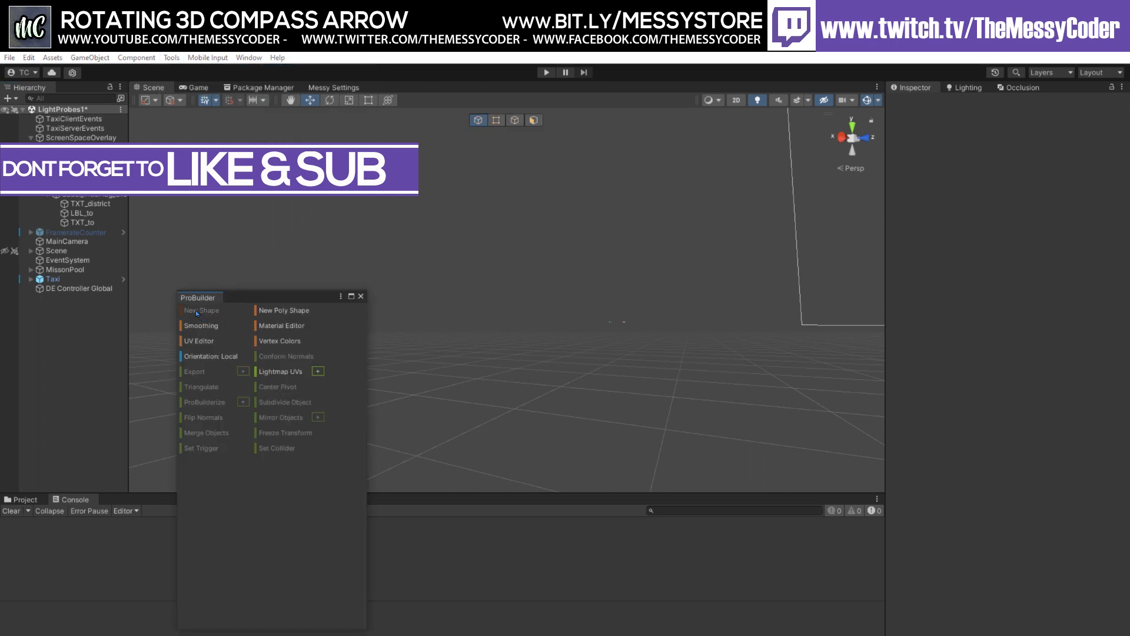
left_click(201, 309)
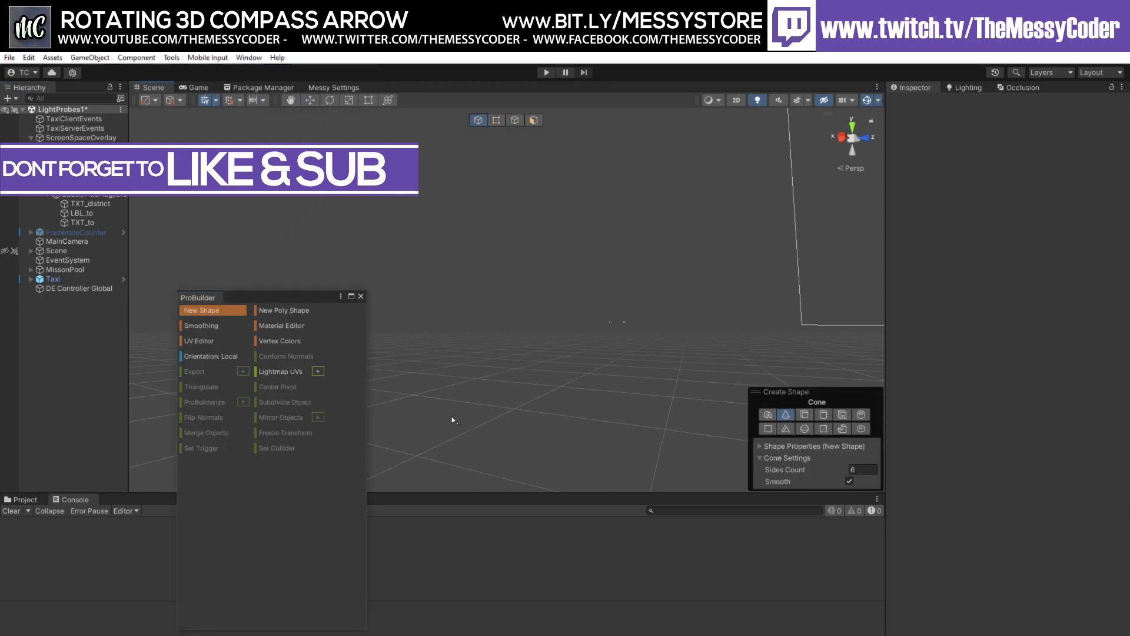
left_click(785, 414)
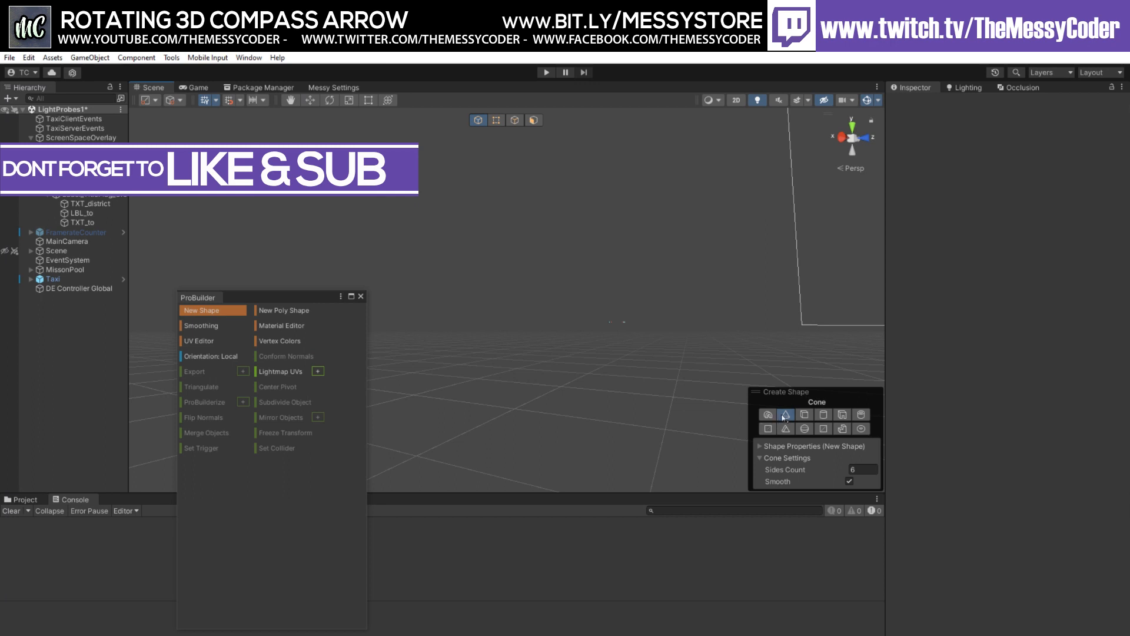
mouse_move(444, 430)
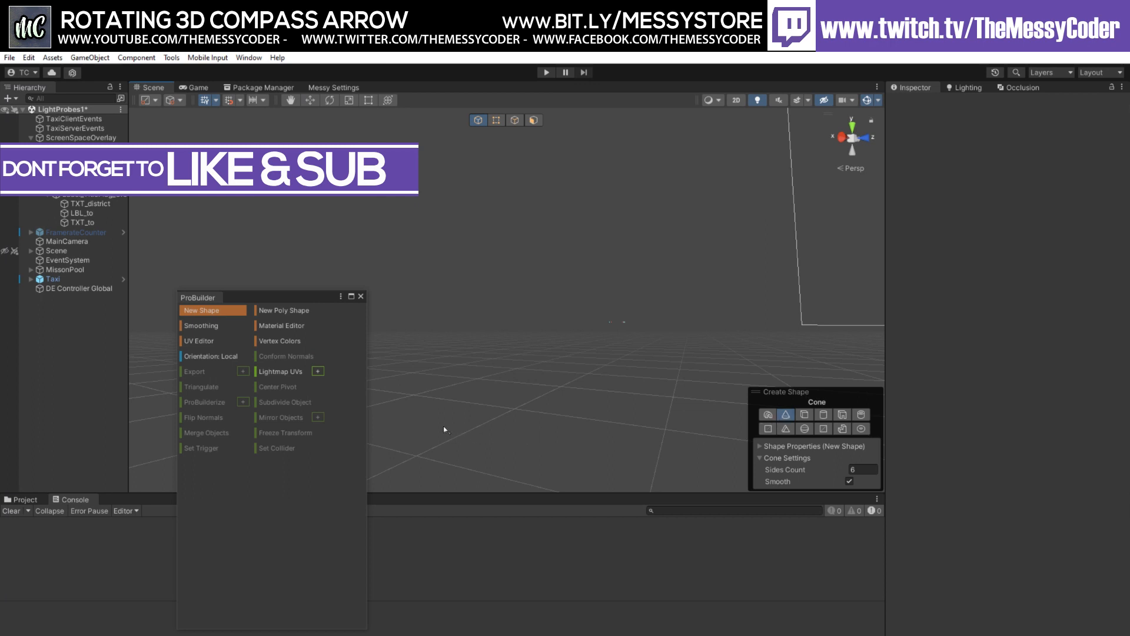
mouse_move(471, 332)
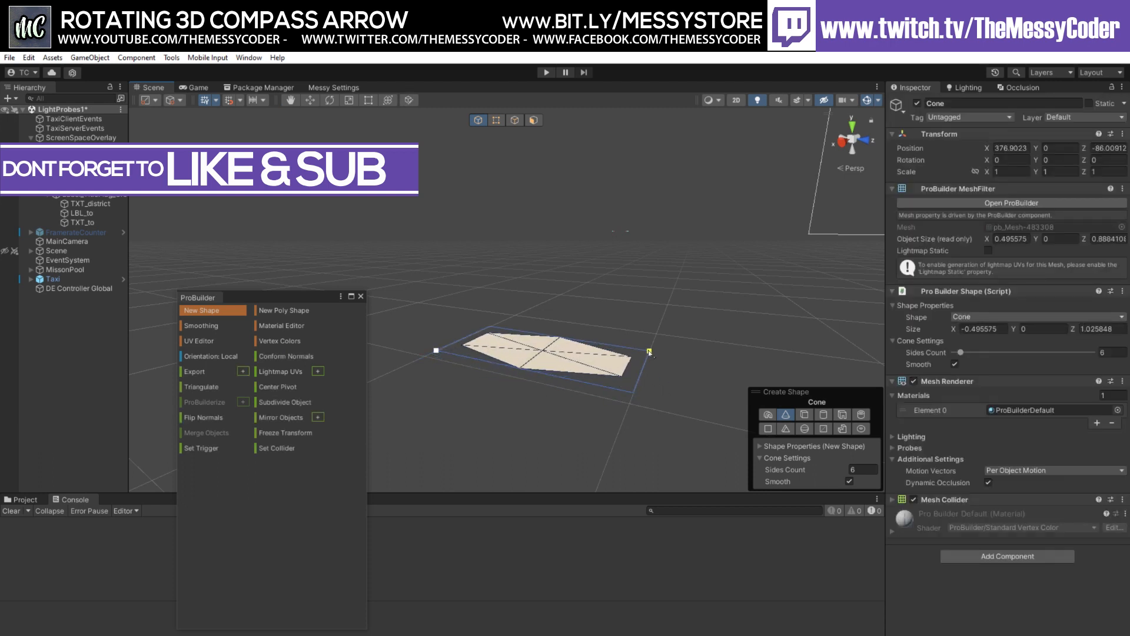
Drag the cone up to its full height in the Scene view.
left_click_drag(648, 351, 663, 223)
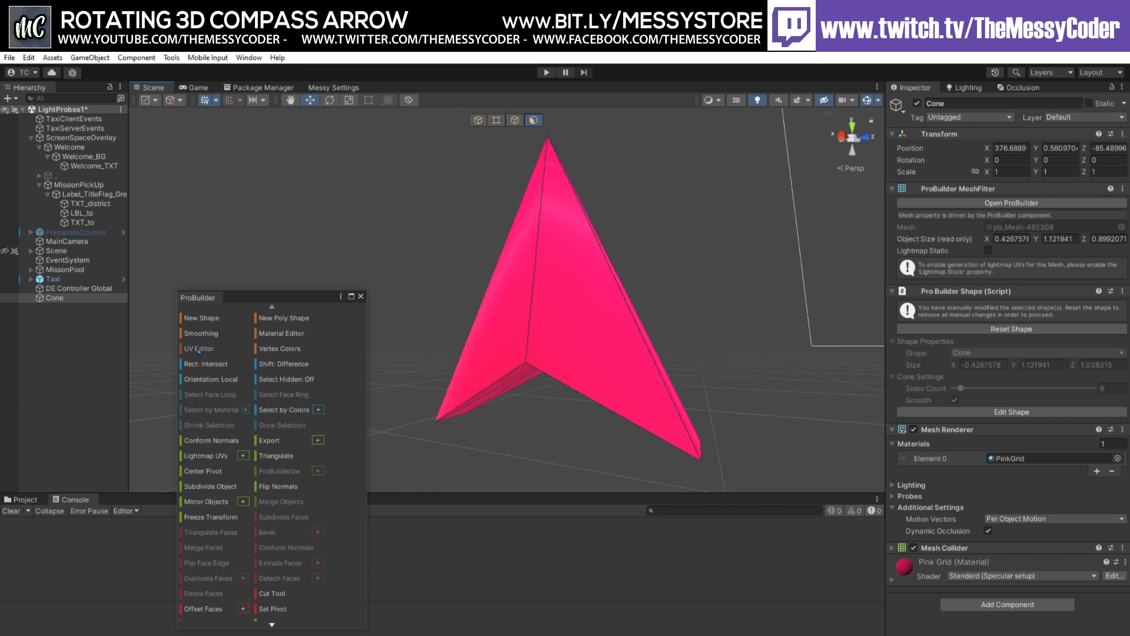
In the UV Editor, toggle auto/manual UVs and fit the arrowhead's UVs inside the texture.
left_click(197, 348)
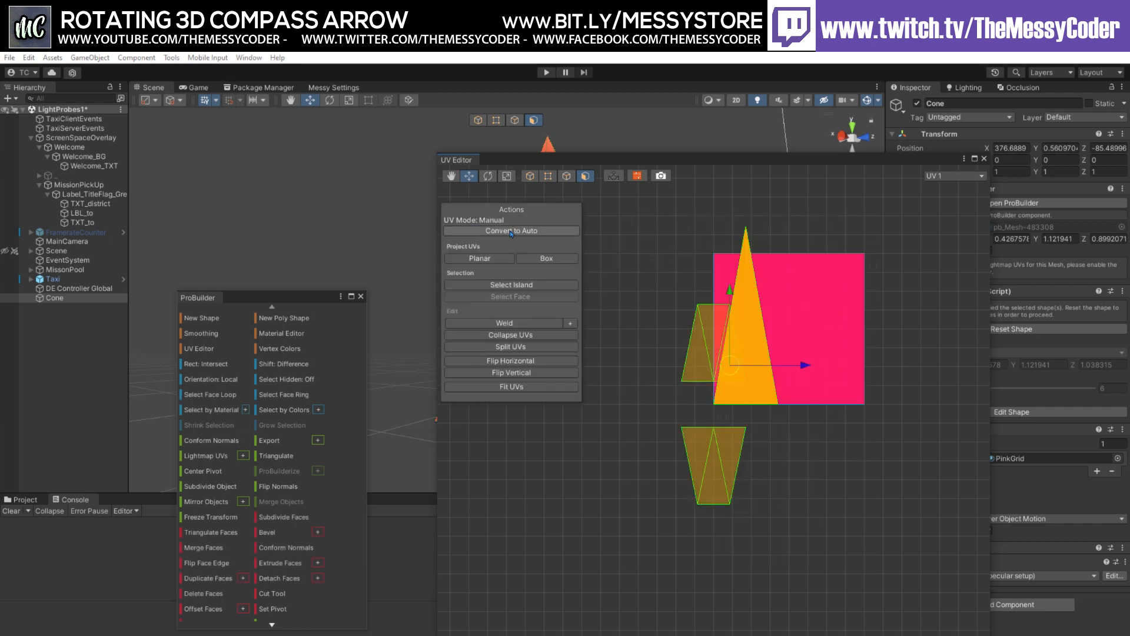
left_click(510, 231)
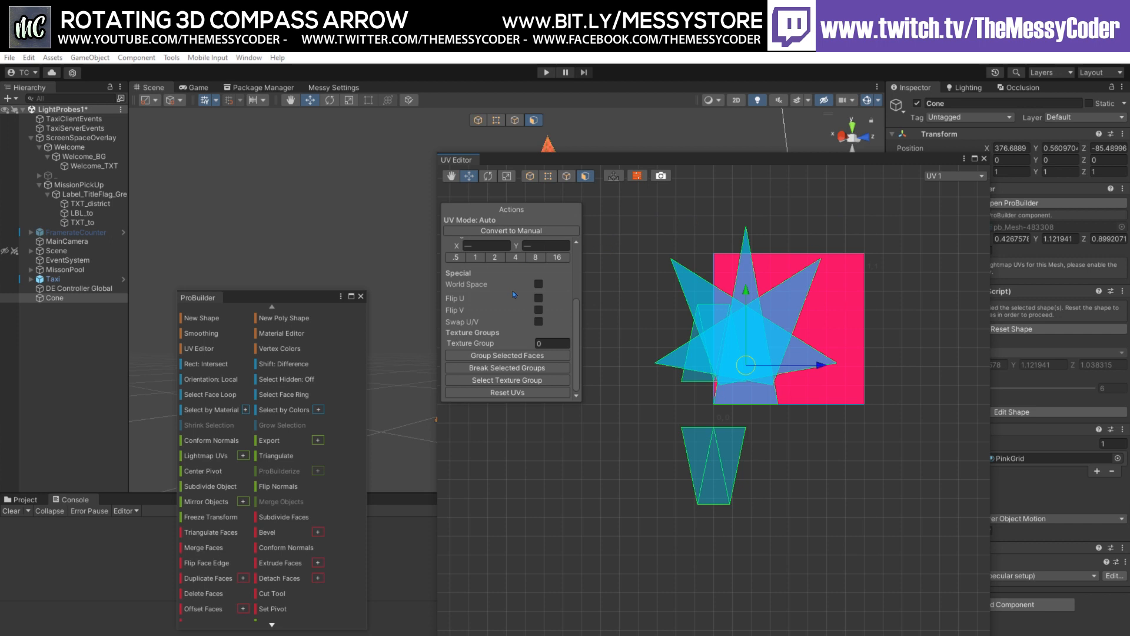
left_click(510, 231)
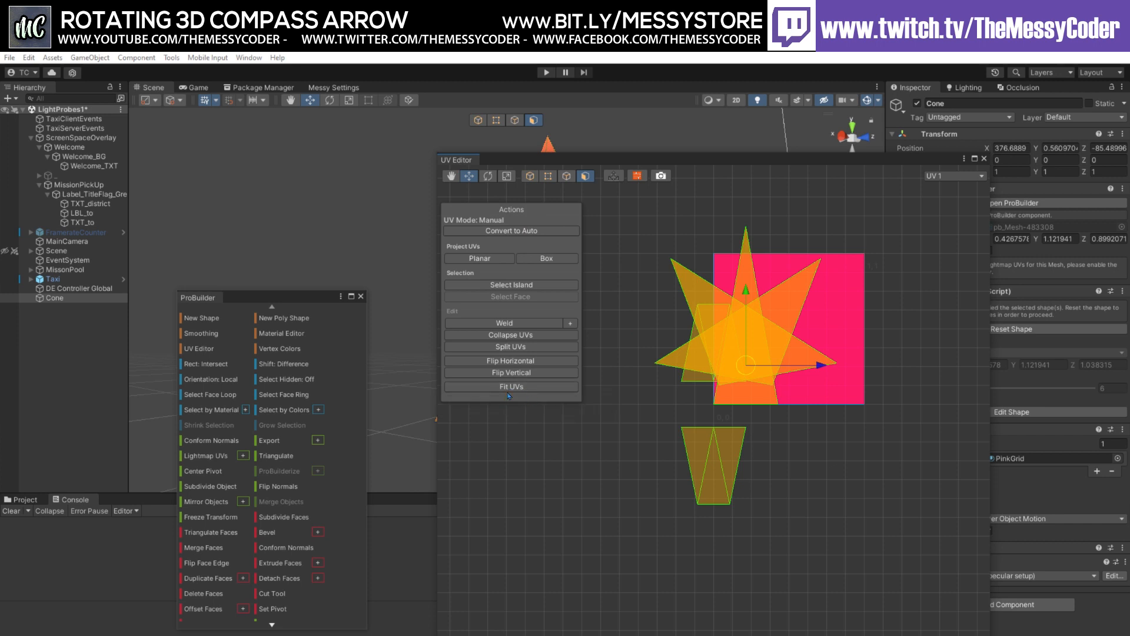
mouse_move(510, 386)
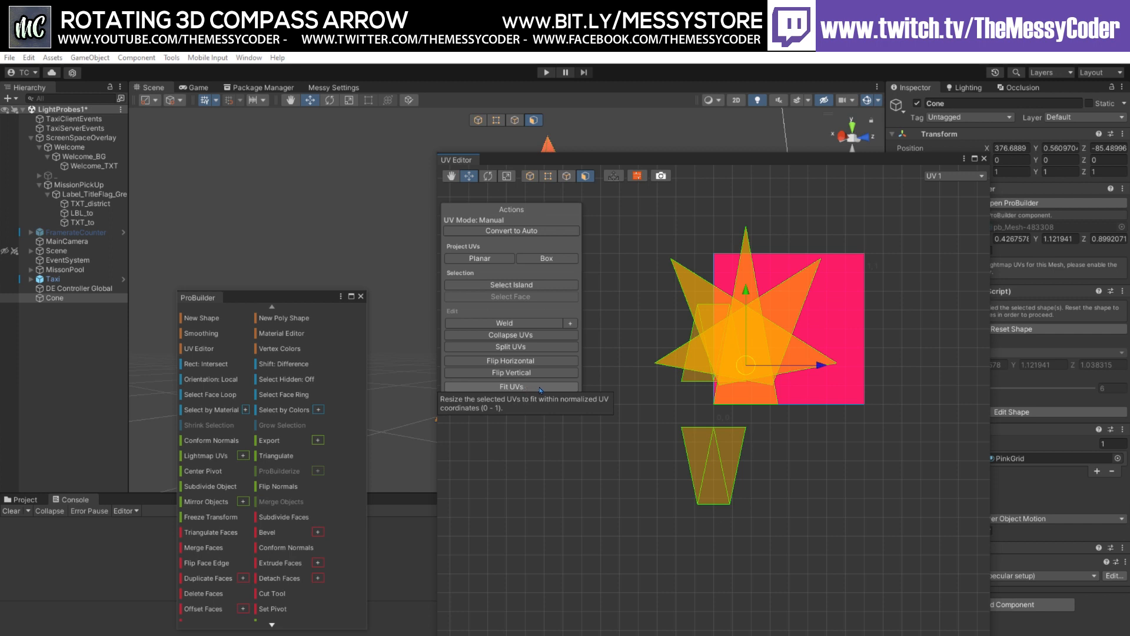
left_click(510, 386)
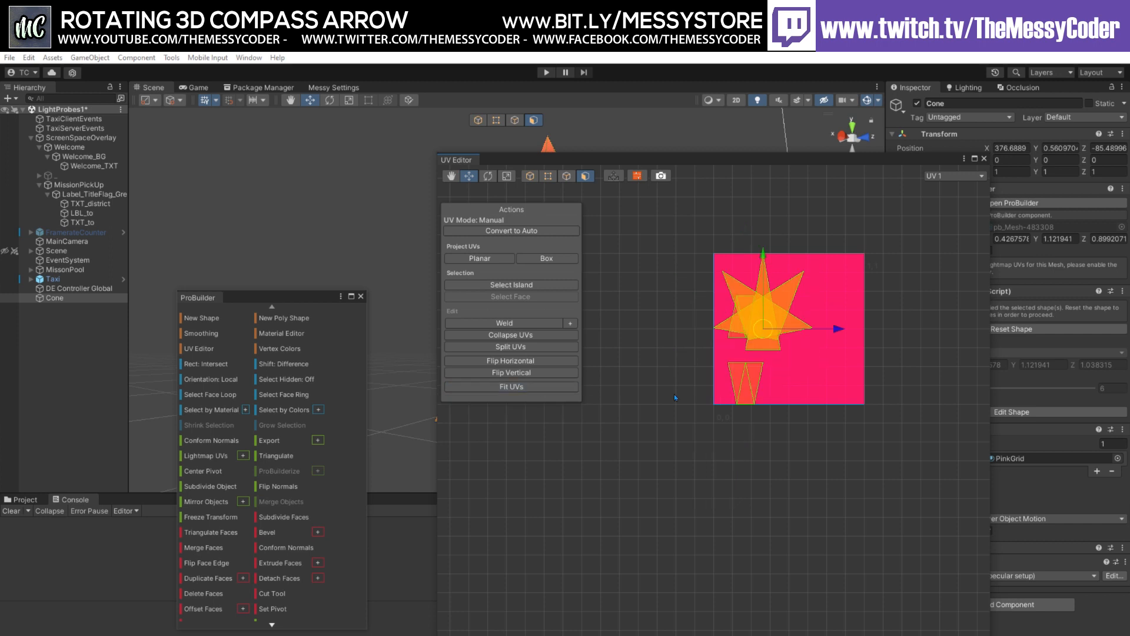
mouse_move(680, 295)
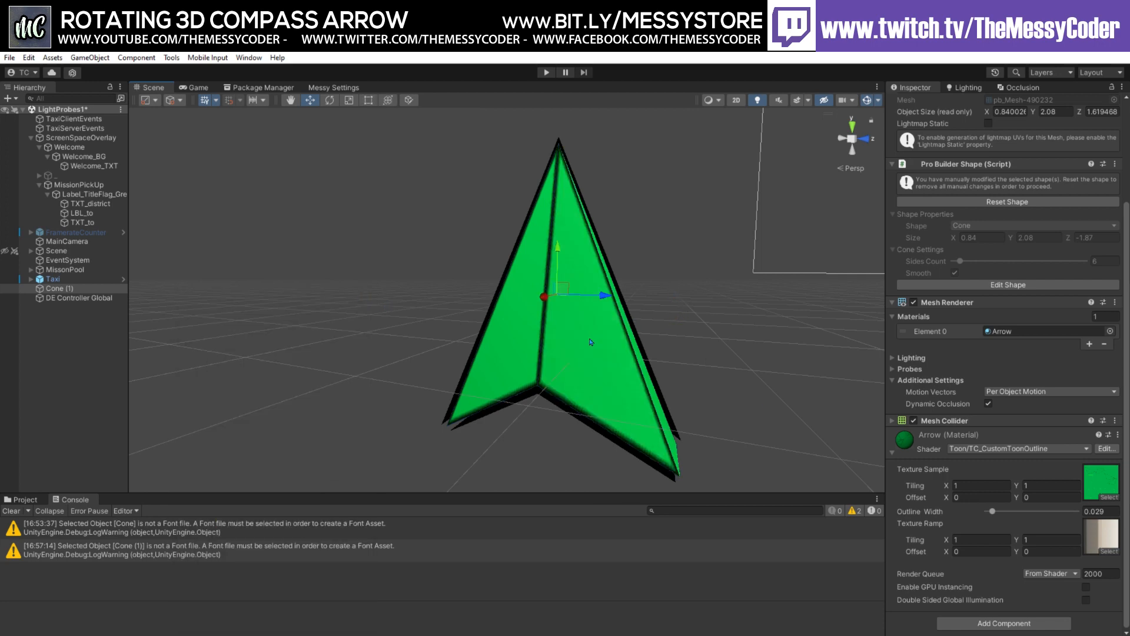
Browse to the top-level Assets folder in the Project panel.
left_click(24, 500)
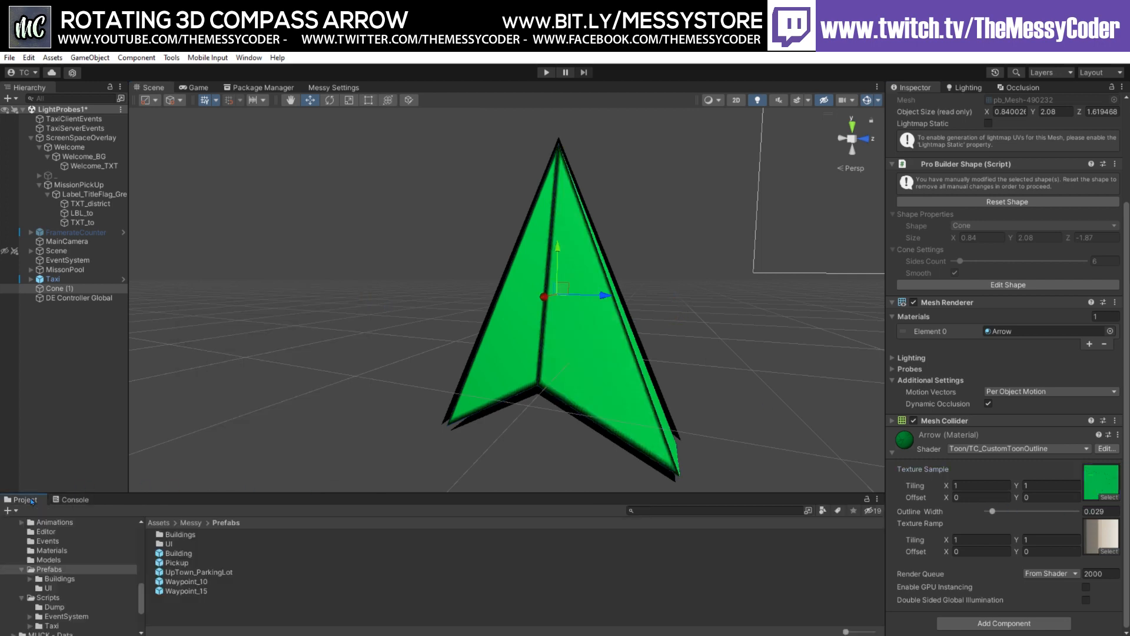
left_click(31, 522)
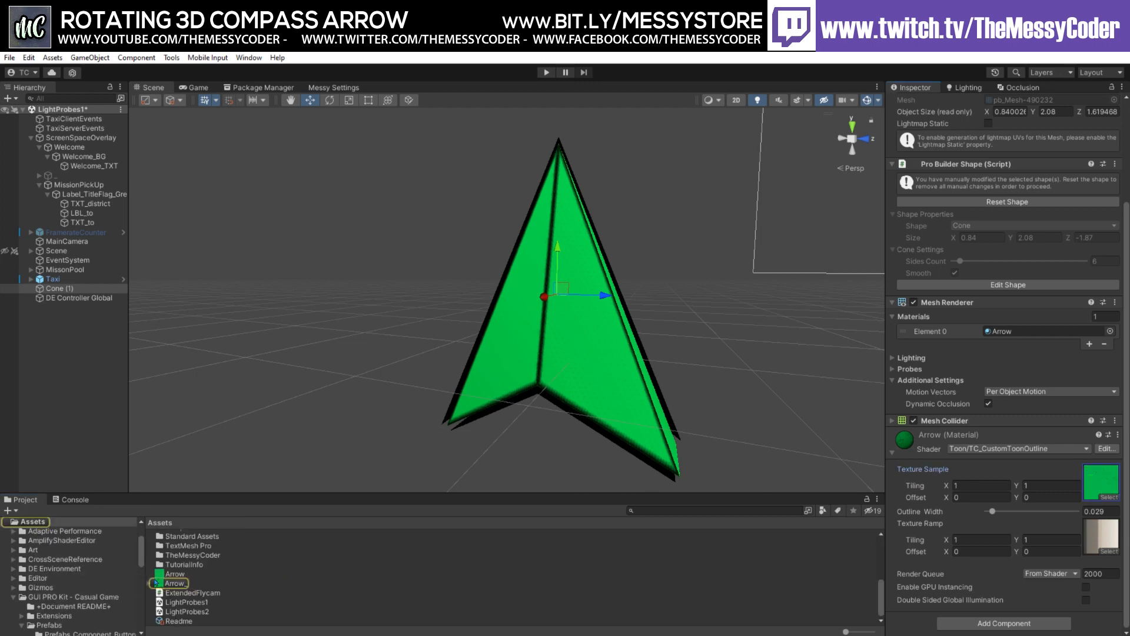
double_click(172, 583)
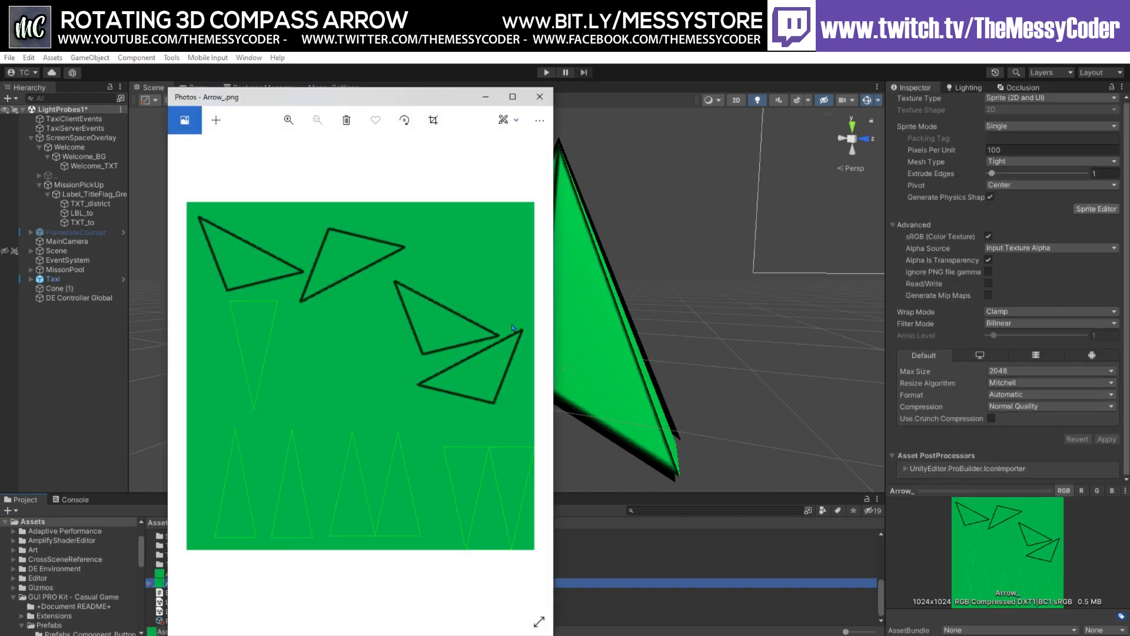
left_click(539, 97)
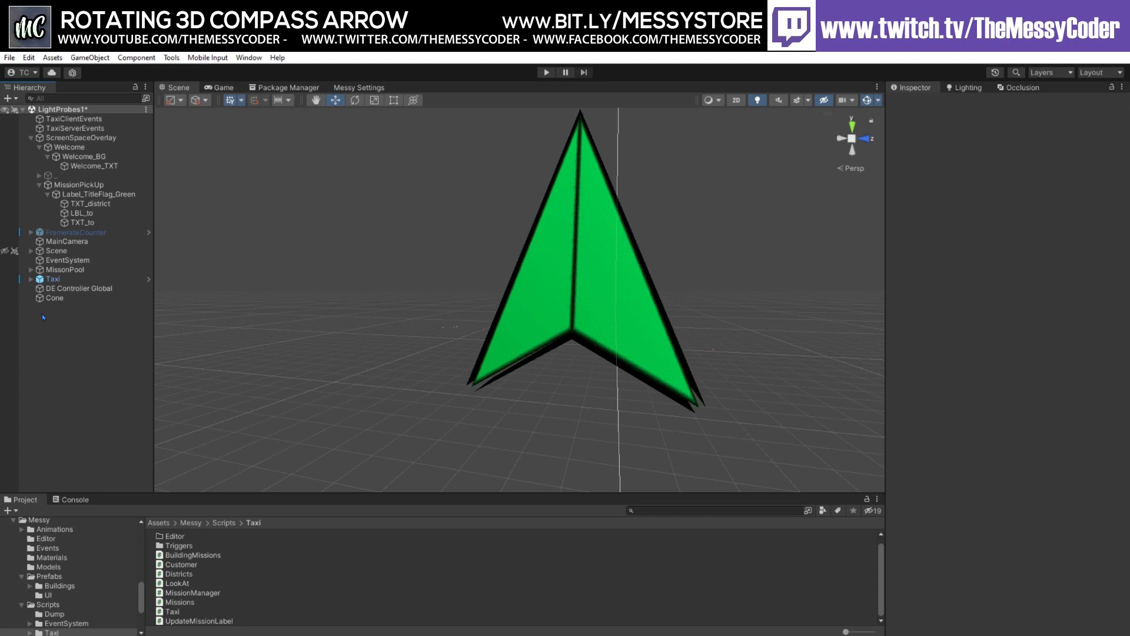
Wrap the Cone in a new empty parent named Spin.
left_click(54, 298)
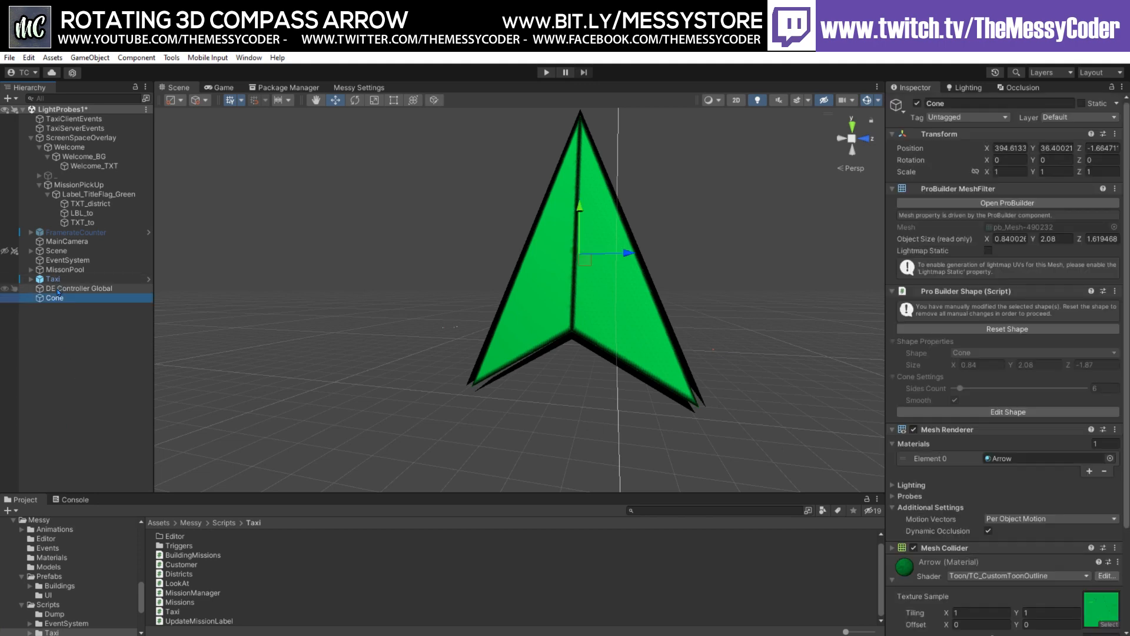
right_click(54, 298)
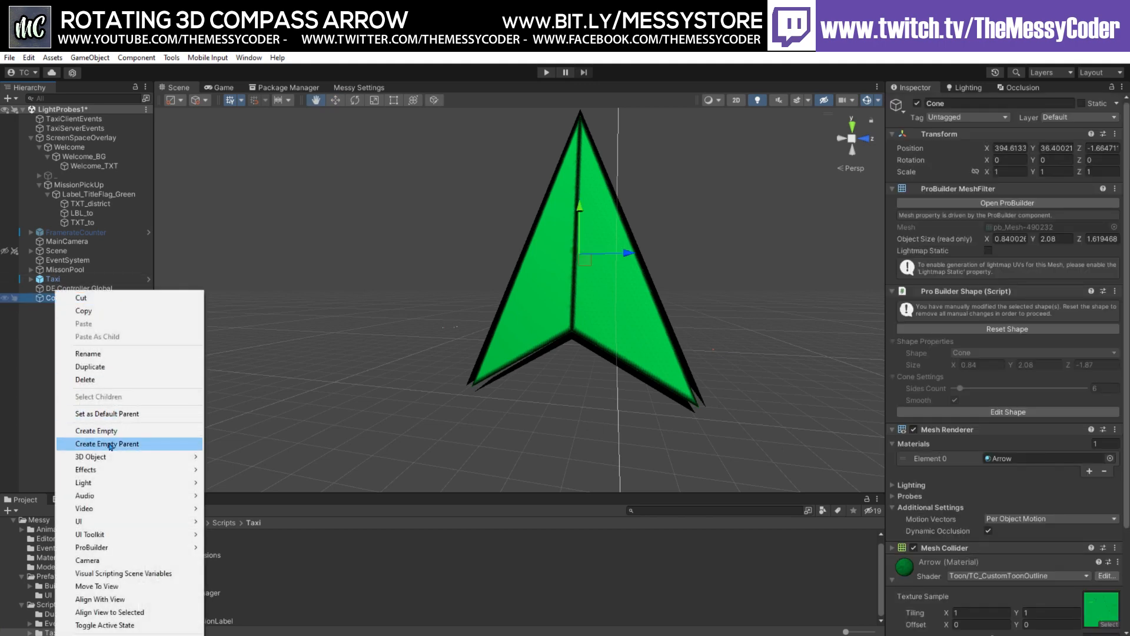
left_click(108, 443)
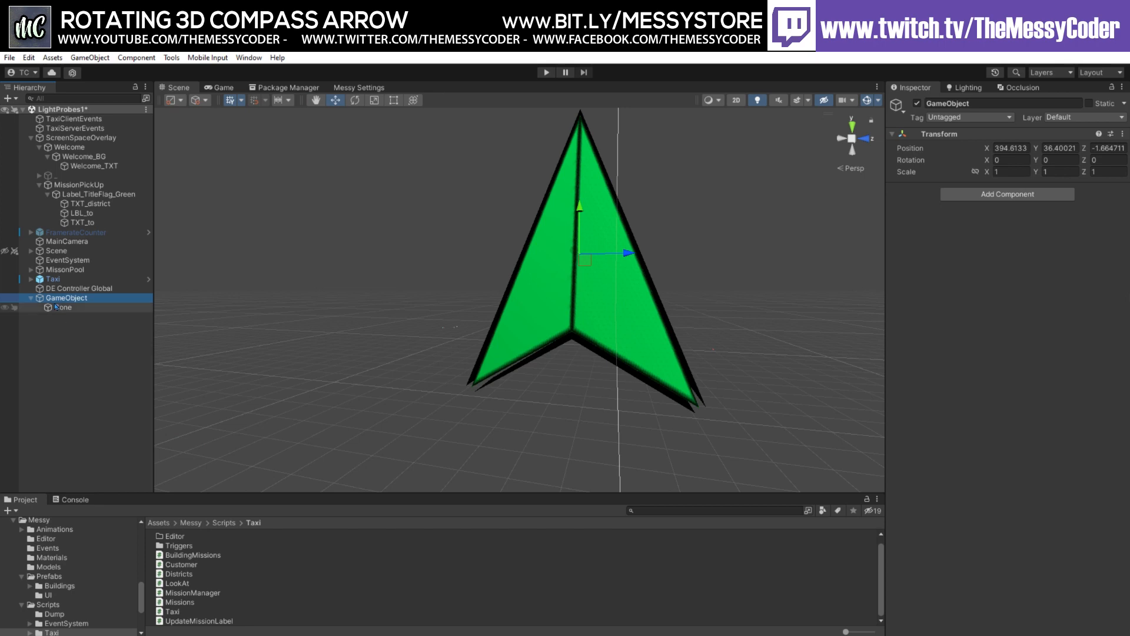
left_click(66, 298)
type("Spin")
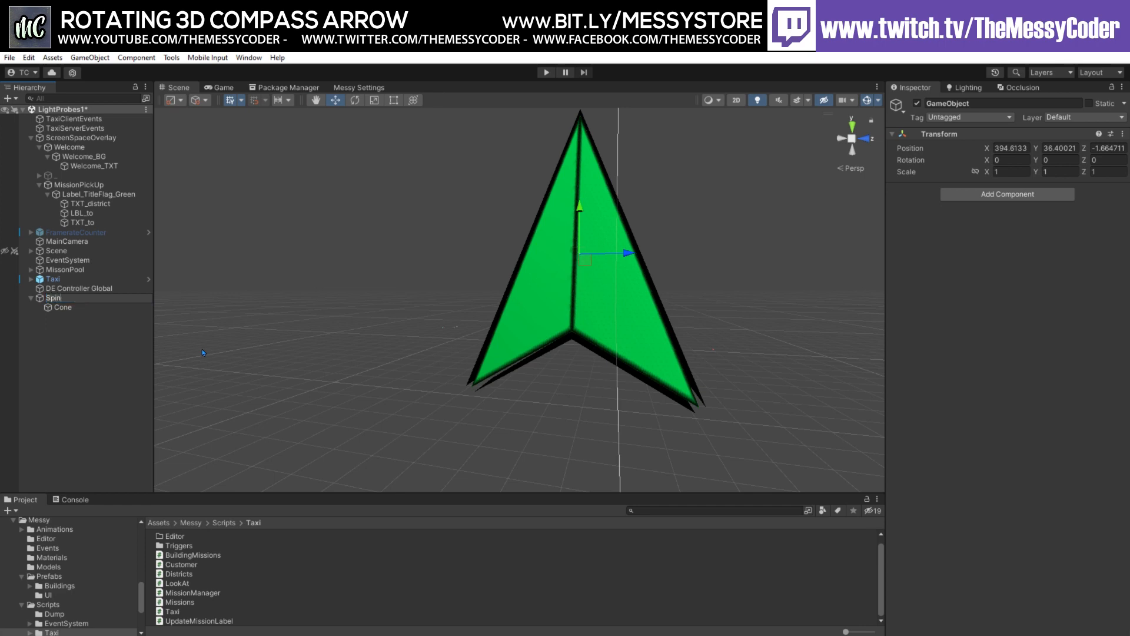
Wrap Spin in an outer parent named Scale and set the Cone's scale to 50.
right_click(51, 297)
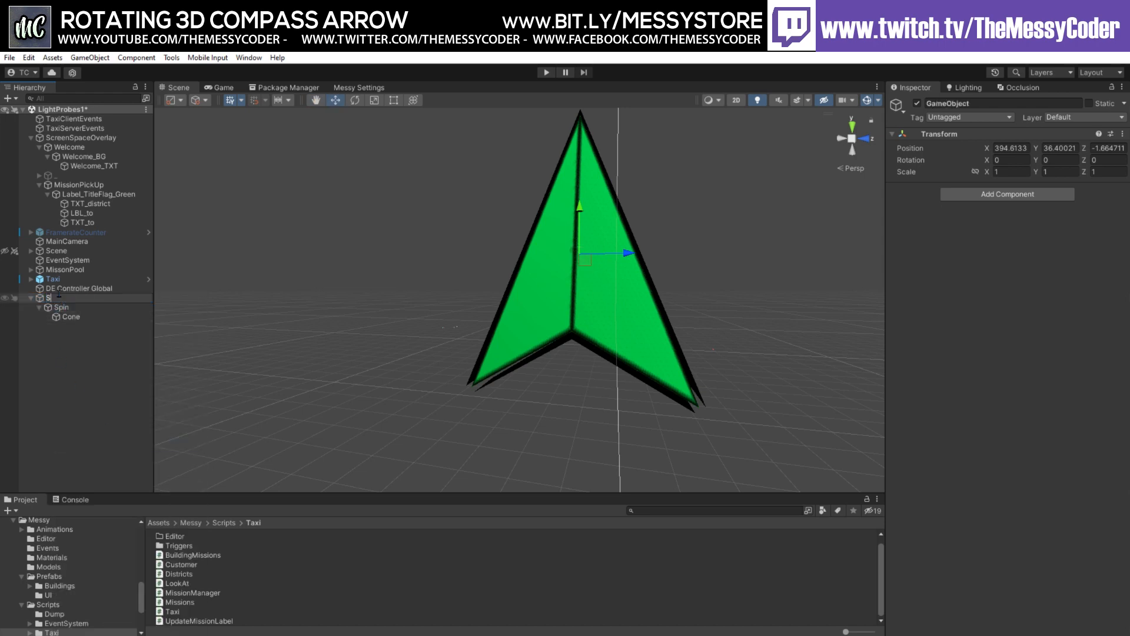
left_click(70, 317)
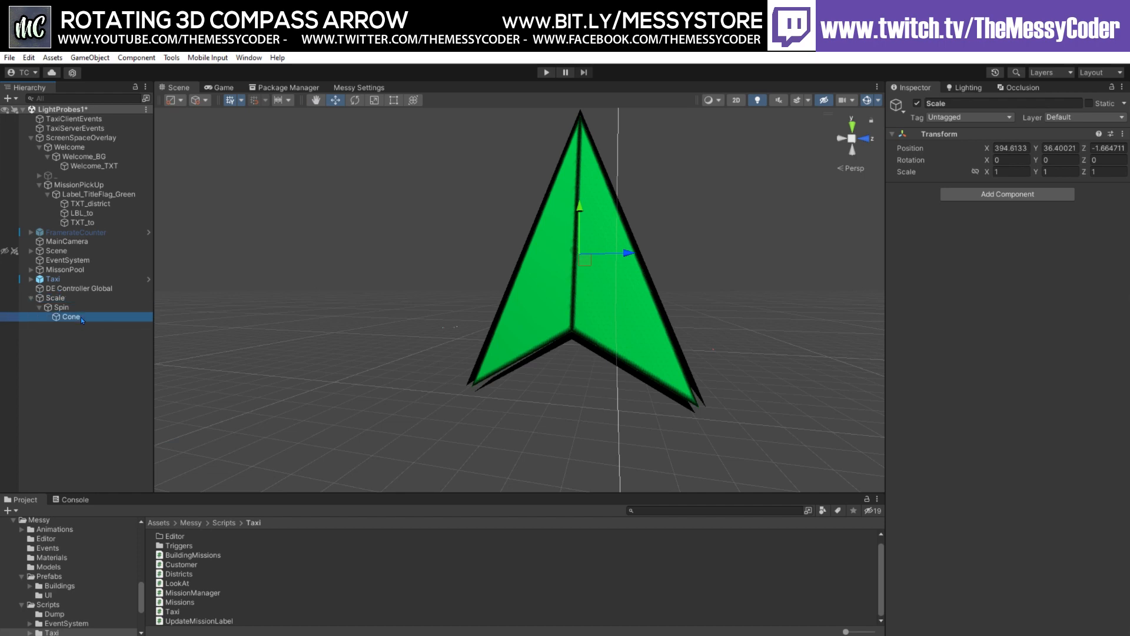
left_click(71, 317)
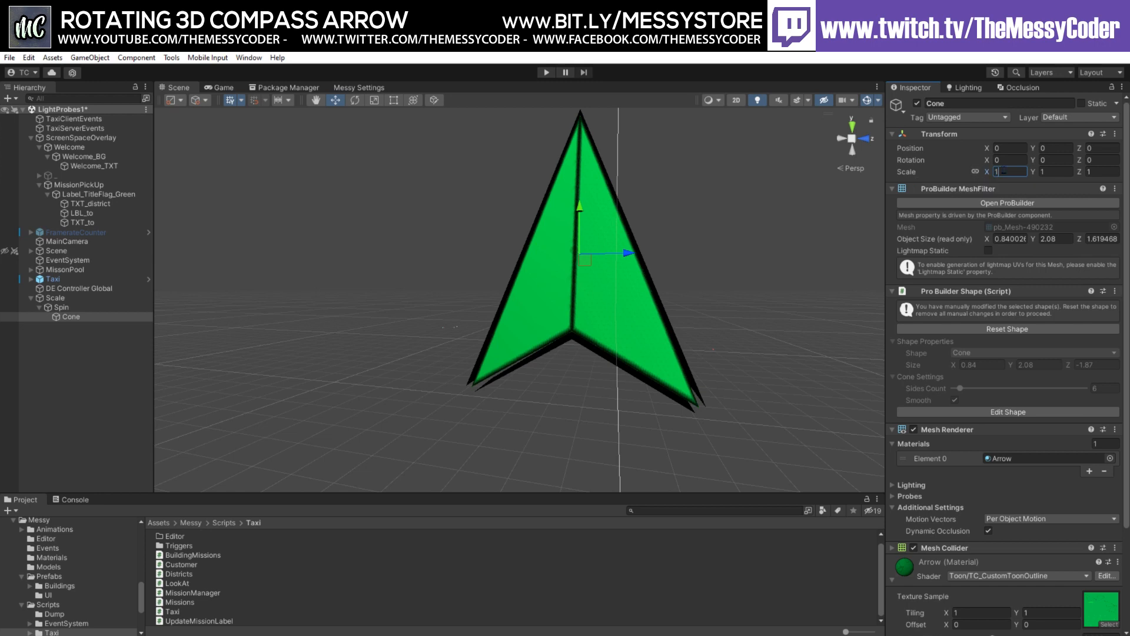
type("50")
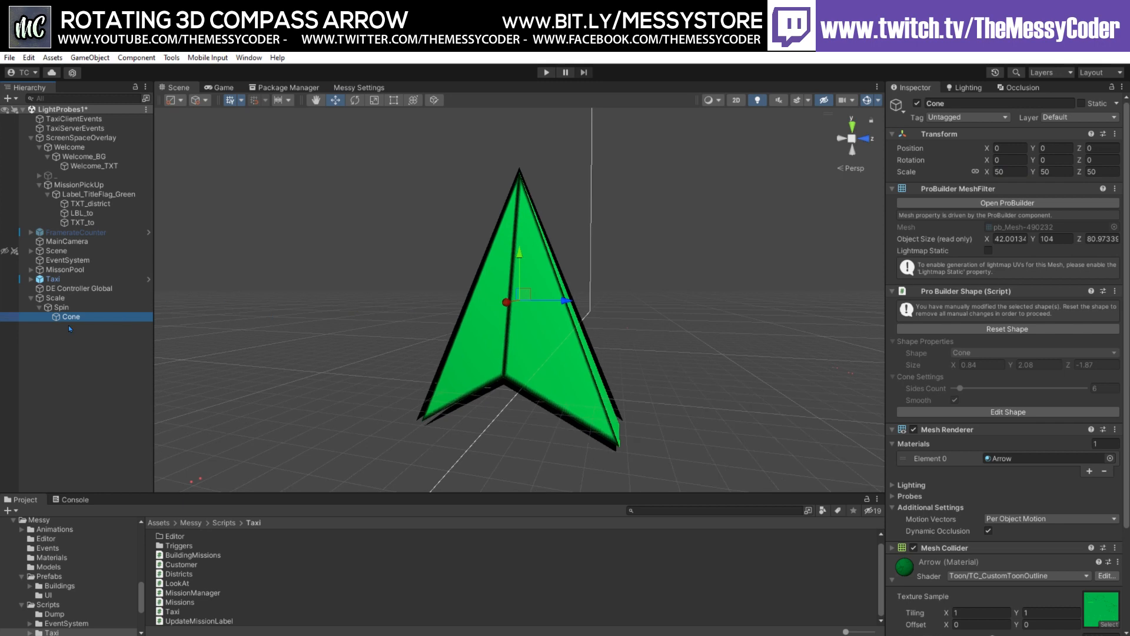
Create a UI canvas named ArrowCanvas rendering in Screen Space - Camera.
right_click(70, 328)
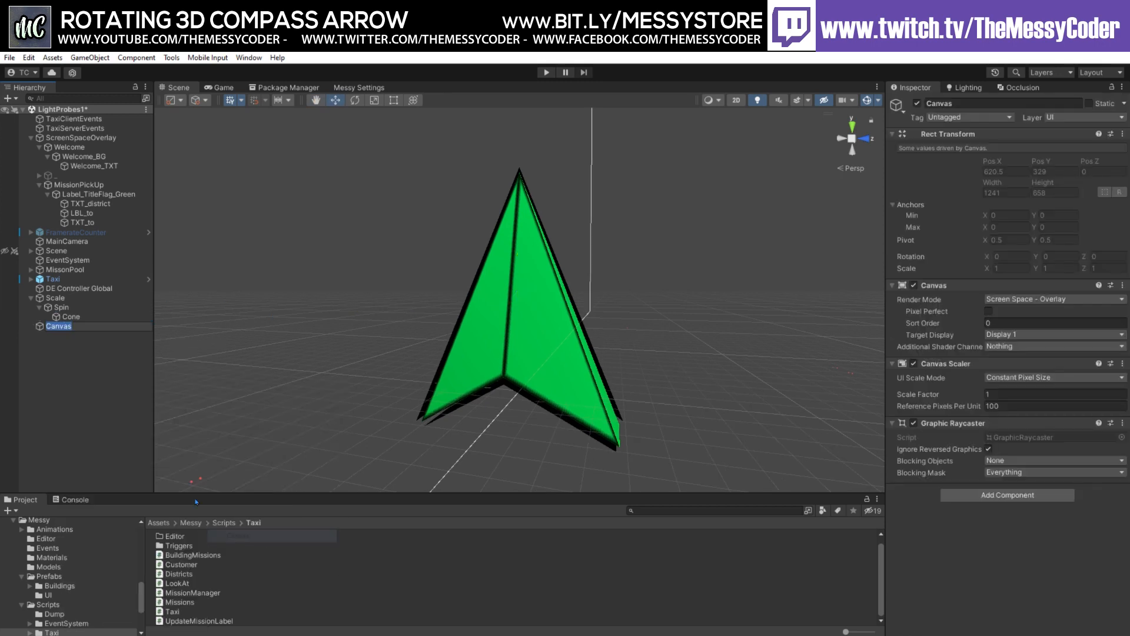
double_click(57, 326)
type("Arrow")
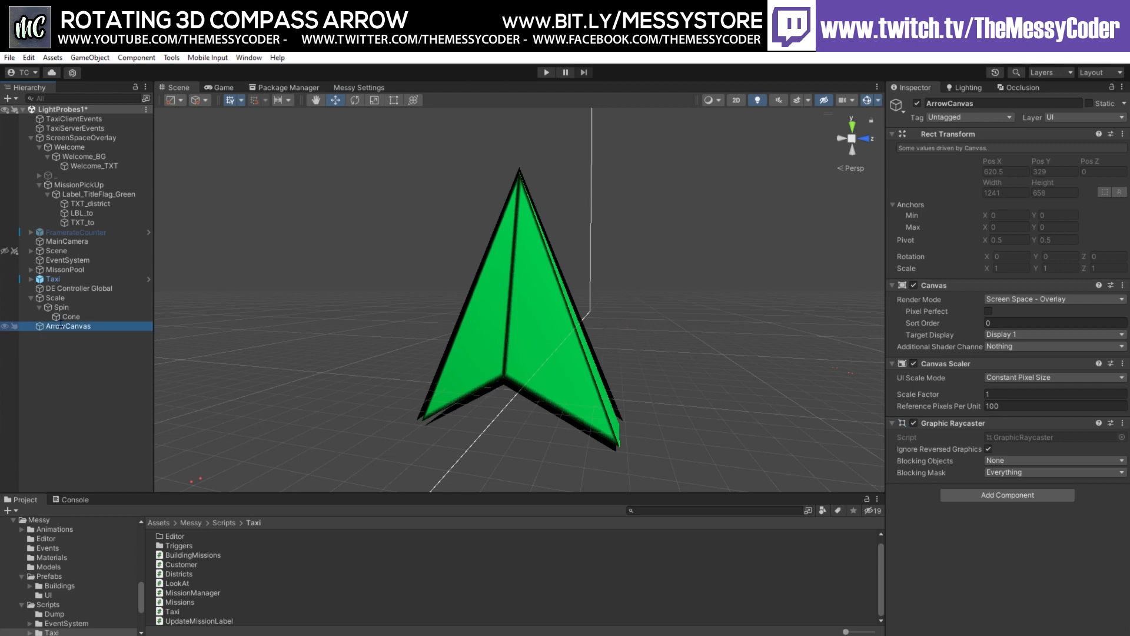
left_click(1053, 298)
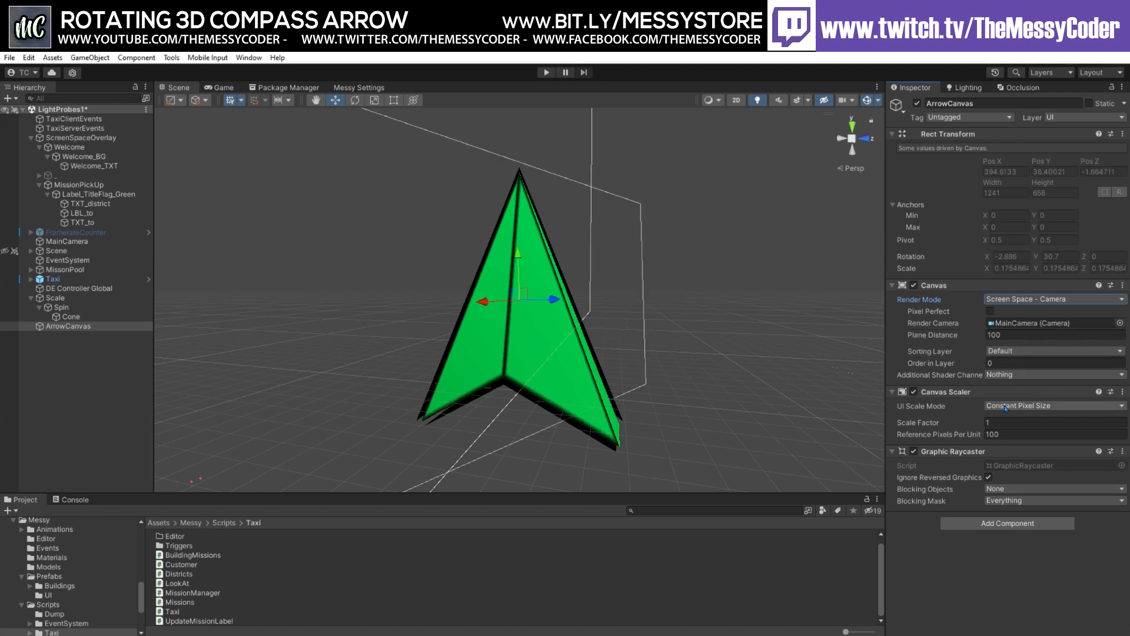
Set the Canvas Scaler to Scale With Screen Size at 1920×1080.
left_click(1052, 405)
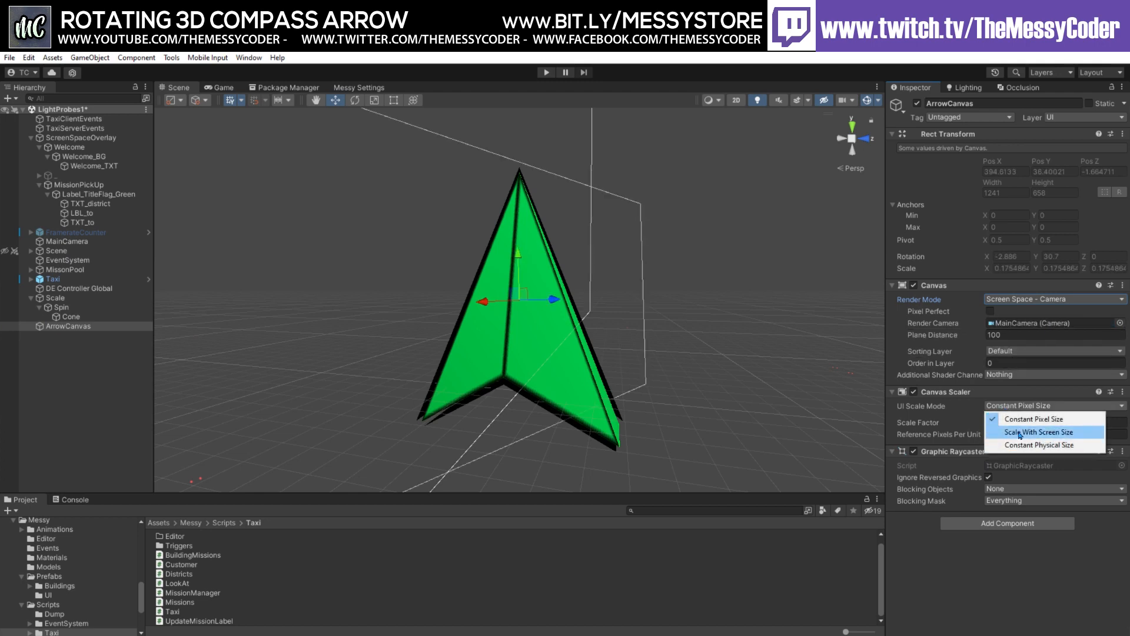
left_click(1036, 432)
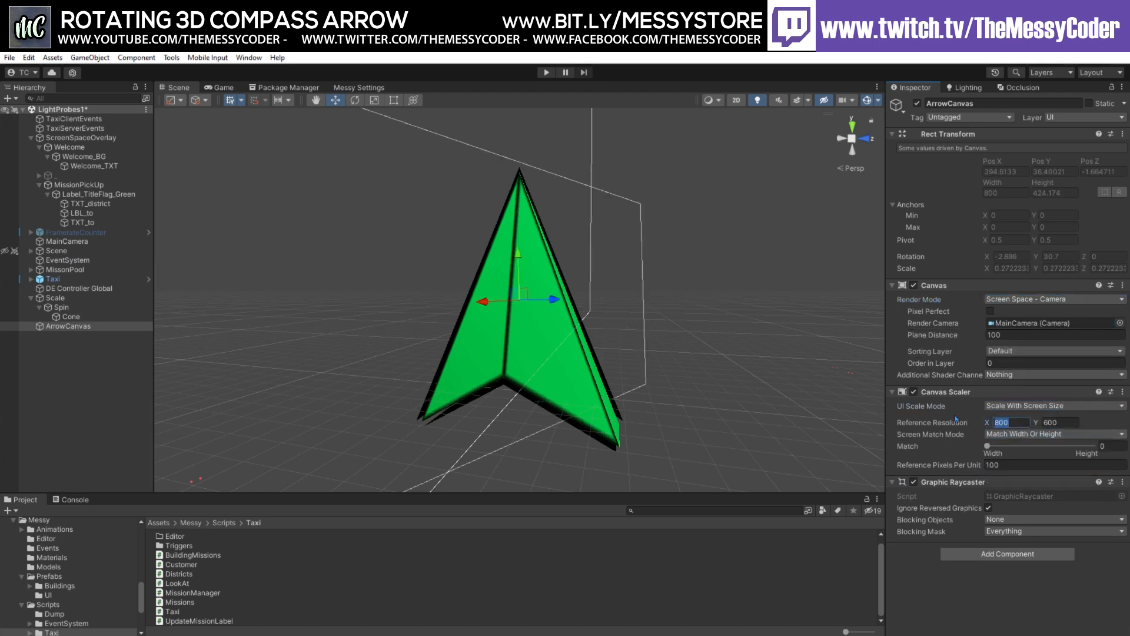
type("108")
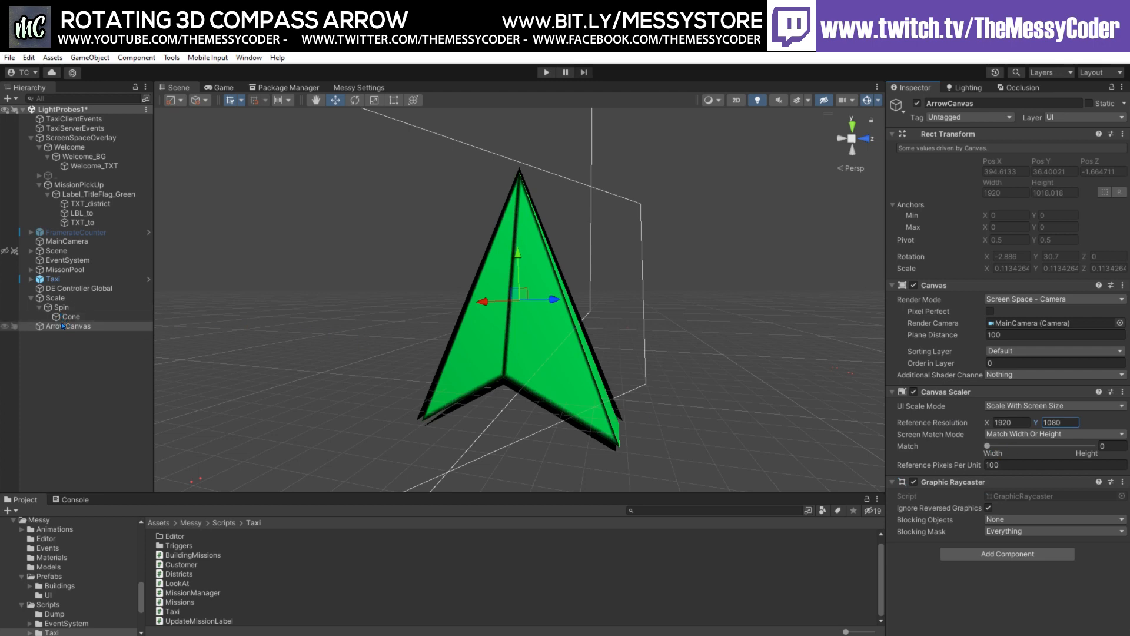
Add a Panel under ArrowCanvas with an Image nested inside it.
right_click(68, 326)
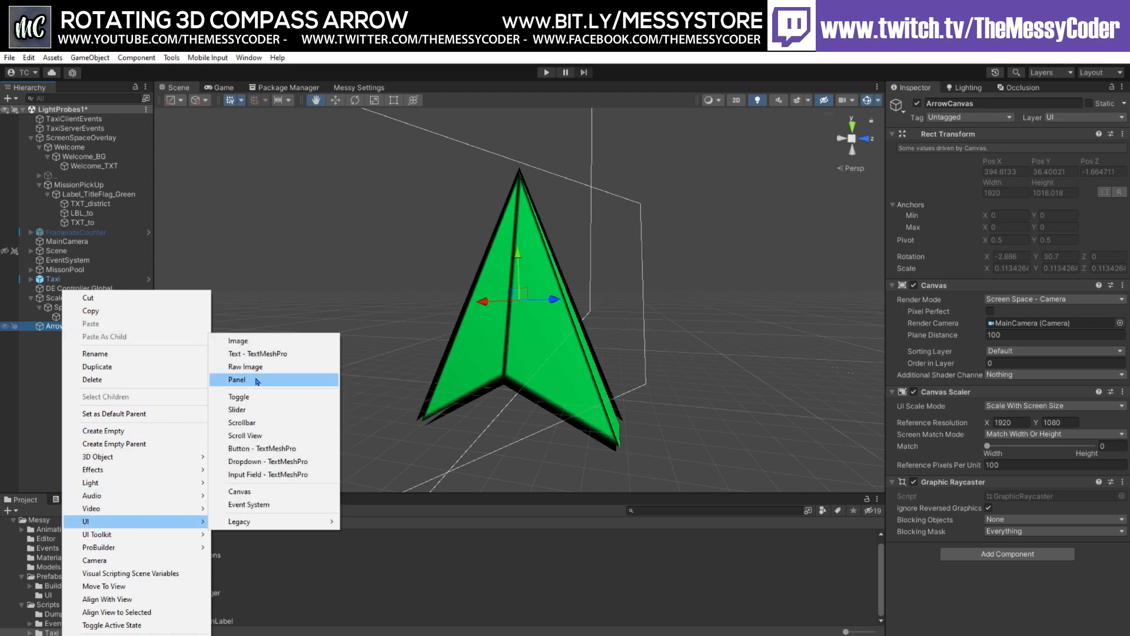
left_click(237, 379)
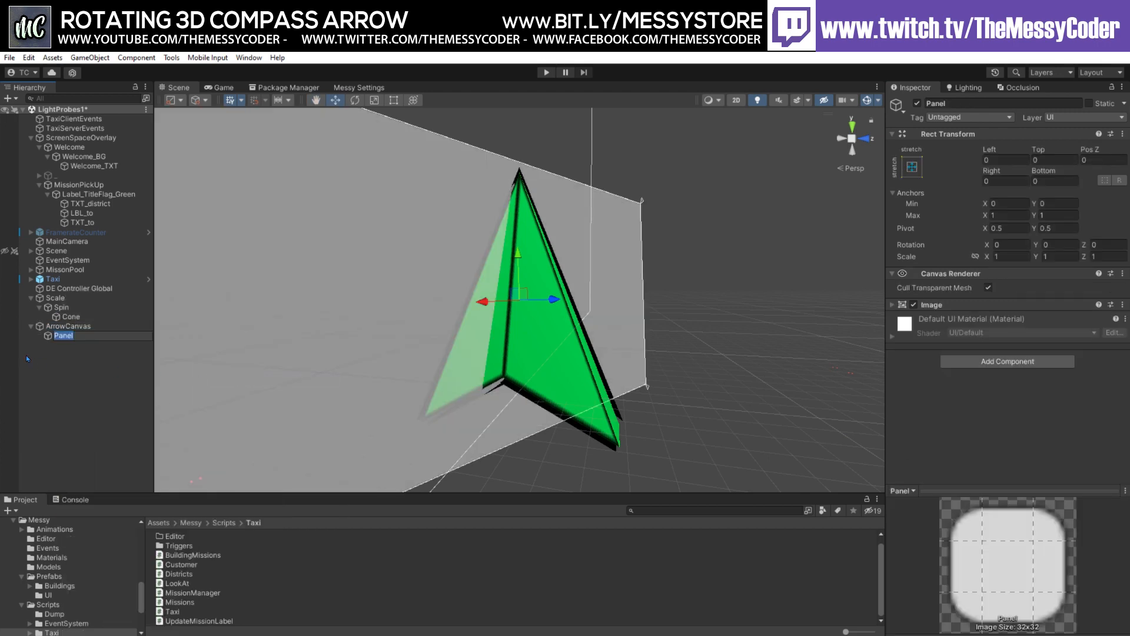
right_click(62, 336)
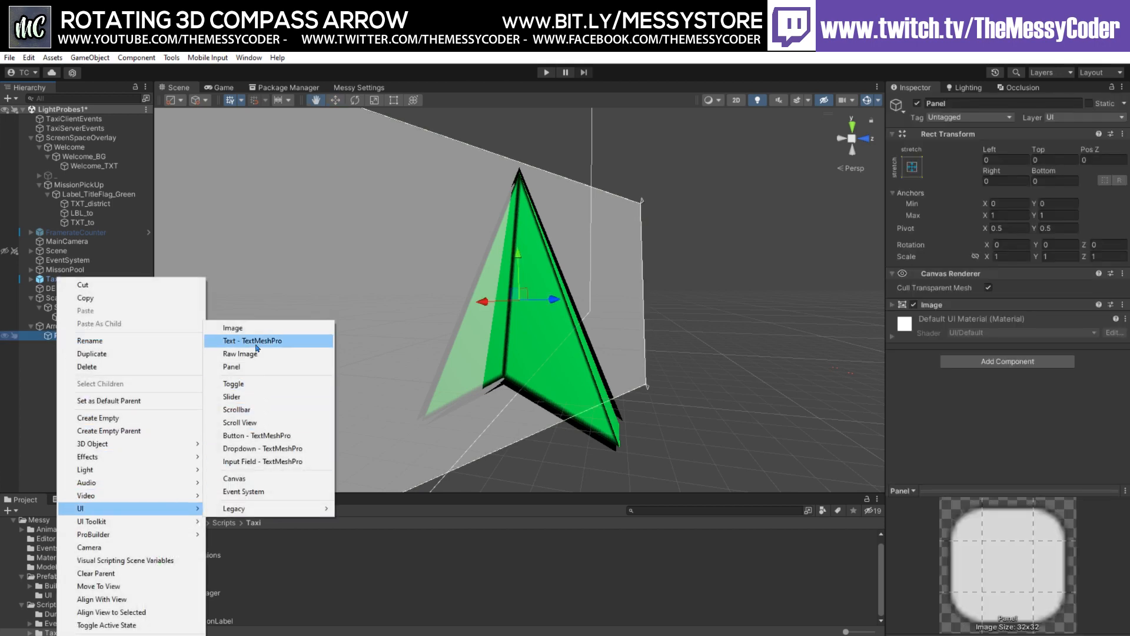
left_click(232, 328)
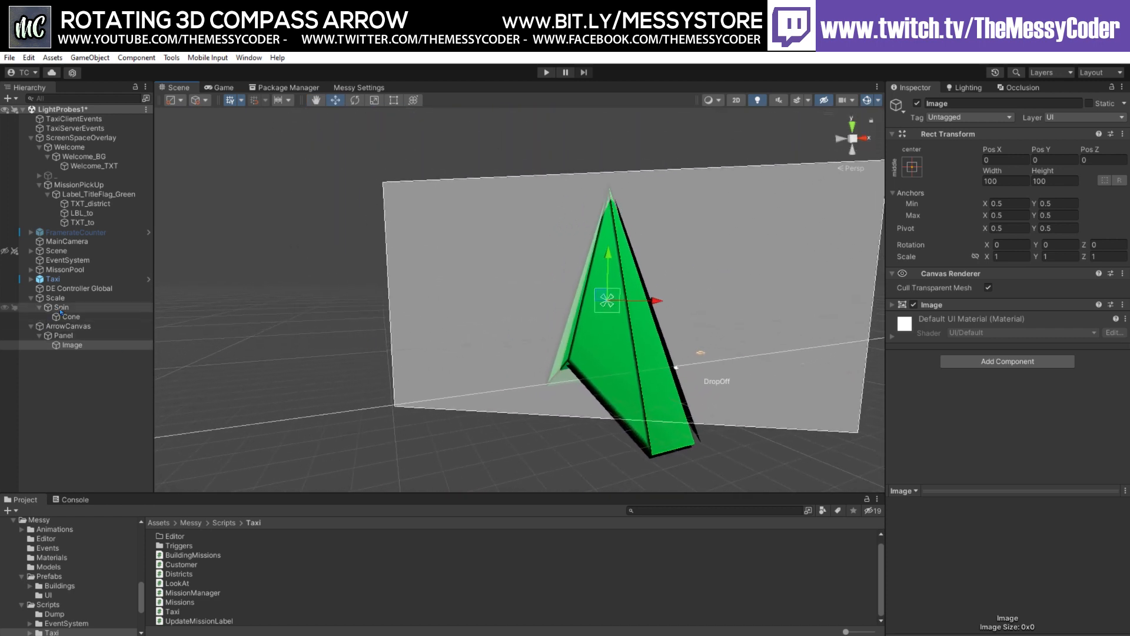
left_click(55, 297)
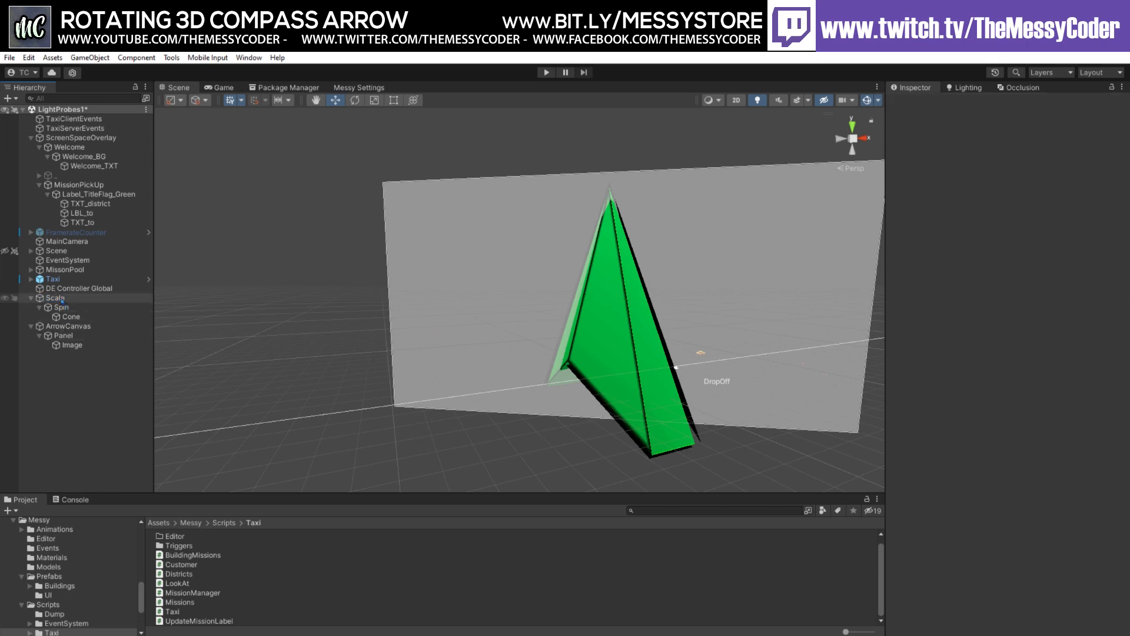
Wrap Scale in a new Arrow parent under Image and set the Cone's X rotation to 90.
right_click(56, 298)
type("Arr")
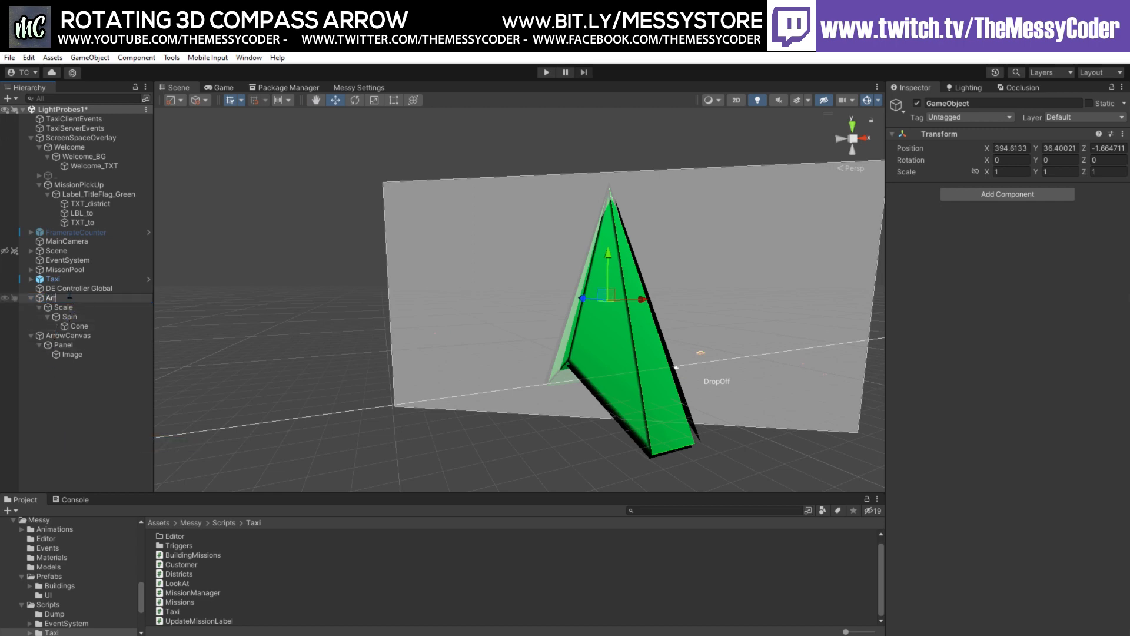
left_click(55, 298)
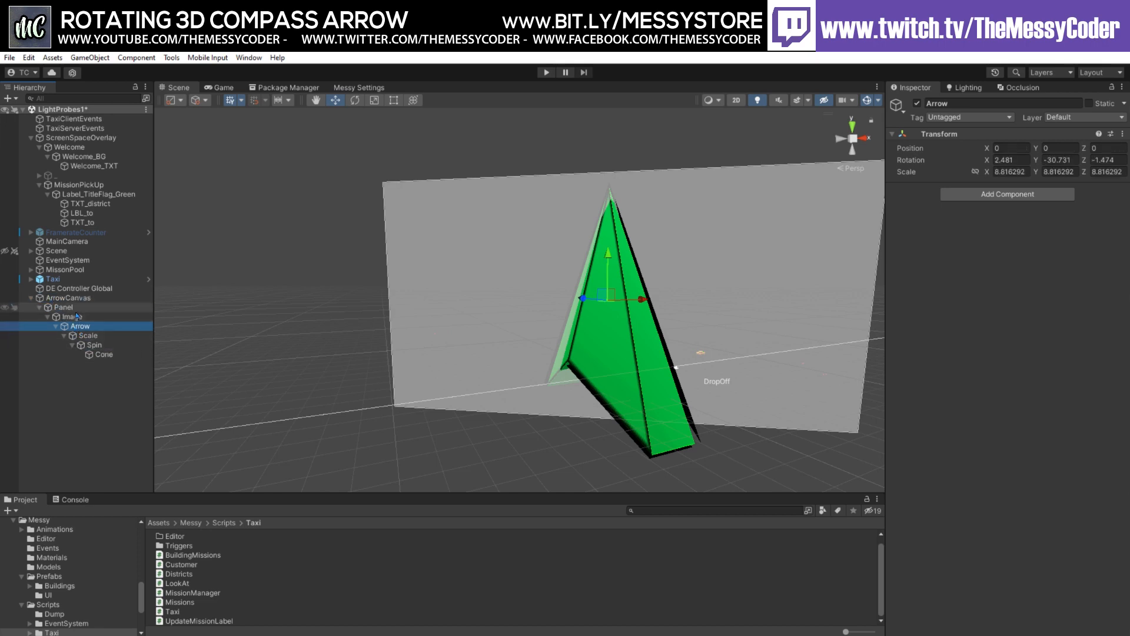
left_click(104, 354)
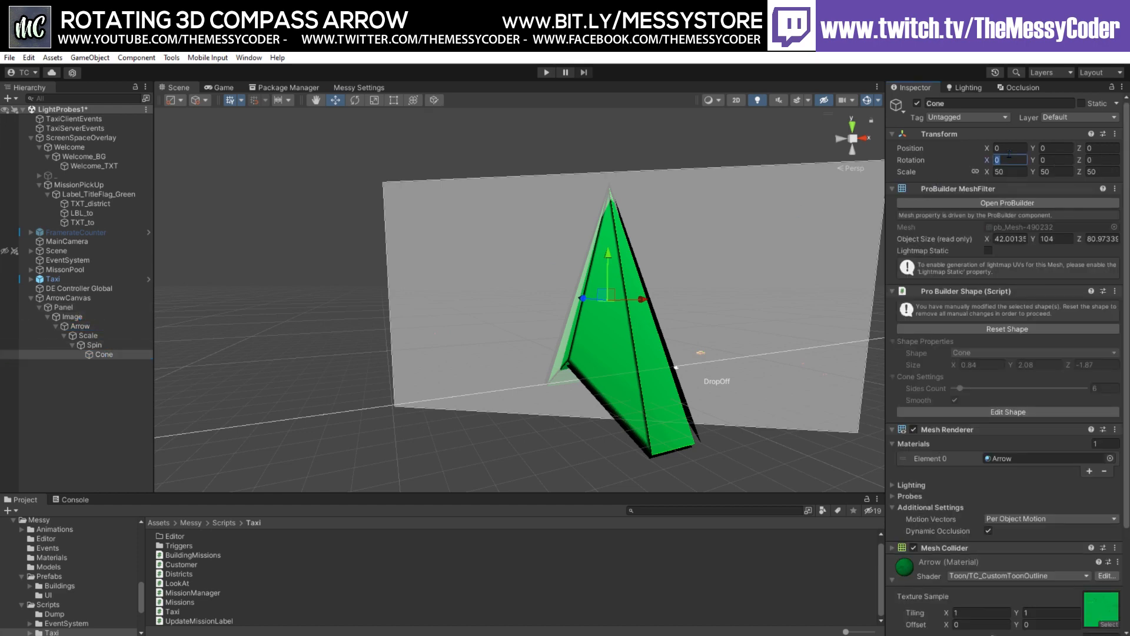
type("90")
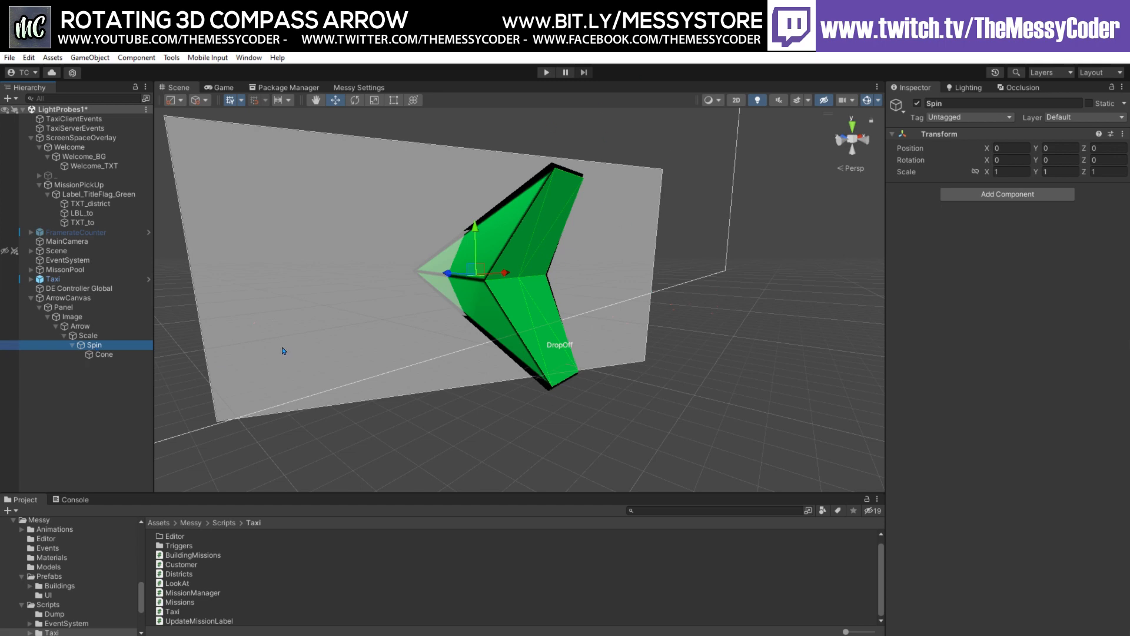
Check the Scale and Arrow transforms and view the result in the game camera.
left_click(88, 336)
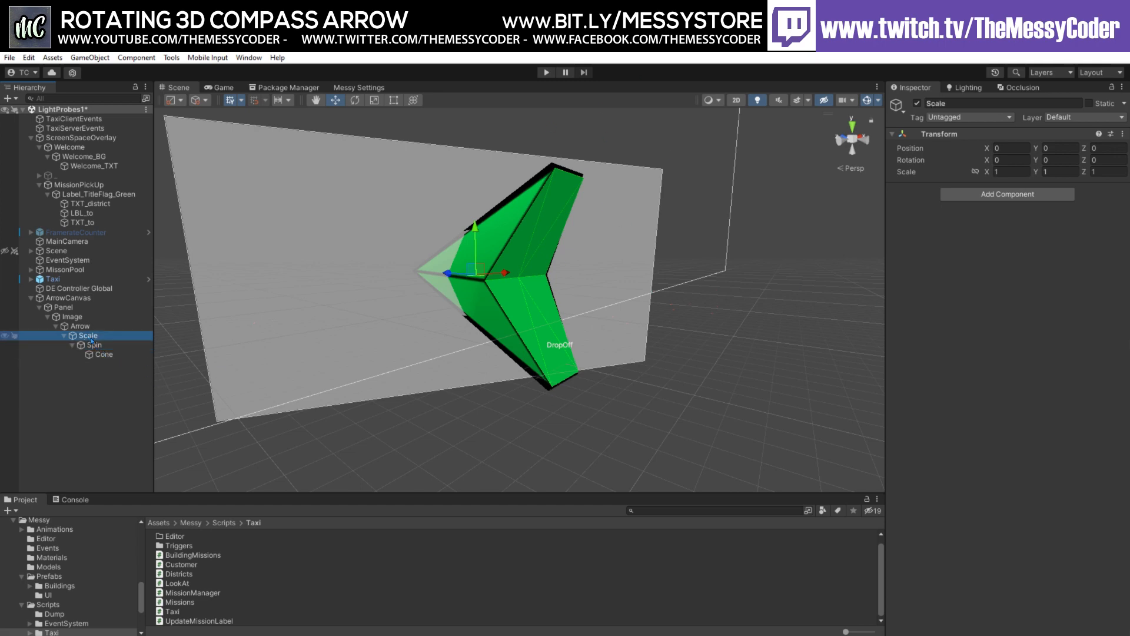
left_click(80, 326)
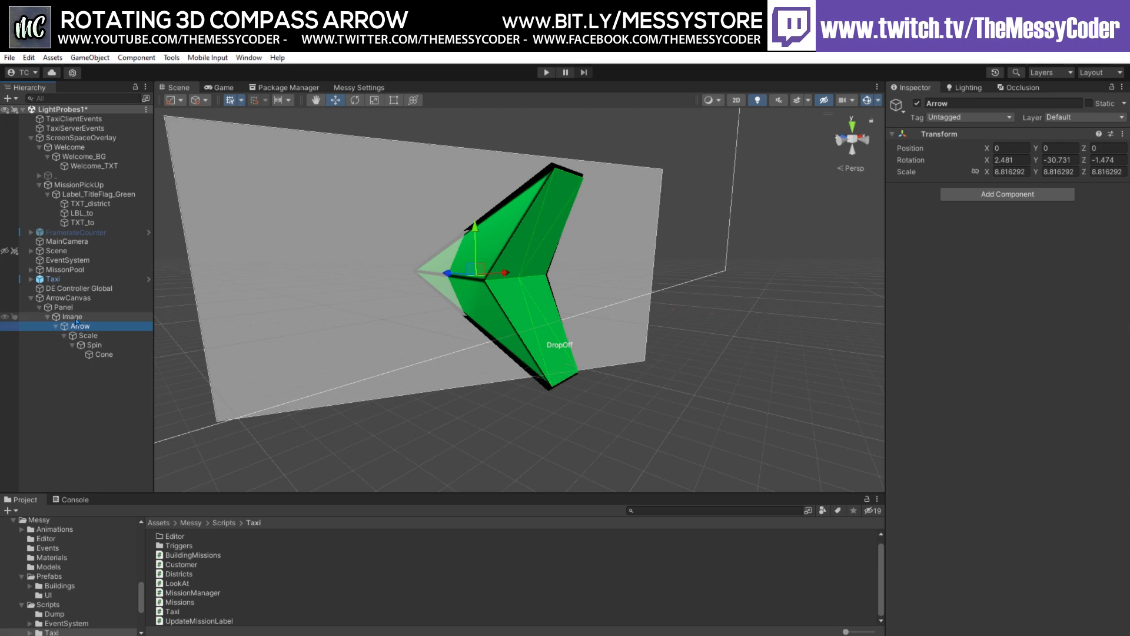
left_click(72, 316)
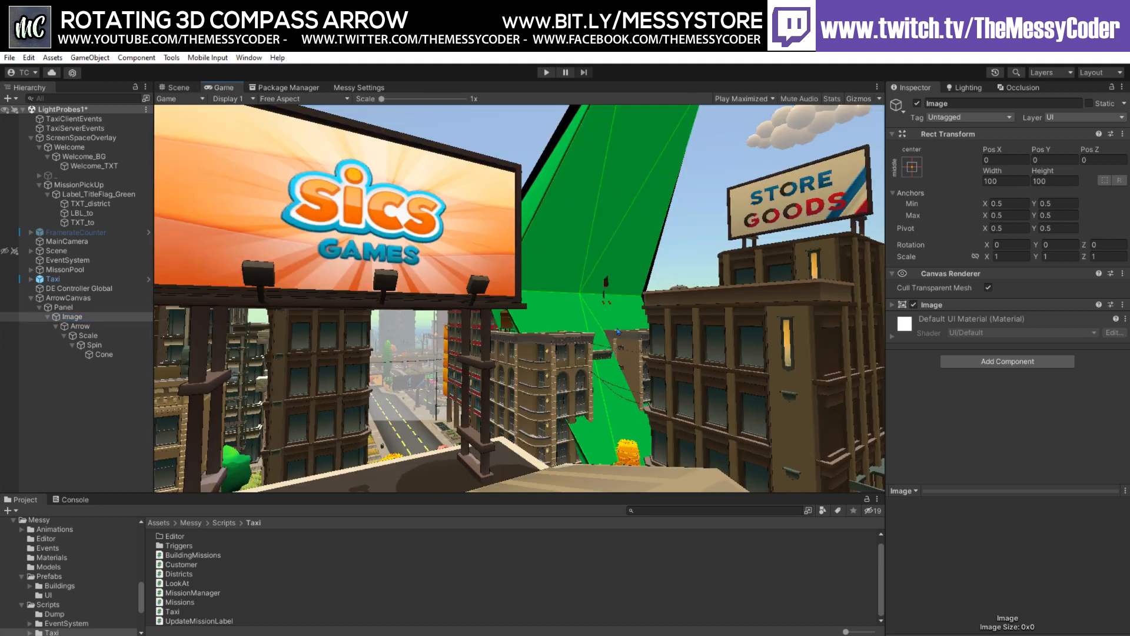
Set the Arrow object's transform scale to 1, 1, 1.
left_click(79, 326)
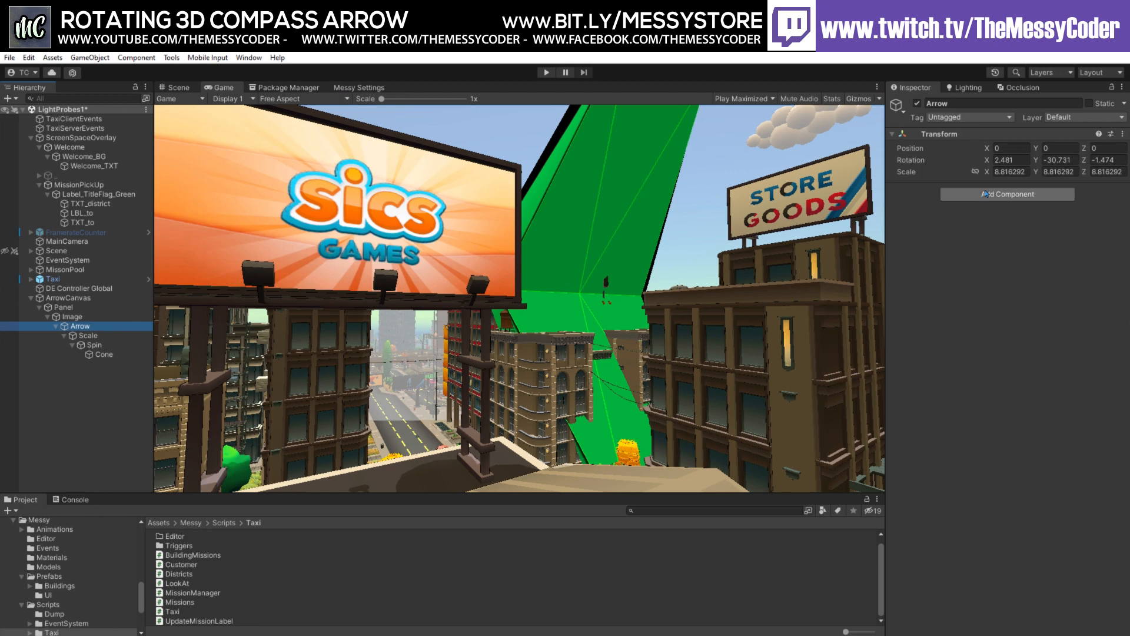
type("1")
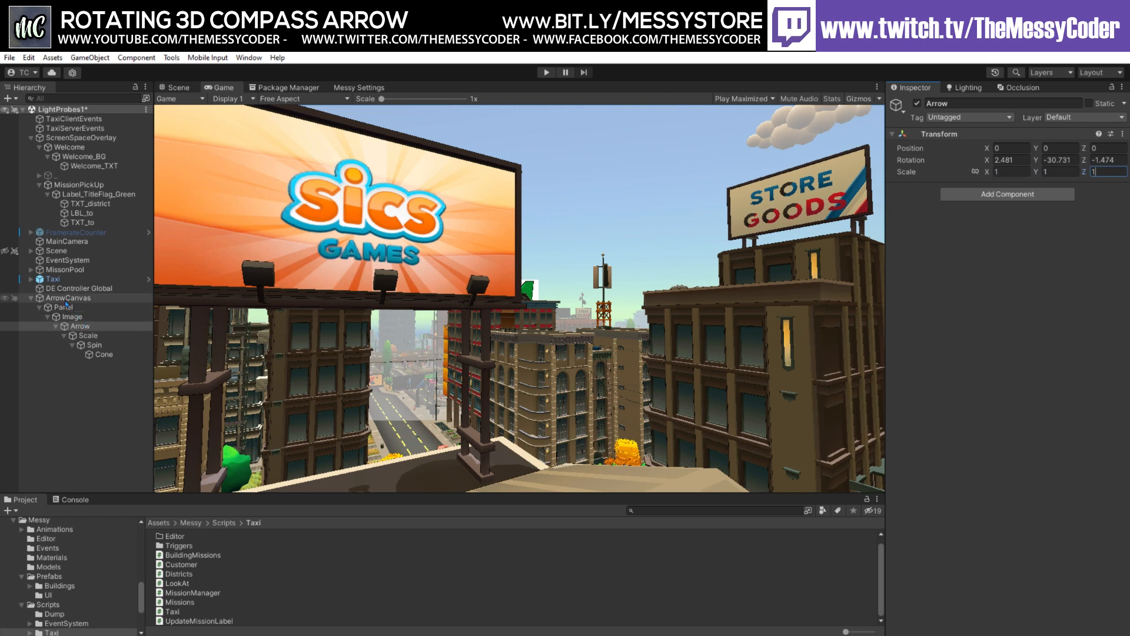
Set ArrowCanvas's plane distance to 1.
left_click(67, 298)
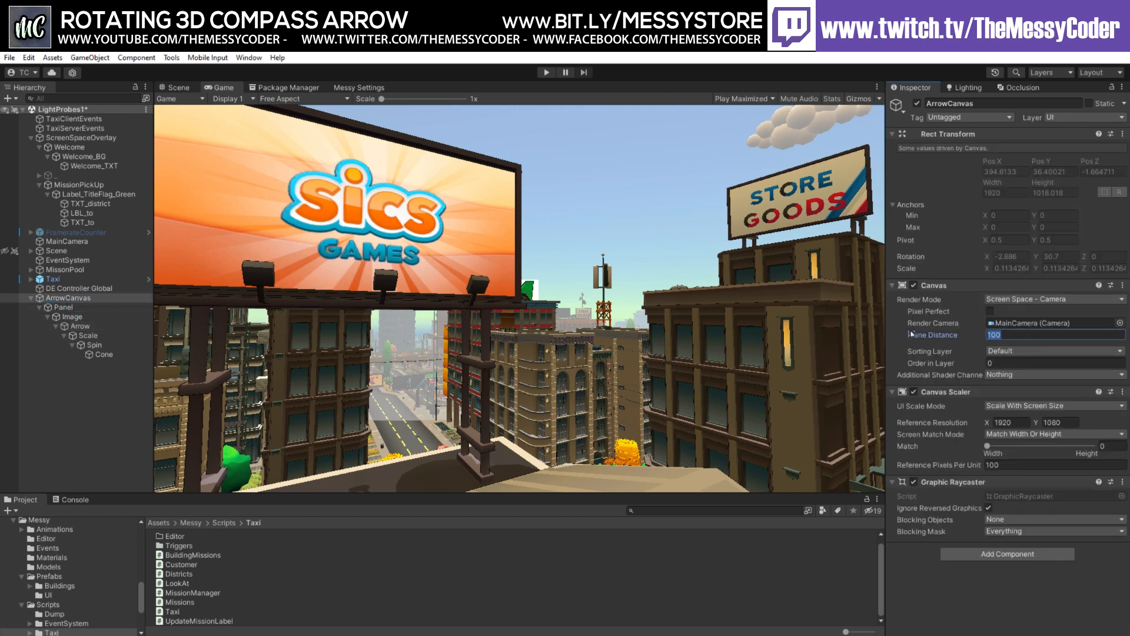
type("1")
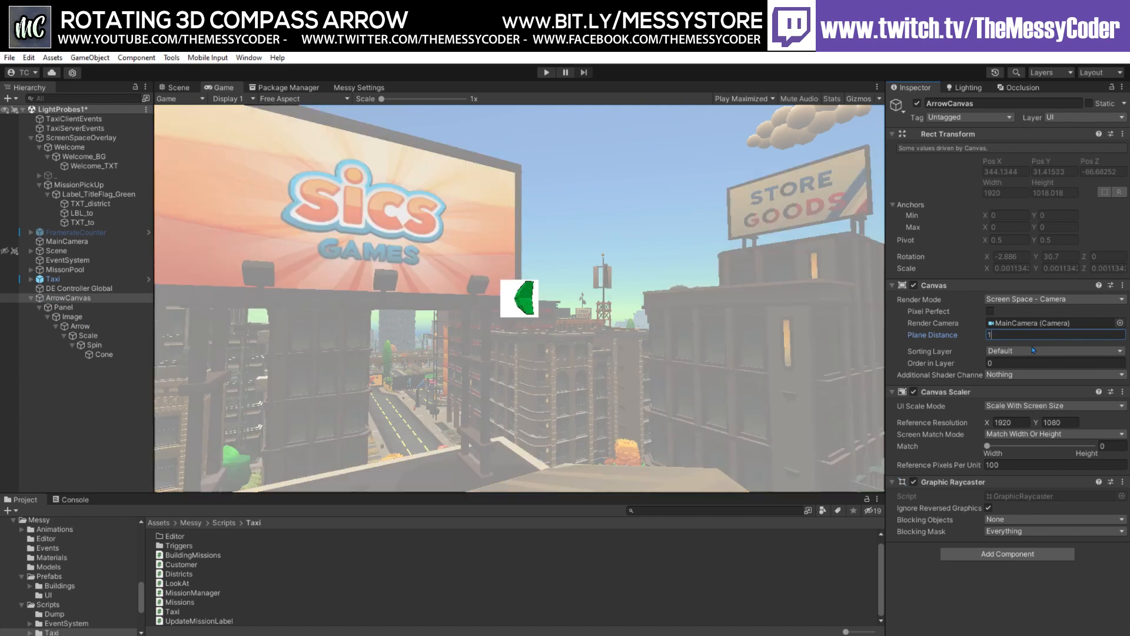
mouse_move(112, 380)
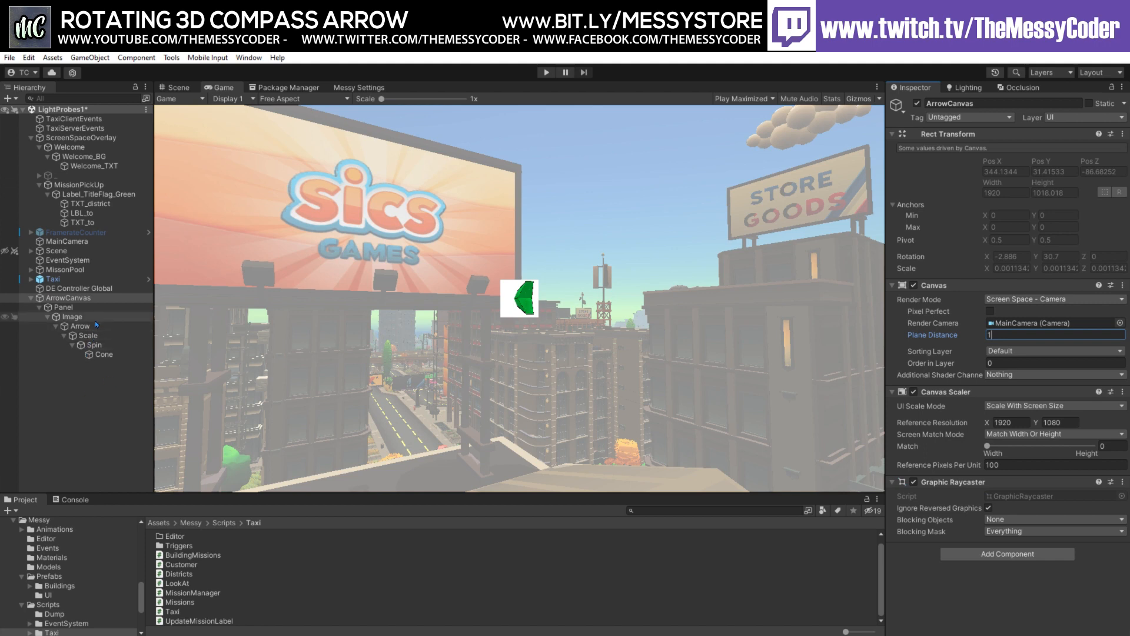
Review the Arrow, Scale and Cone transforms in the Inspector.
left_click(80, 326)
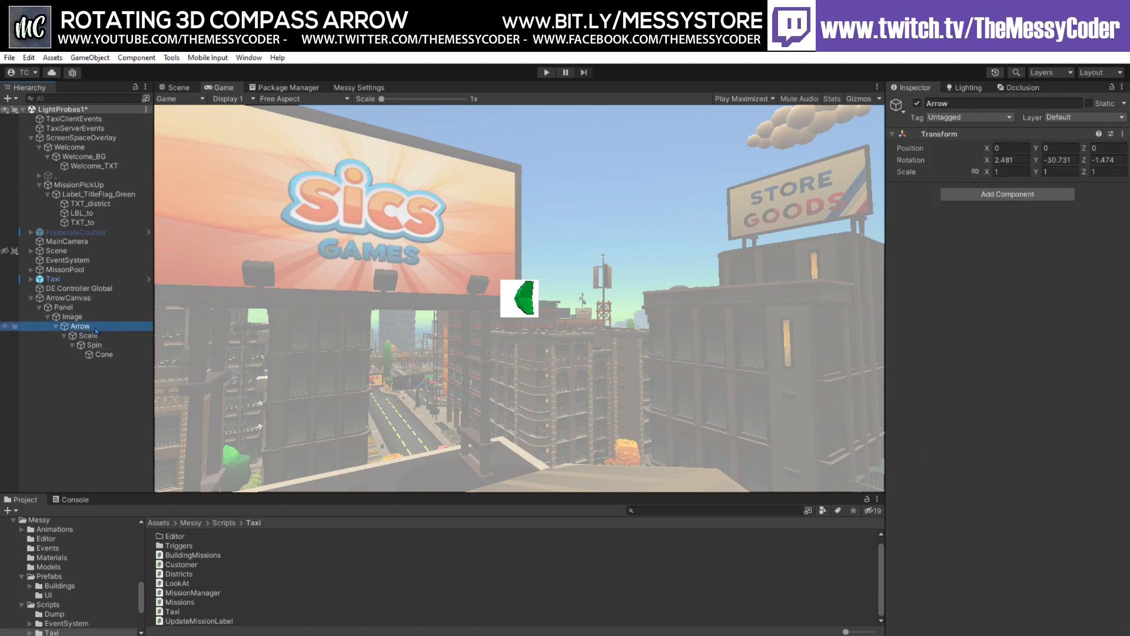
left_click(89, 335)
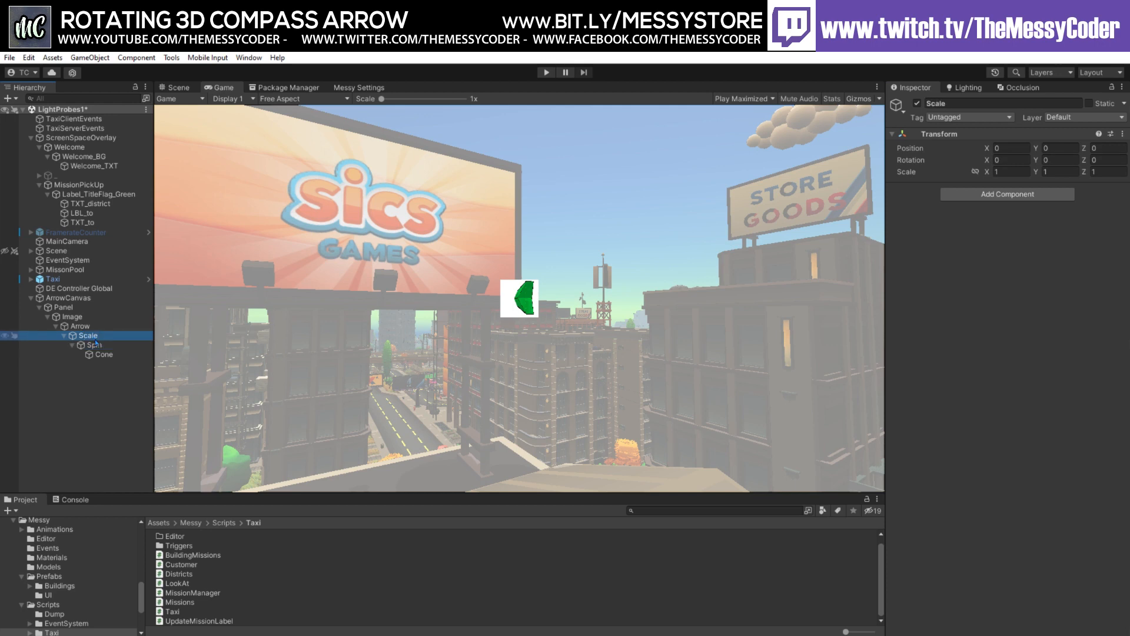
left_click(104, 354)
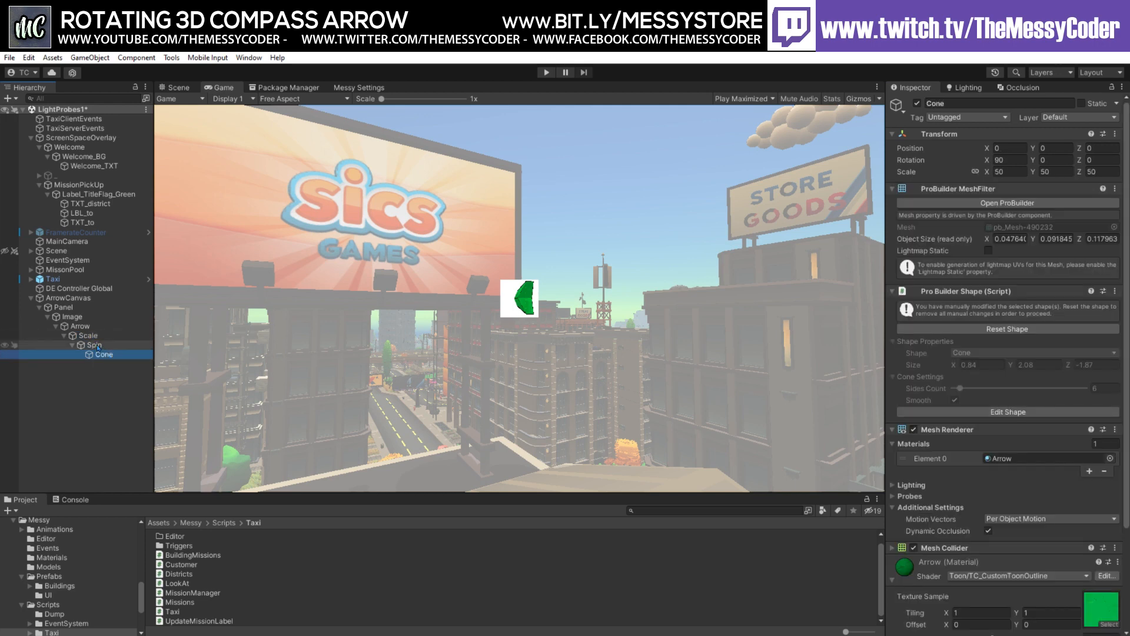
left_click(79, 326)
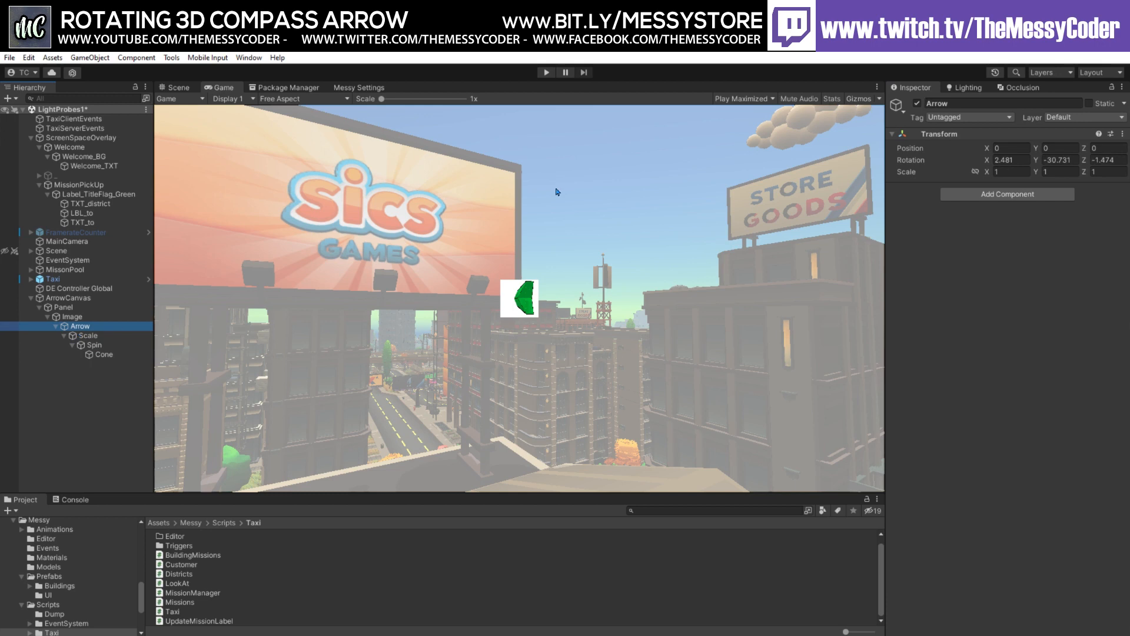
mouse_move(869, 200)
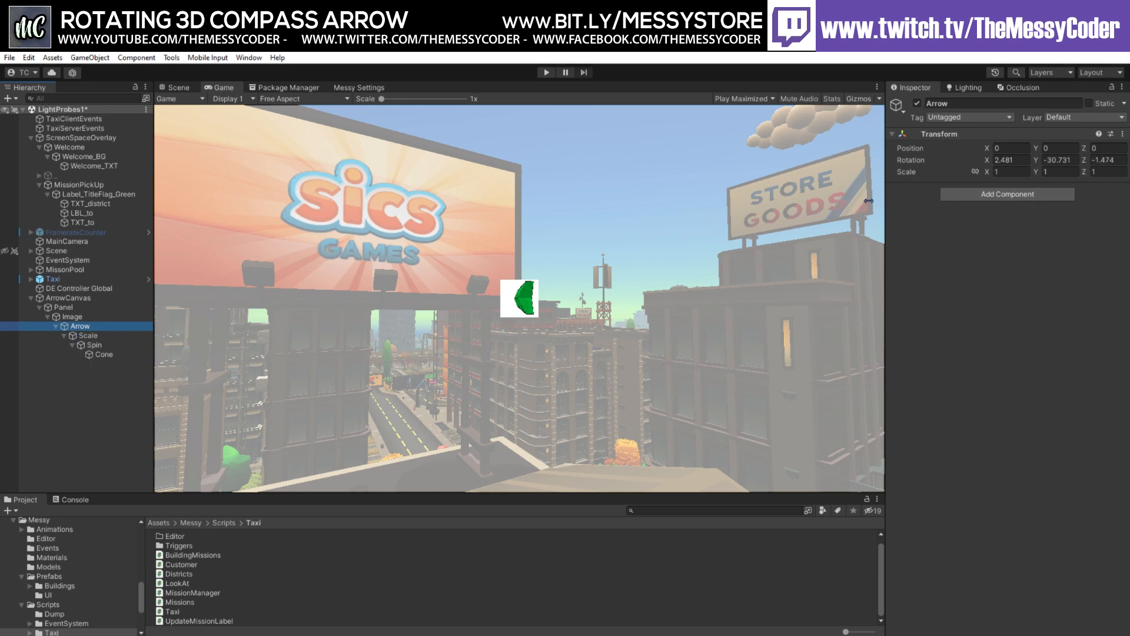
mouse_move(502, 242)
type("0")
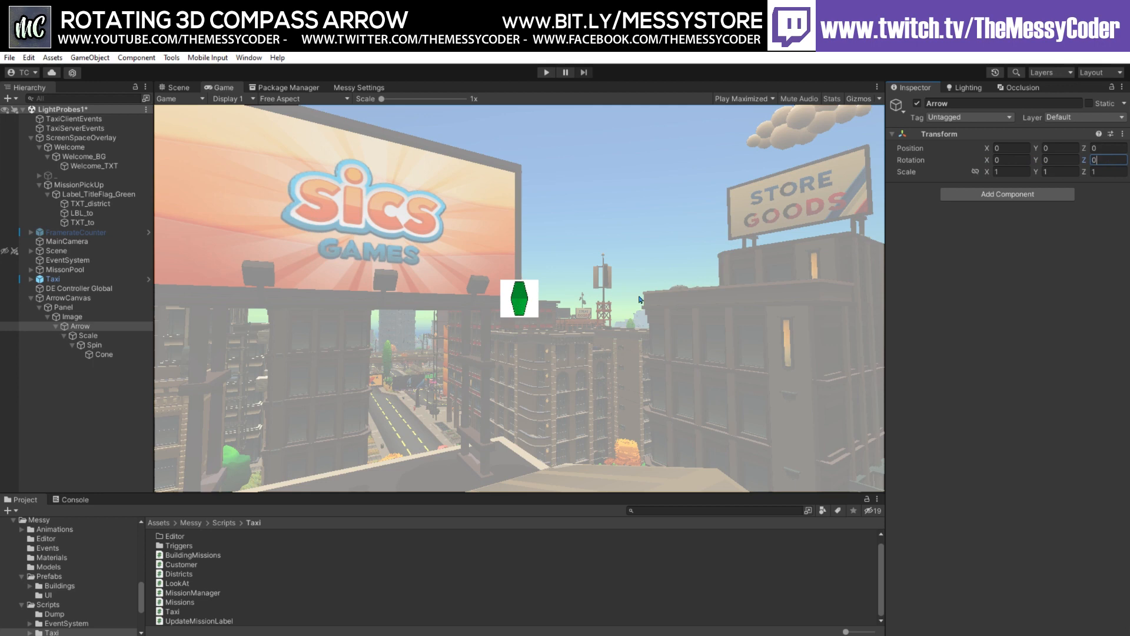
Check the Arrow > Scale > Spin > Cone nesting and set Arrow's scale to 2.
left_click(90, 335)
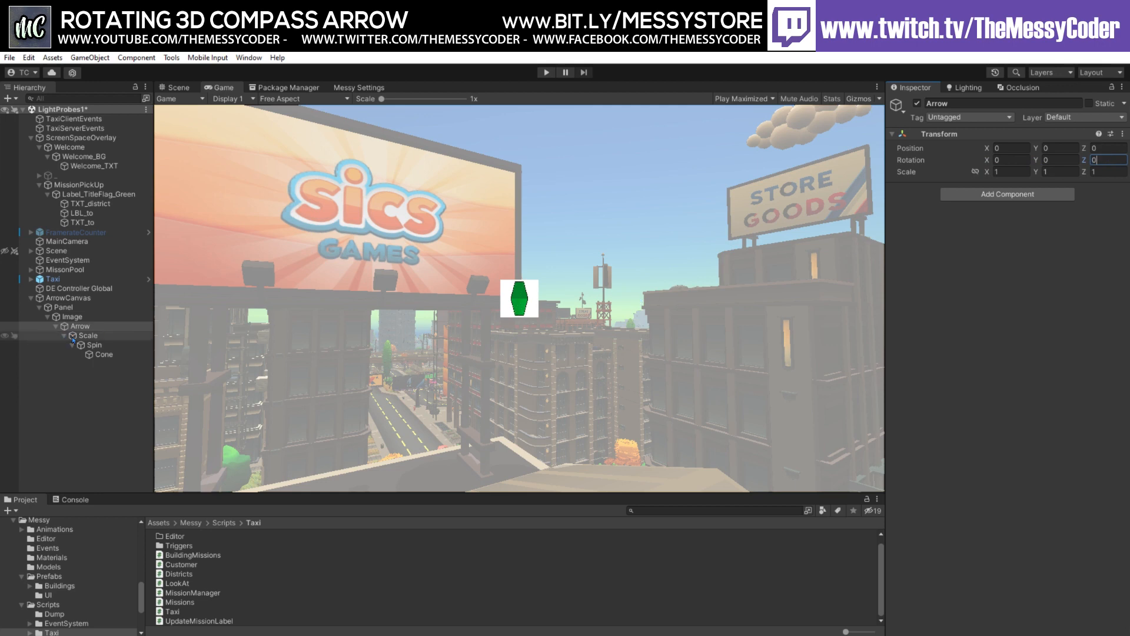
left_click(104, 355)
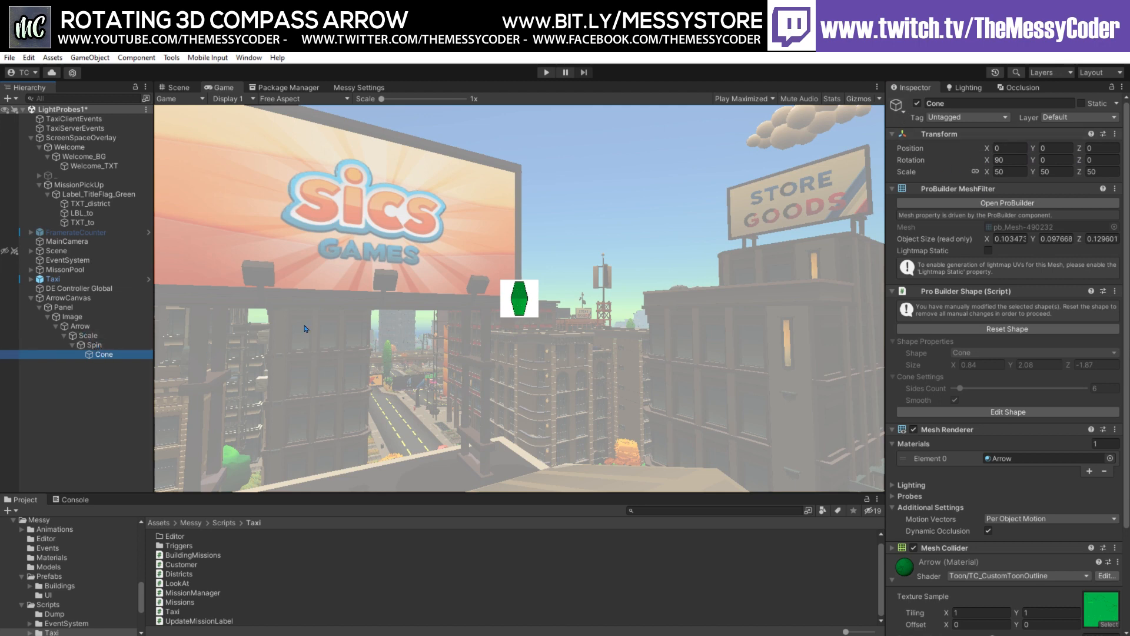
left_click(79, 326)
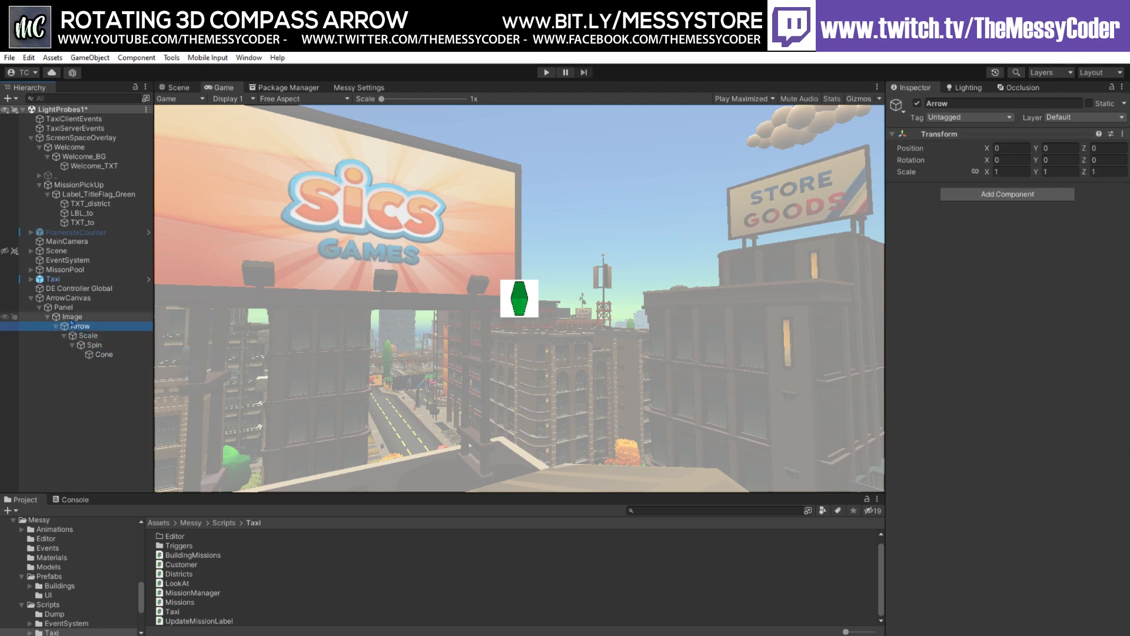
left_click(72, 317)
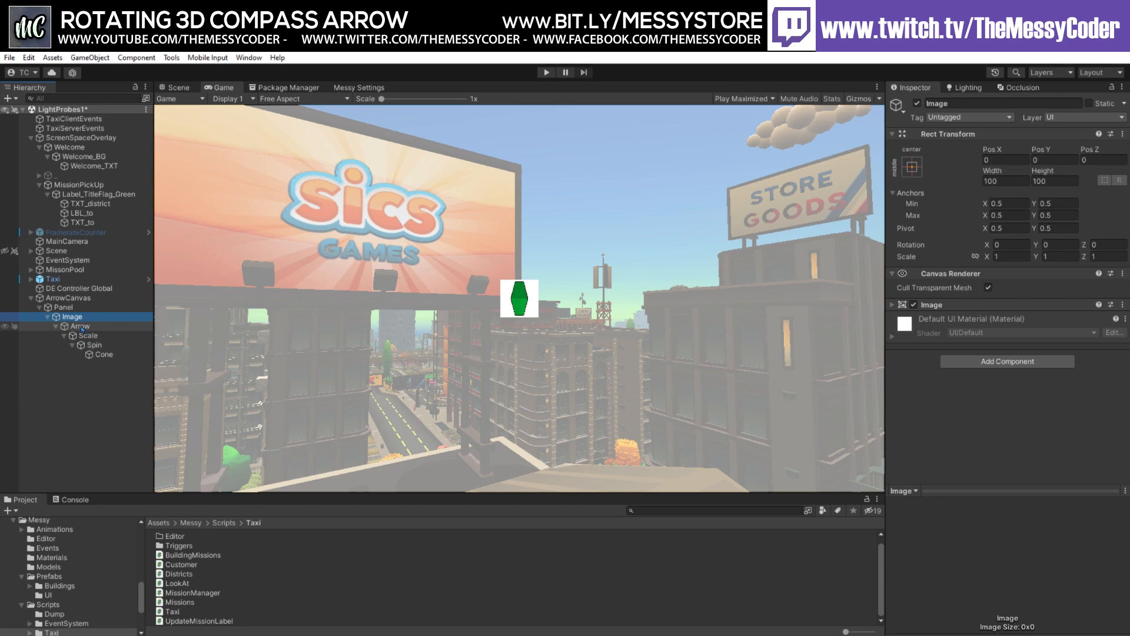
left_click(77, 325)
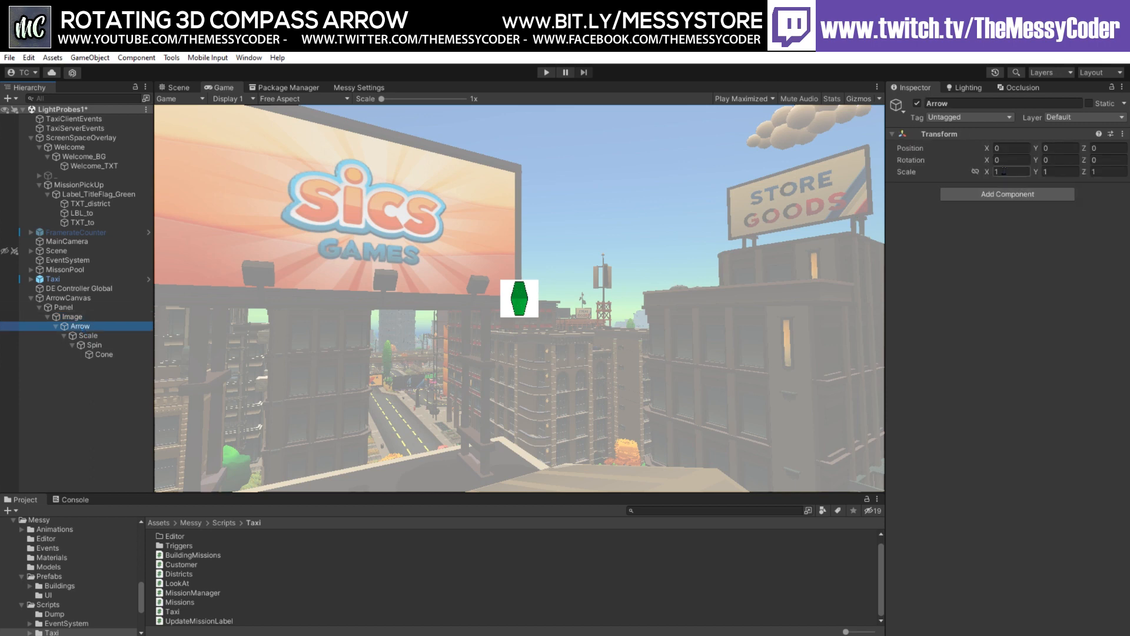
left_click(1009, 172)
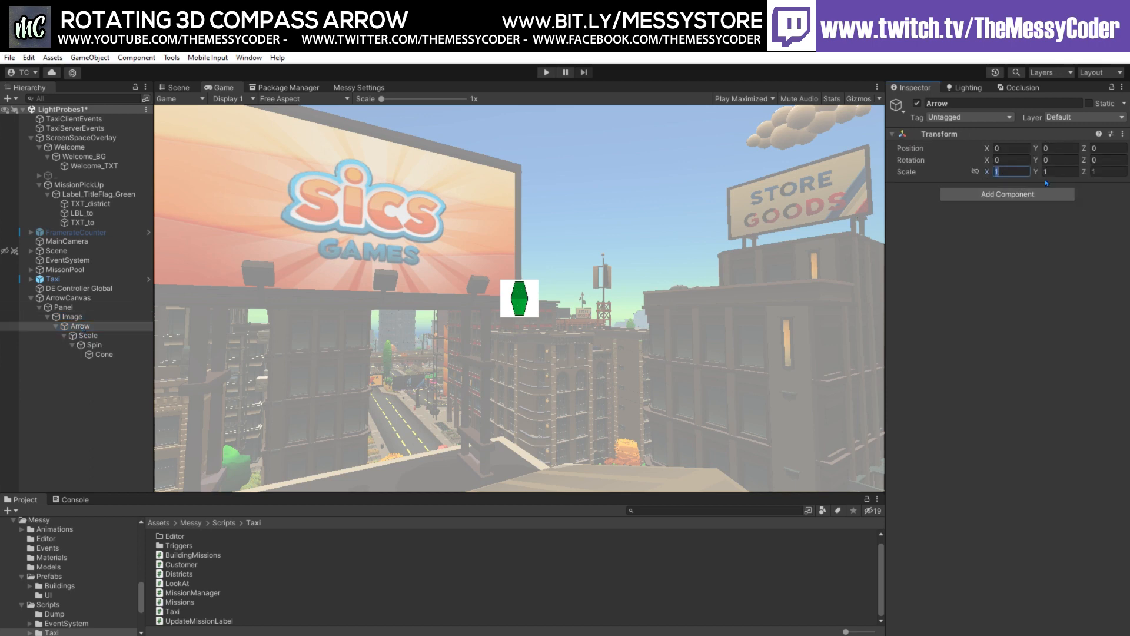
type("2")
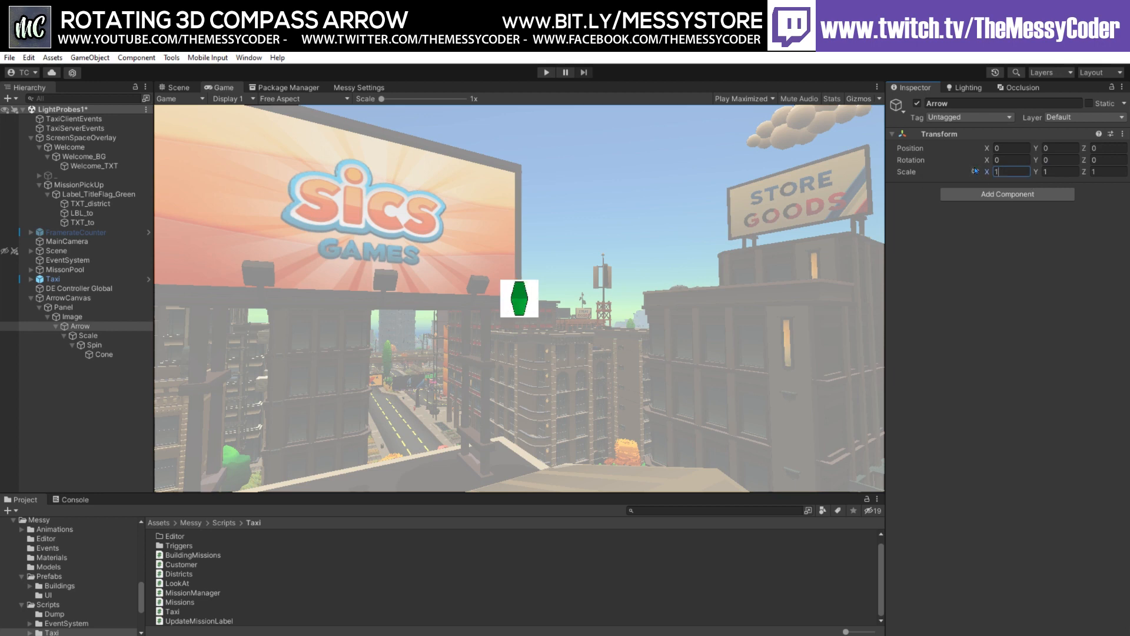
type("2")
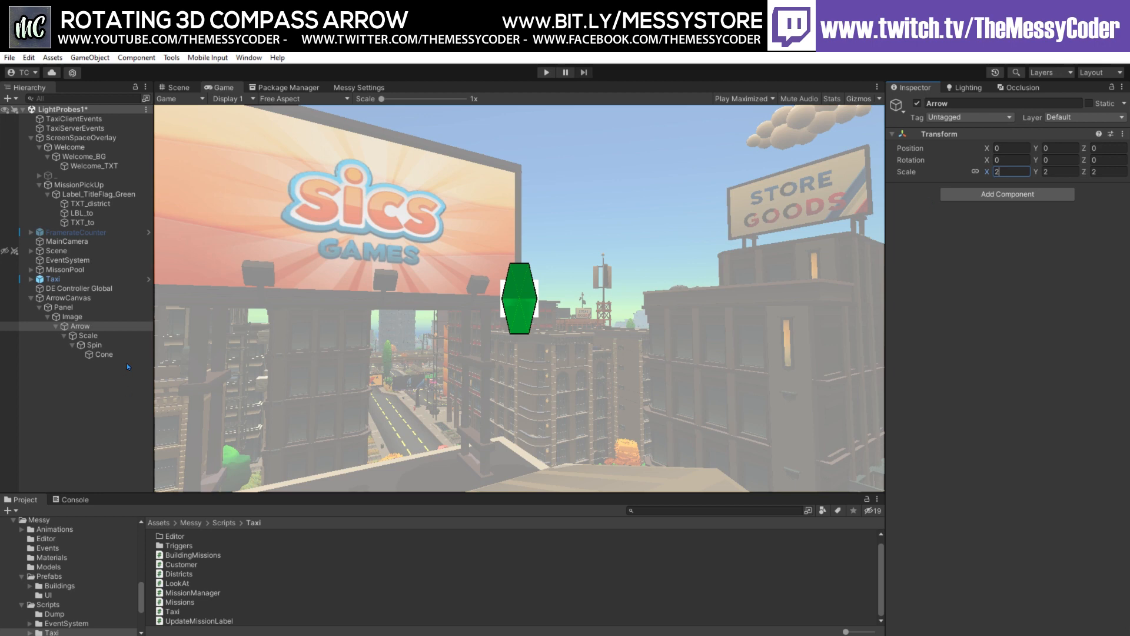
Verify the Cone's scale value, then return to the Arrow and Image objects.
left_click(104, 354)
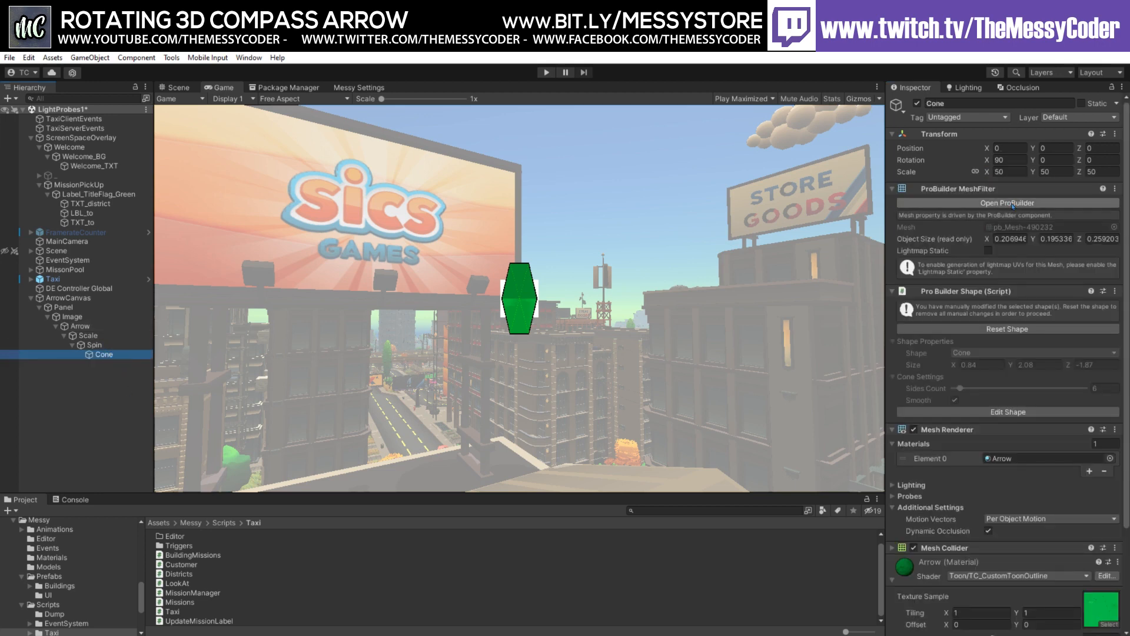
left_click(1009, 172)
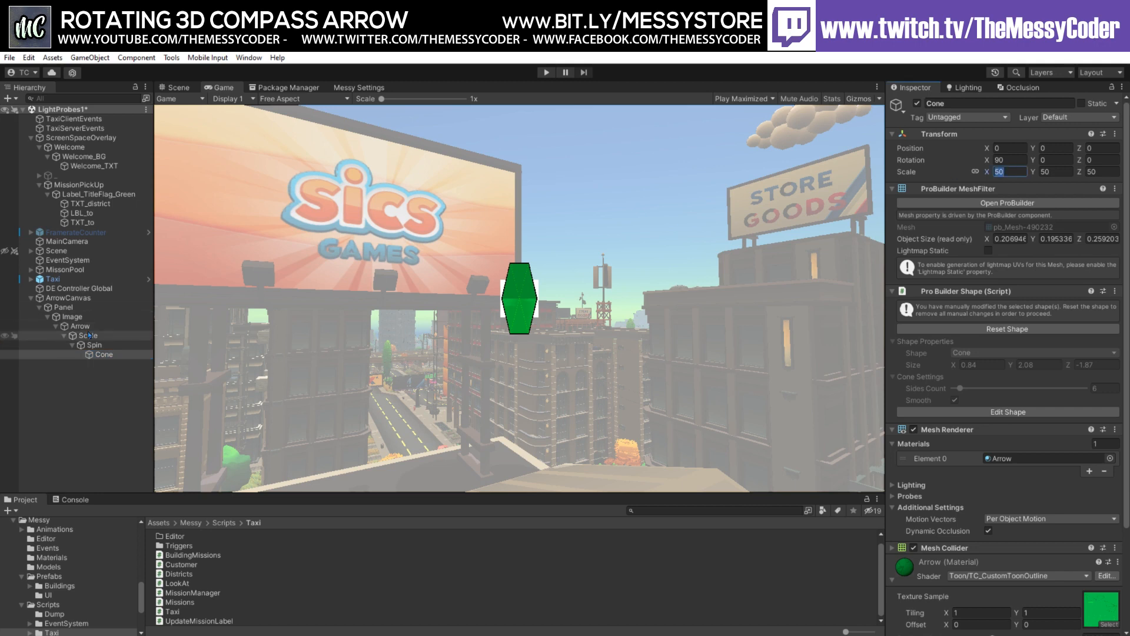
left_click(79, 326)
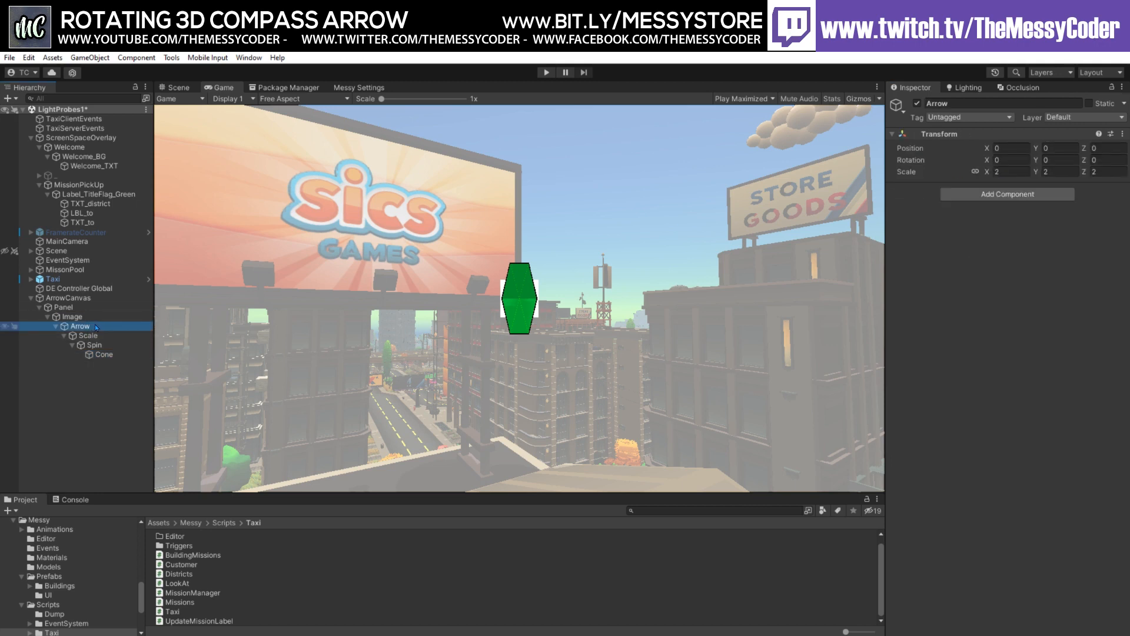
left_click(72, 317)
type("Gi")
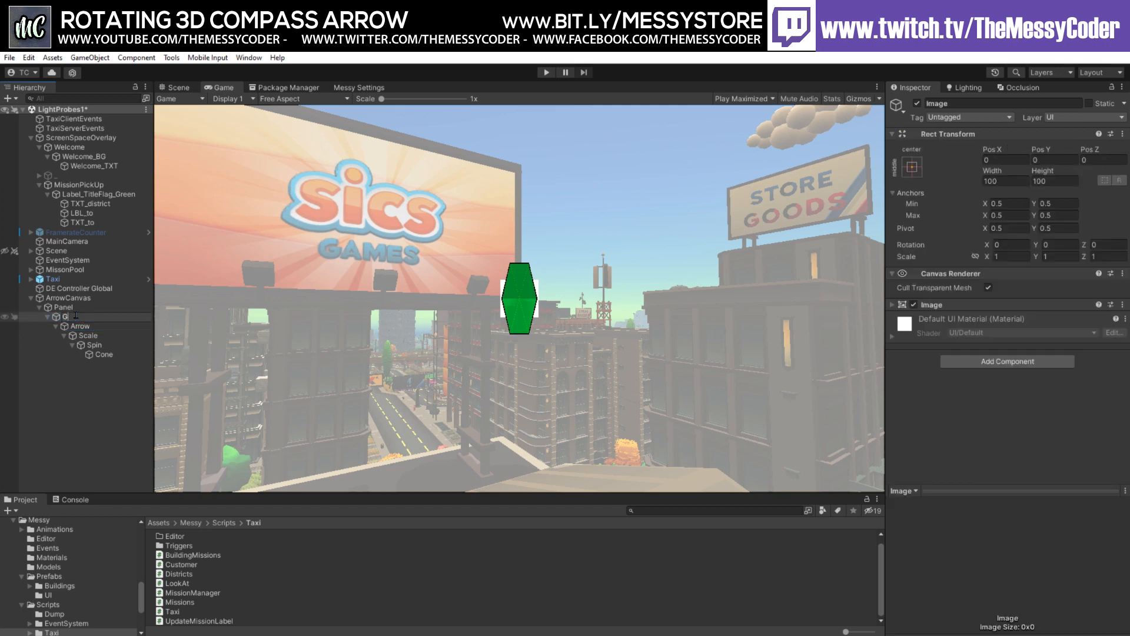
Rename Image to GUI, remove its Image component, and disable Panel's grey Image overlay.
left_click(61, 315)
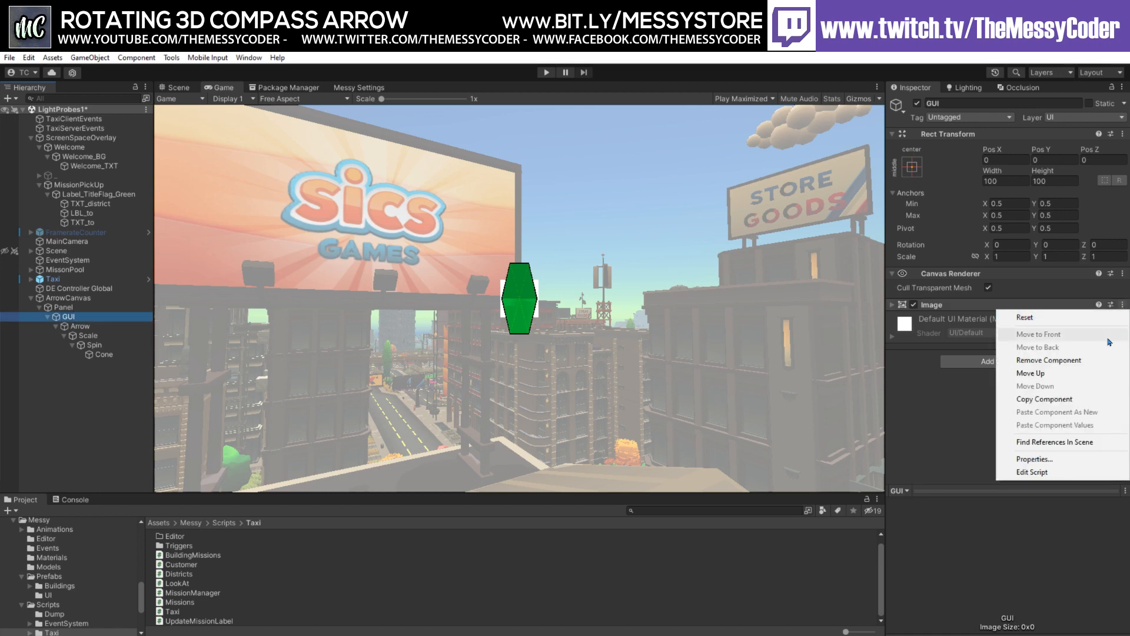
left_click(1049, 360)
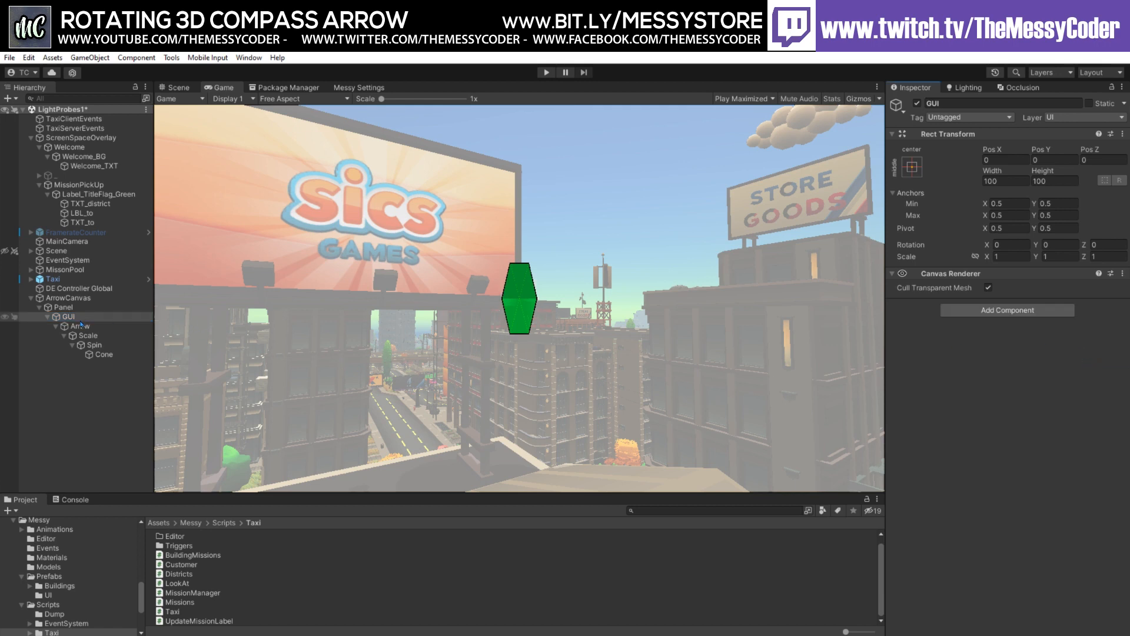
left_click(64, 306)
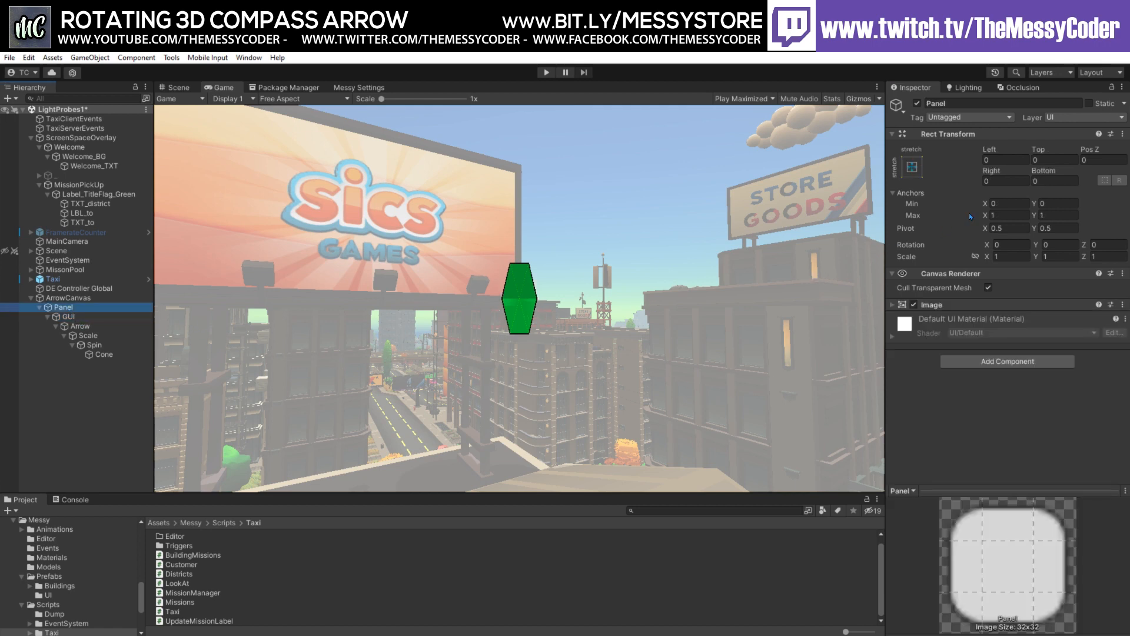
left_click(910, 166)
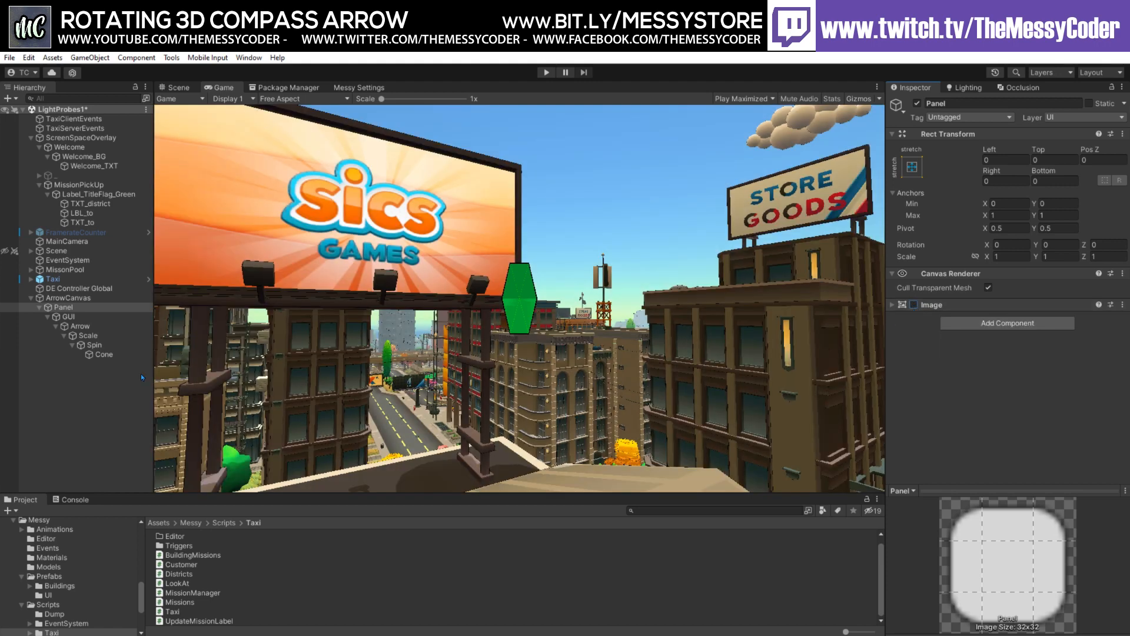
Raise the GUI object by setting its Rect Transform Pos Y to 50.73.
left_click(70, 317)
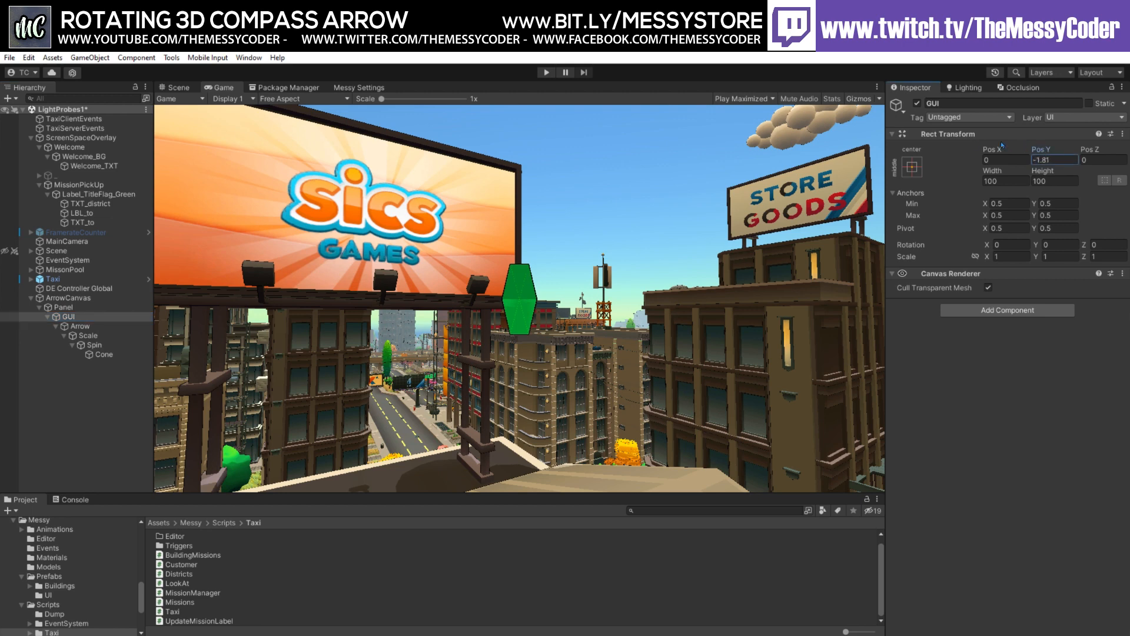
type("50.73")
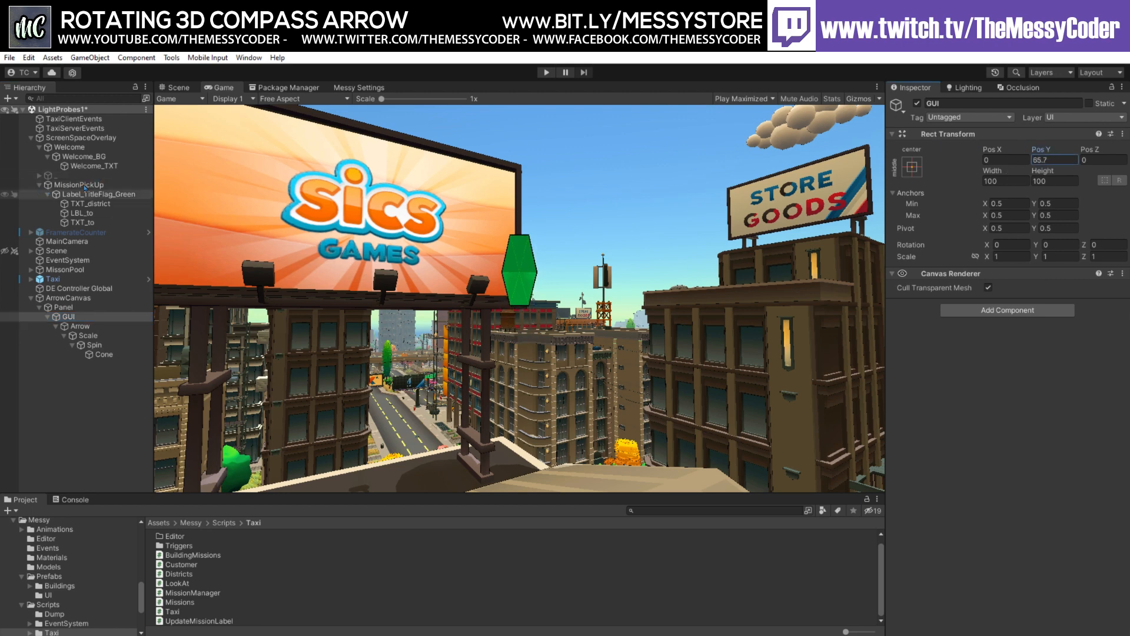
left_click(1053, 159)
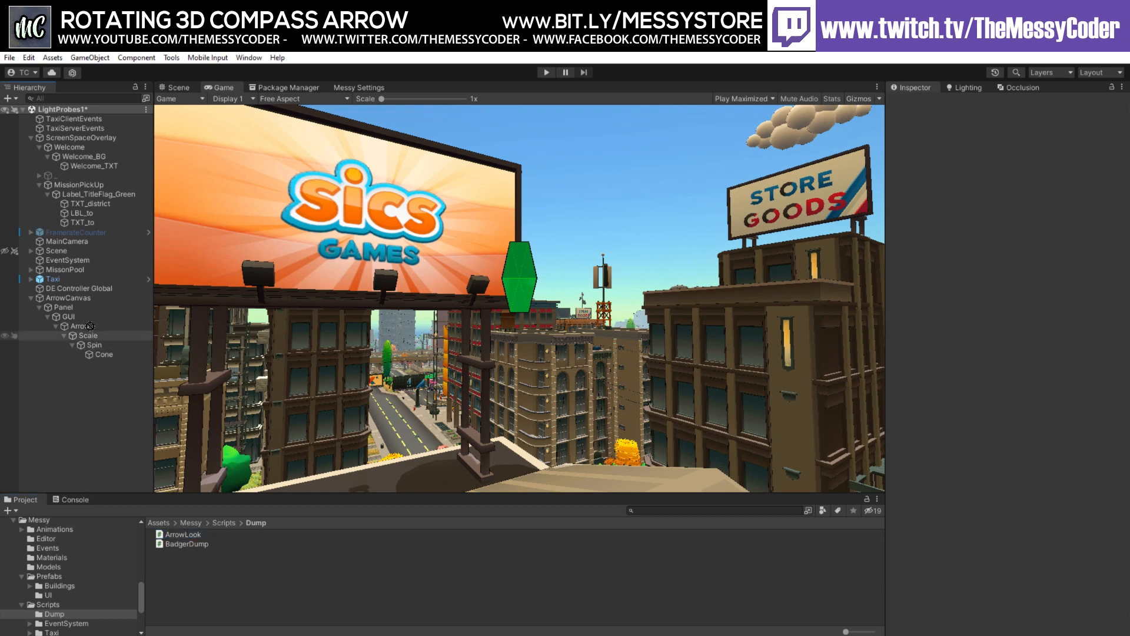
Attach ArrowLook to Arrow, rename it Pivot, and rename GUI to ArrowGUI.
left_click(79, 326)
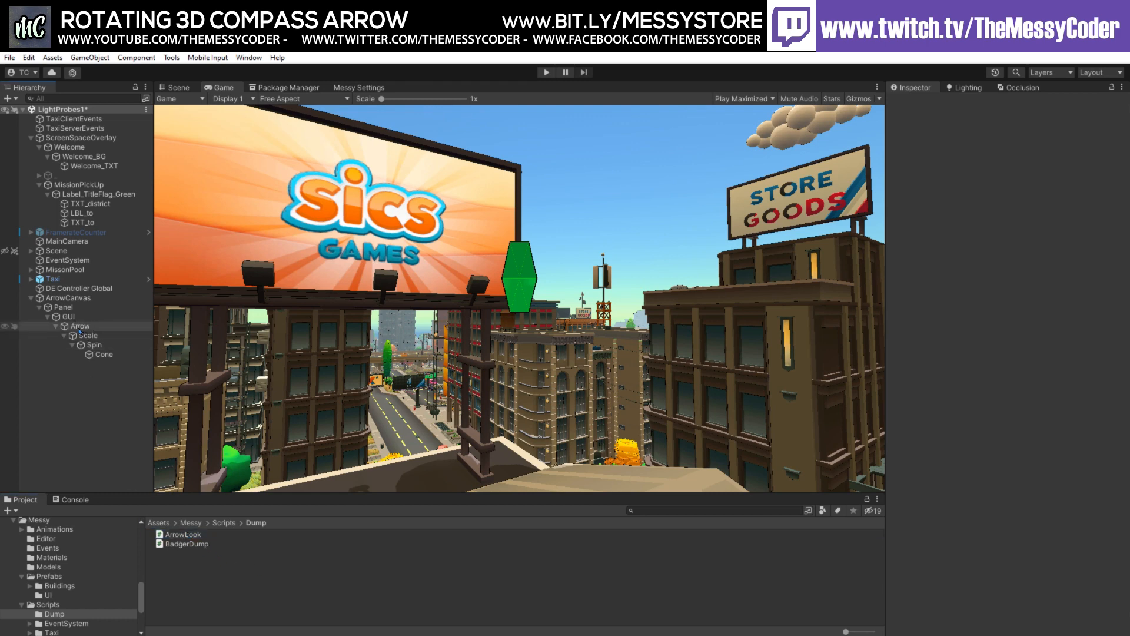
left_click(78, 325)
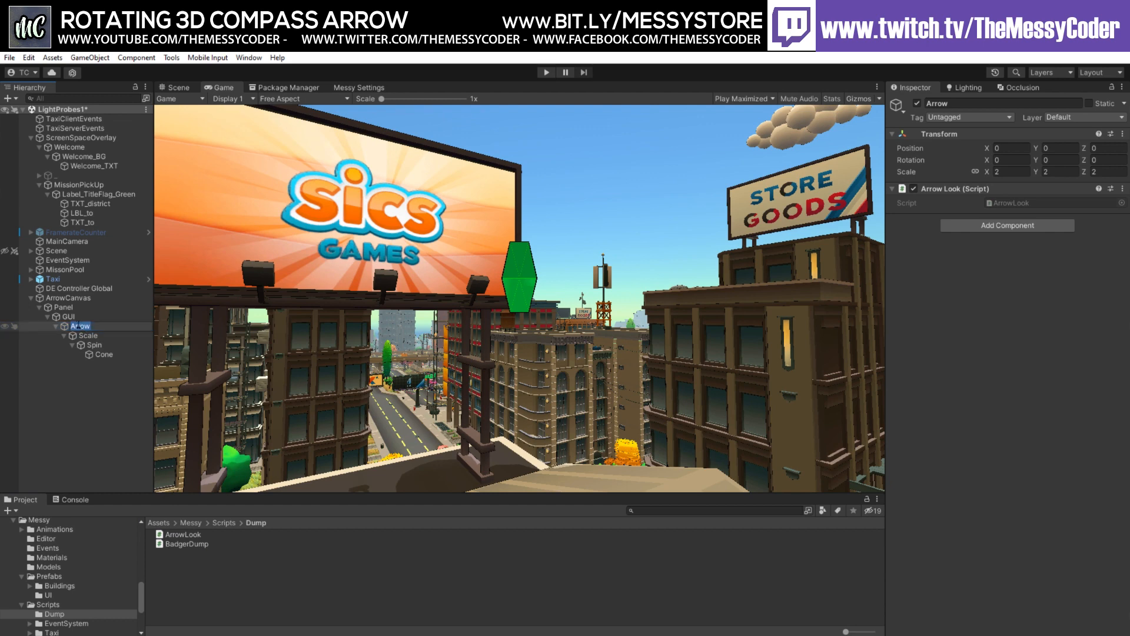
left_click(78, 326)
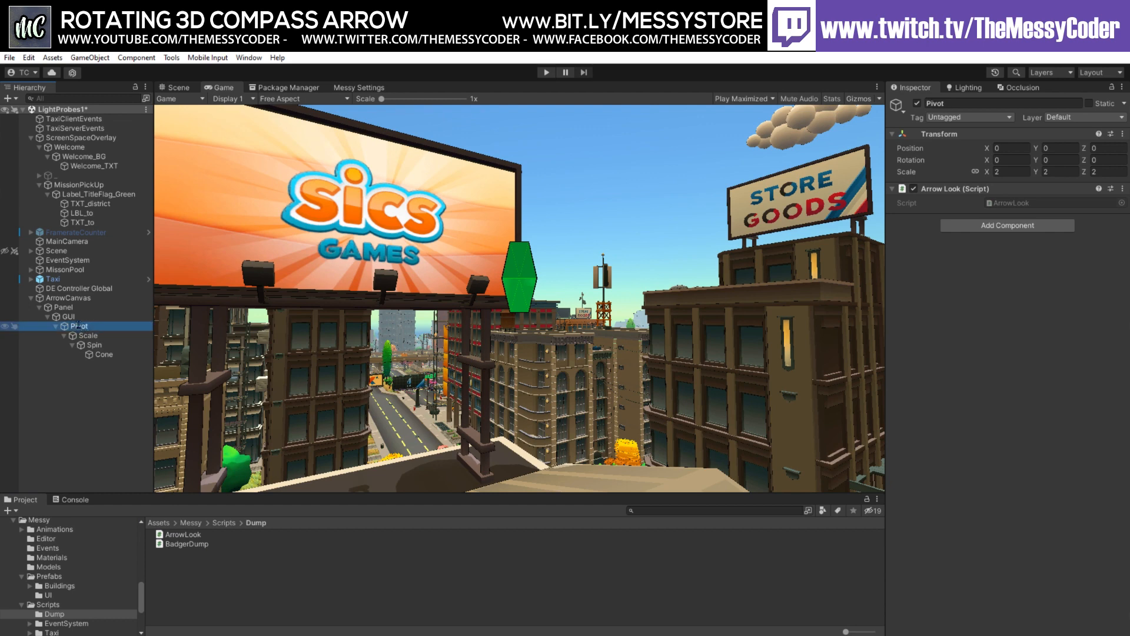
left_click(67, 316)
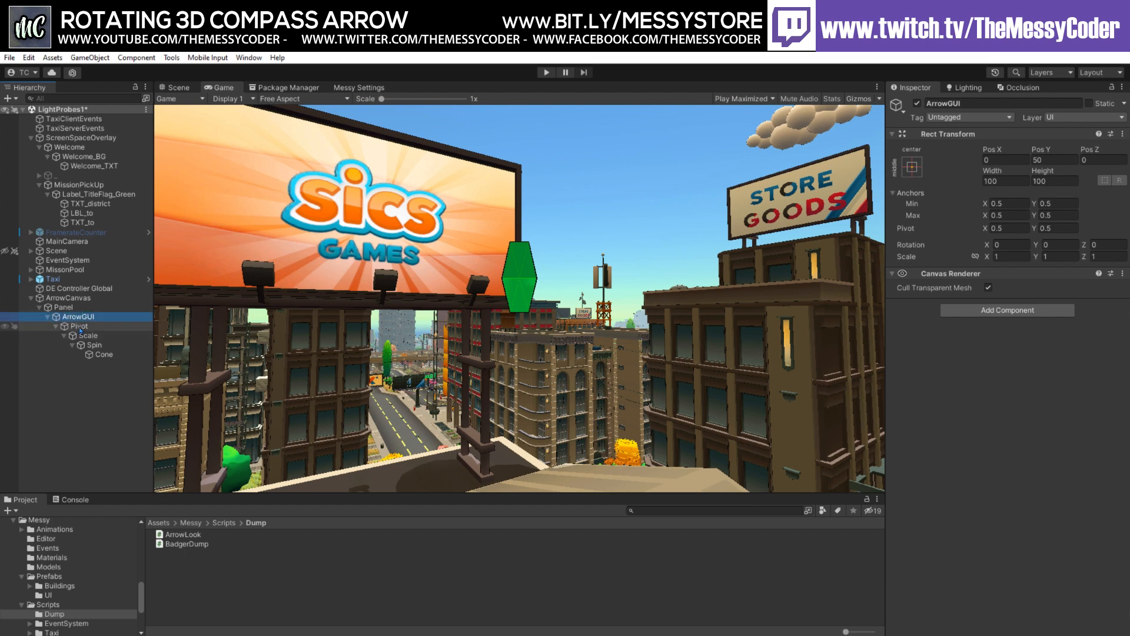
Review the Pivot, Scale, Spin and Cone objects, then bring up ArrowLook.cs for editing.
left_click(79, 326)
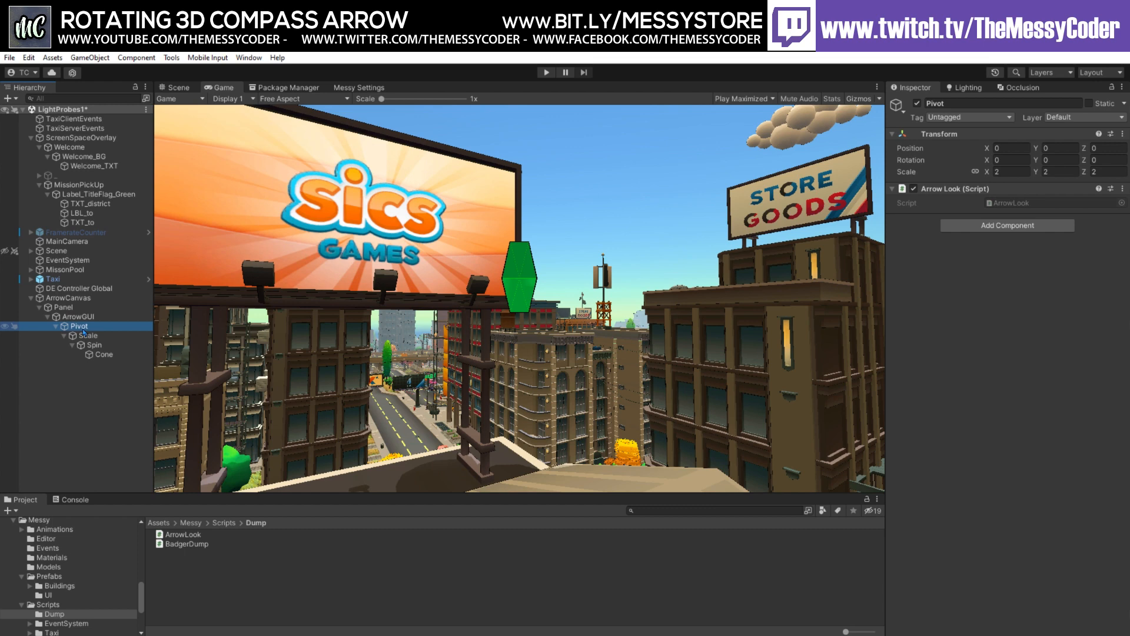
left_click(89, 335)
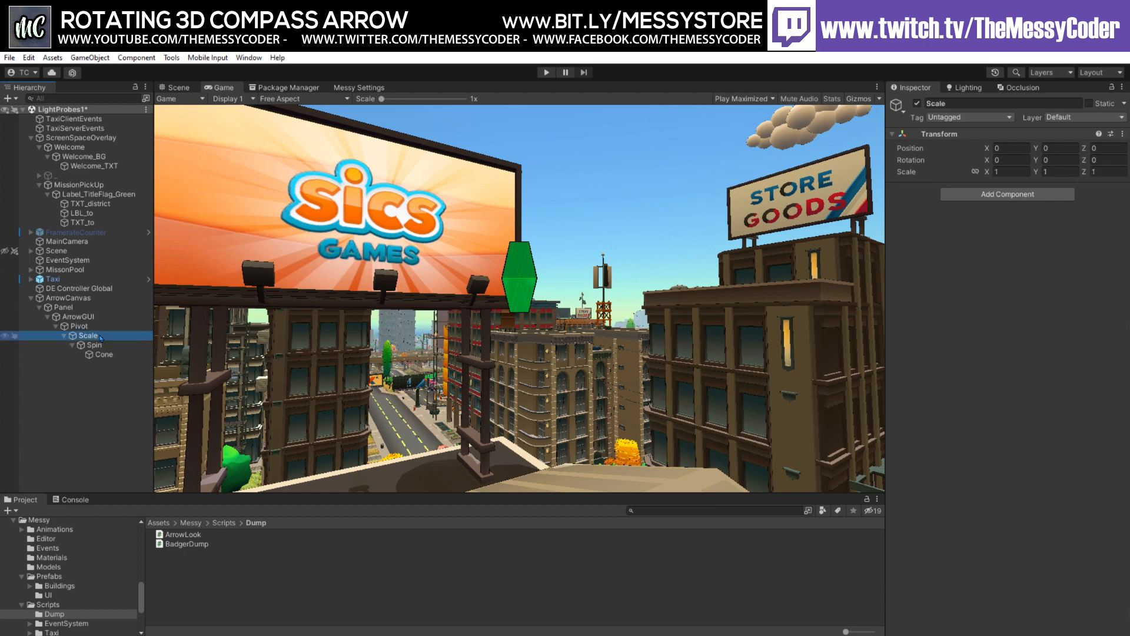
left_click(95, 345)
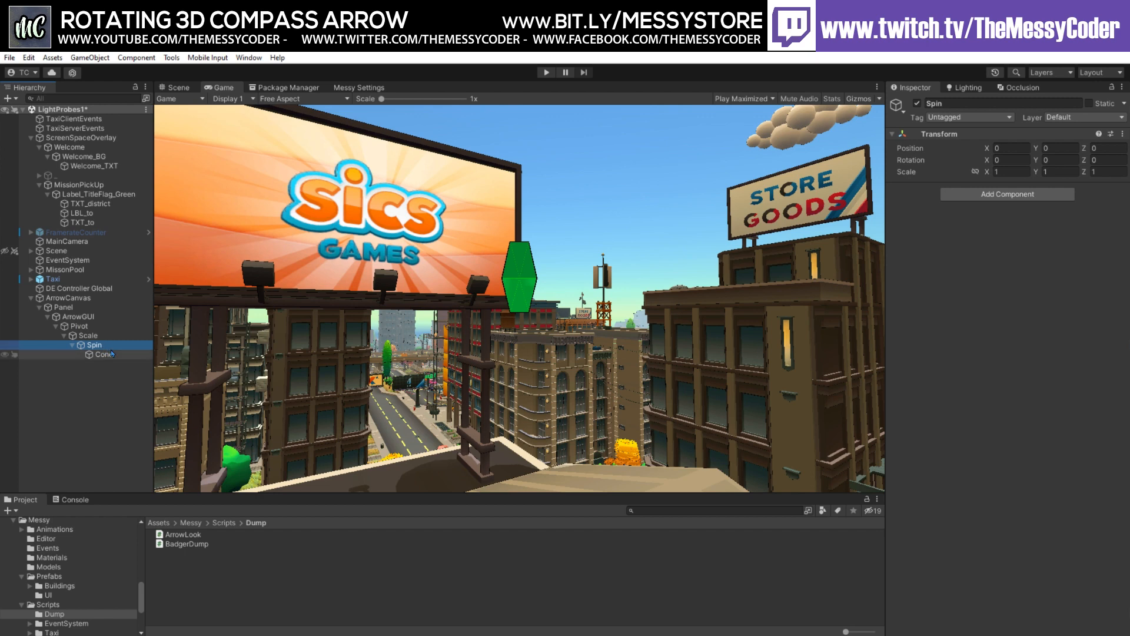
left_click(103, 355)
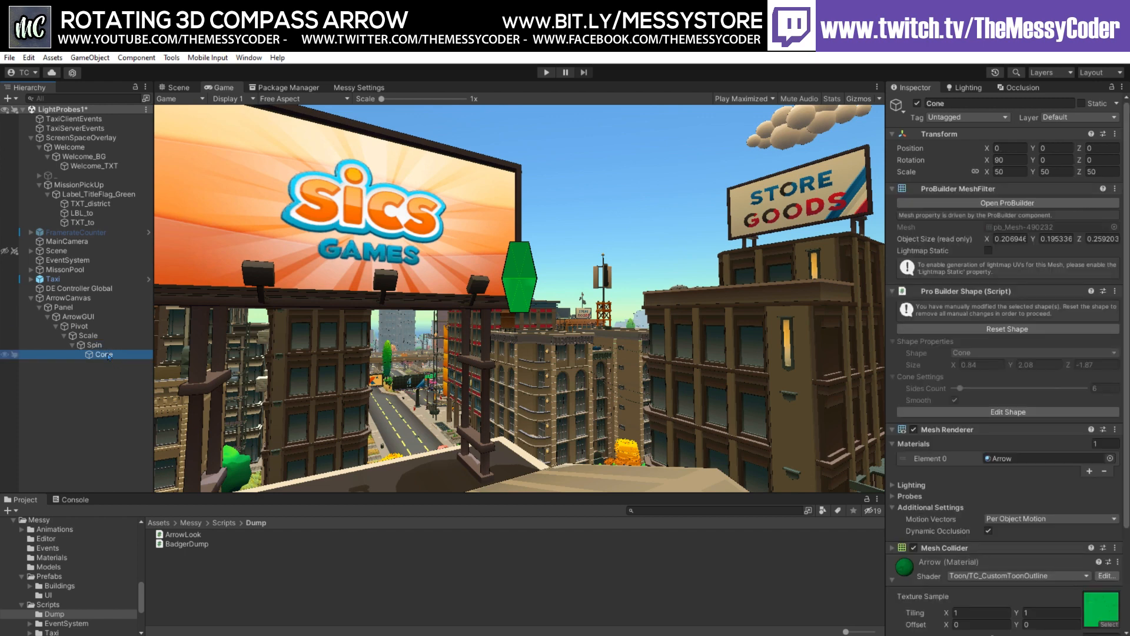
left_click(79, 326)
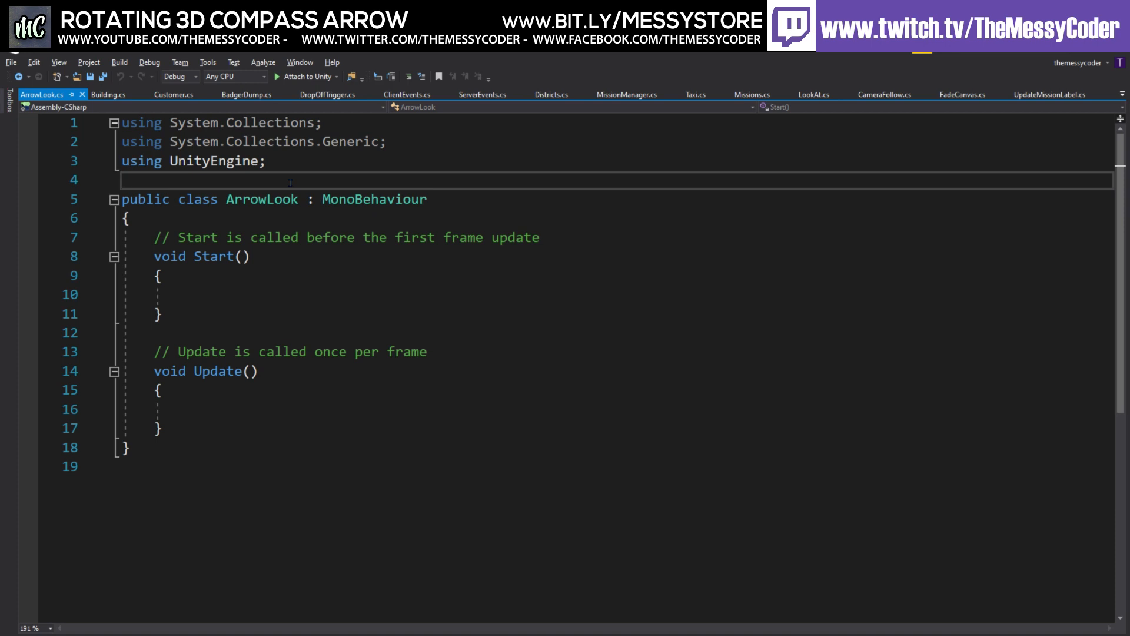
Wrap ArrowLook in namespace Badger with serialized Target, Spinner and Scaler transform fields.
type("namespace")
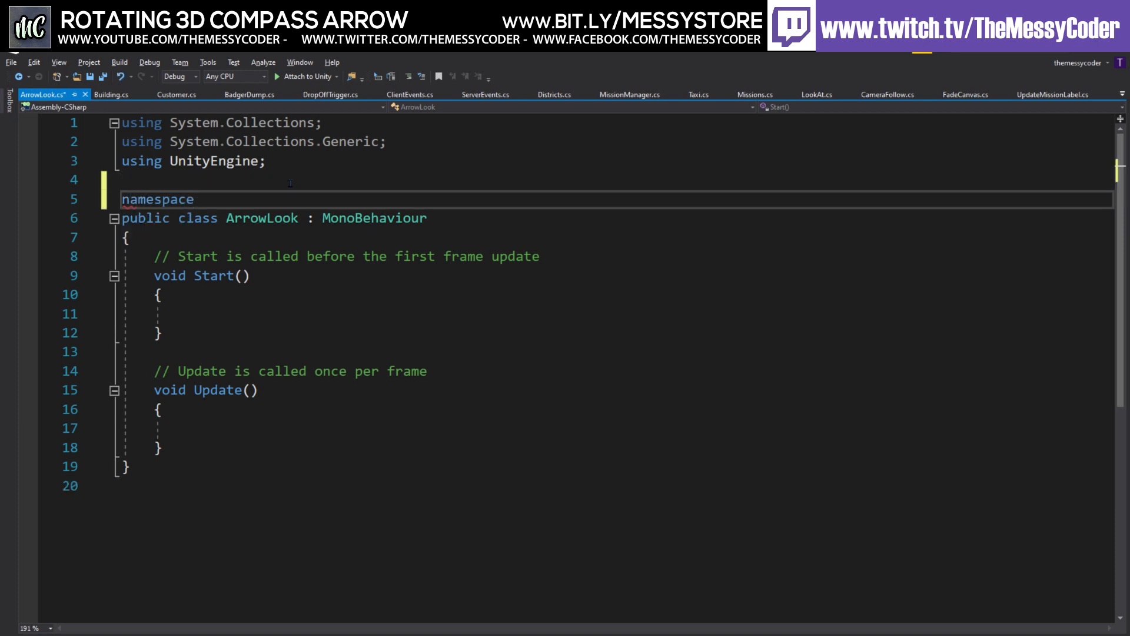
type("Badger")
left_click(617, 179)
type("using Messy.Taxi")
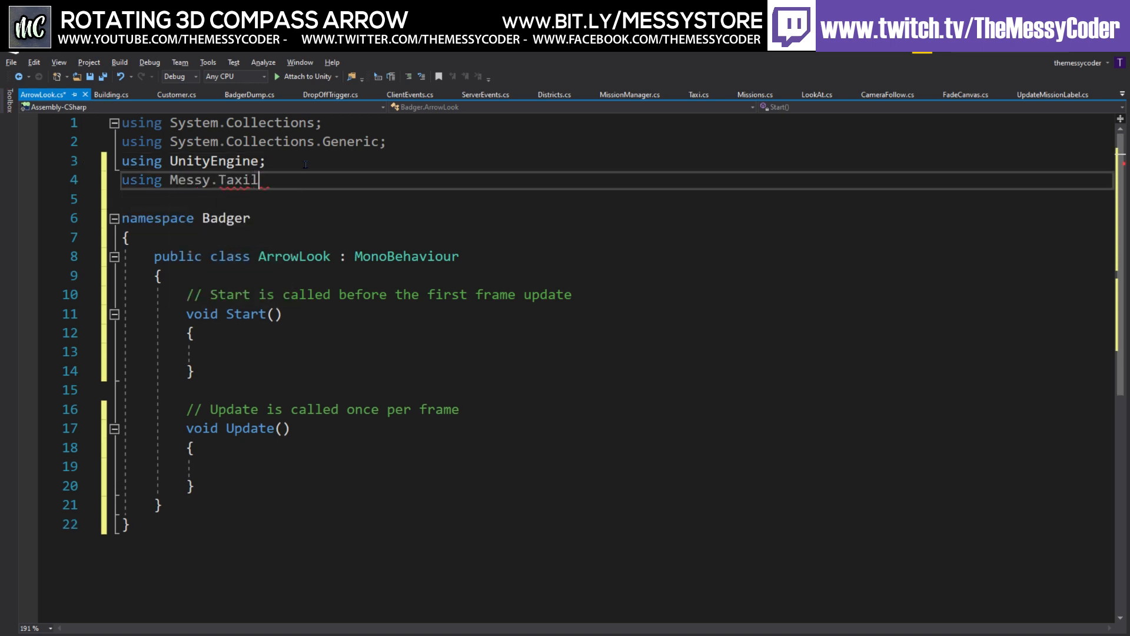
type(";")
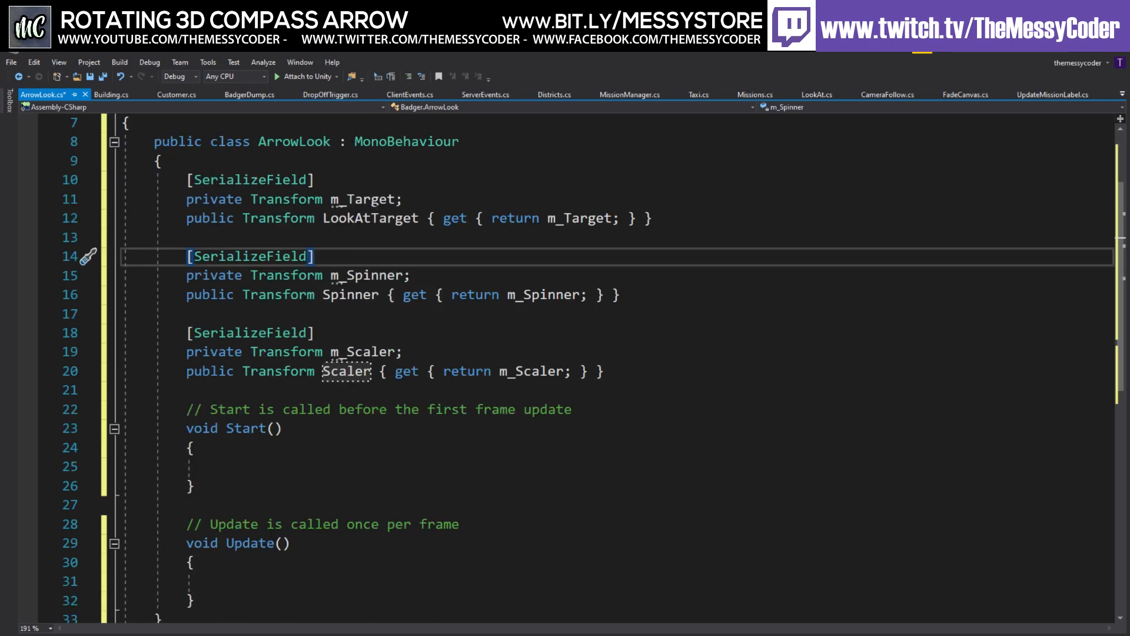
double_click(349, 294)
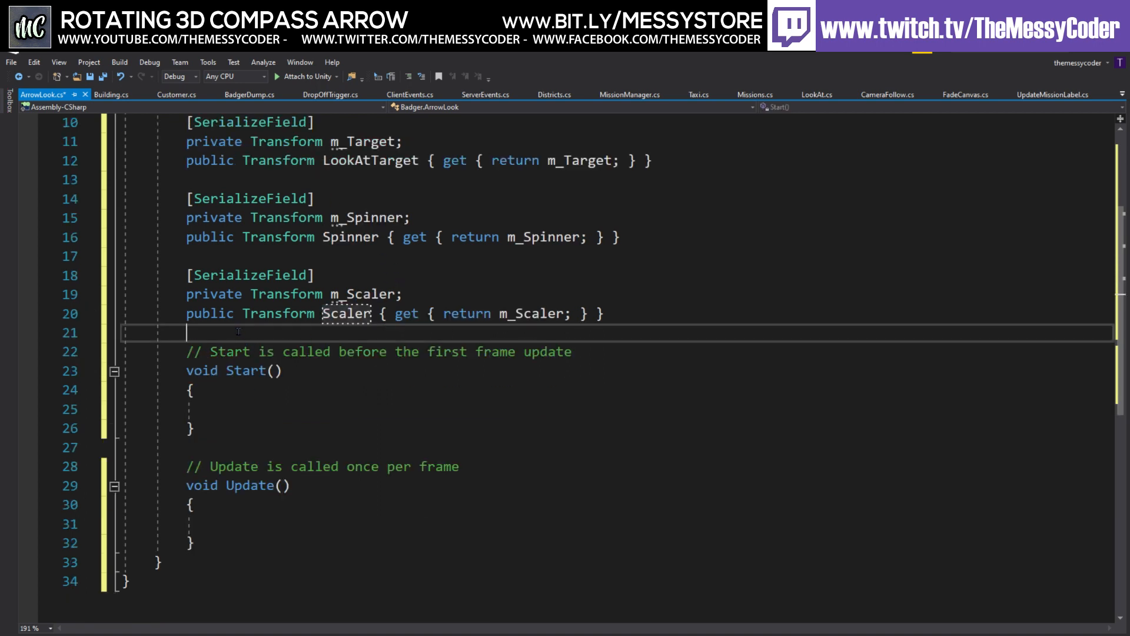
Begin a public void SetTarget(Transform target) method.
key("enter")
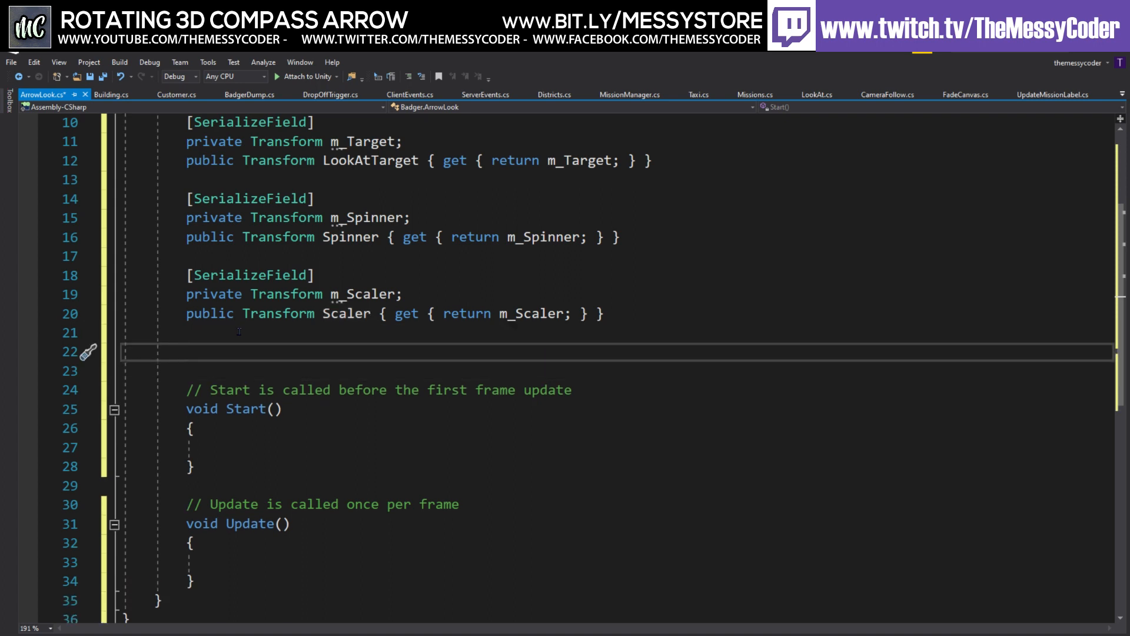
type("public void")
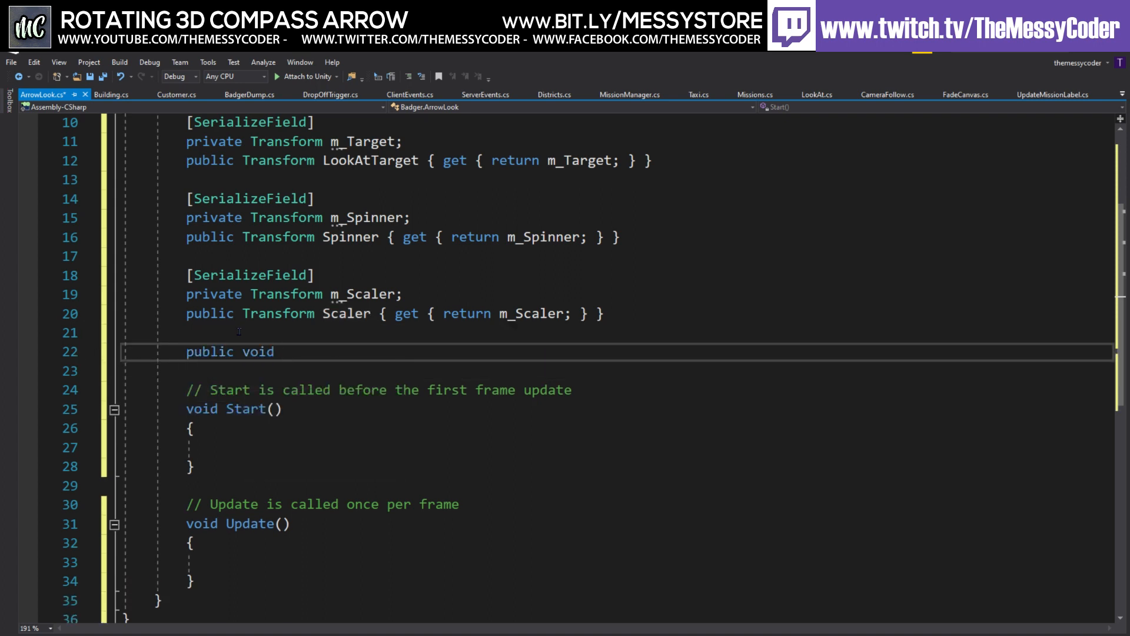
type("SetTa")
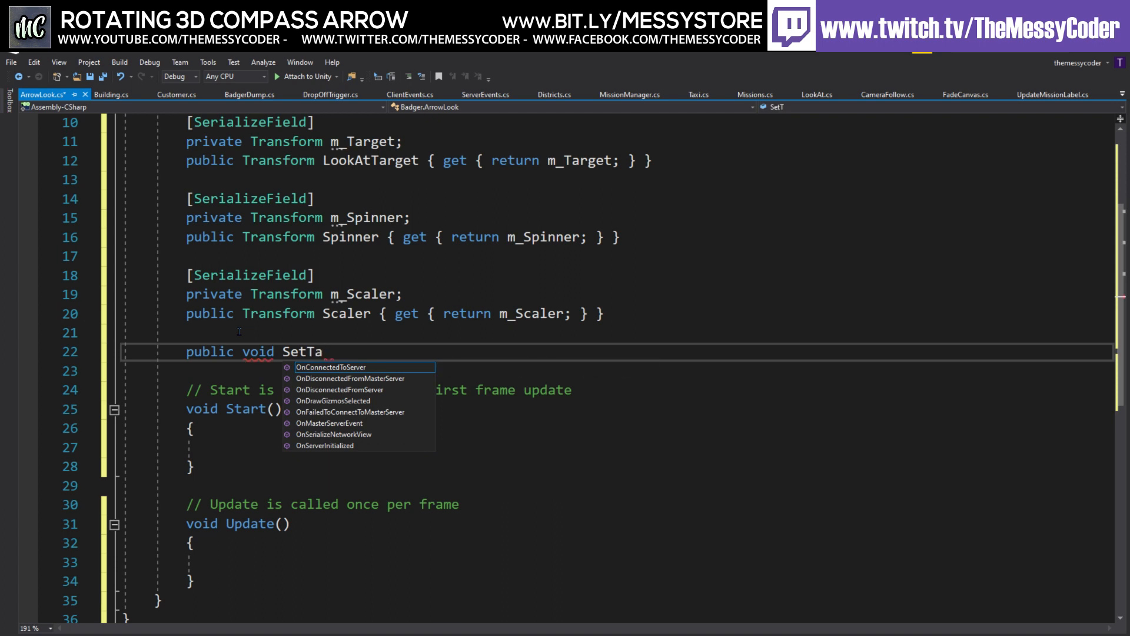
type("rget(")
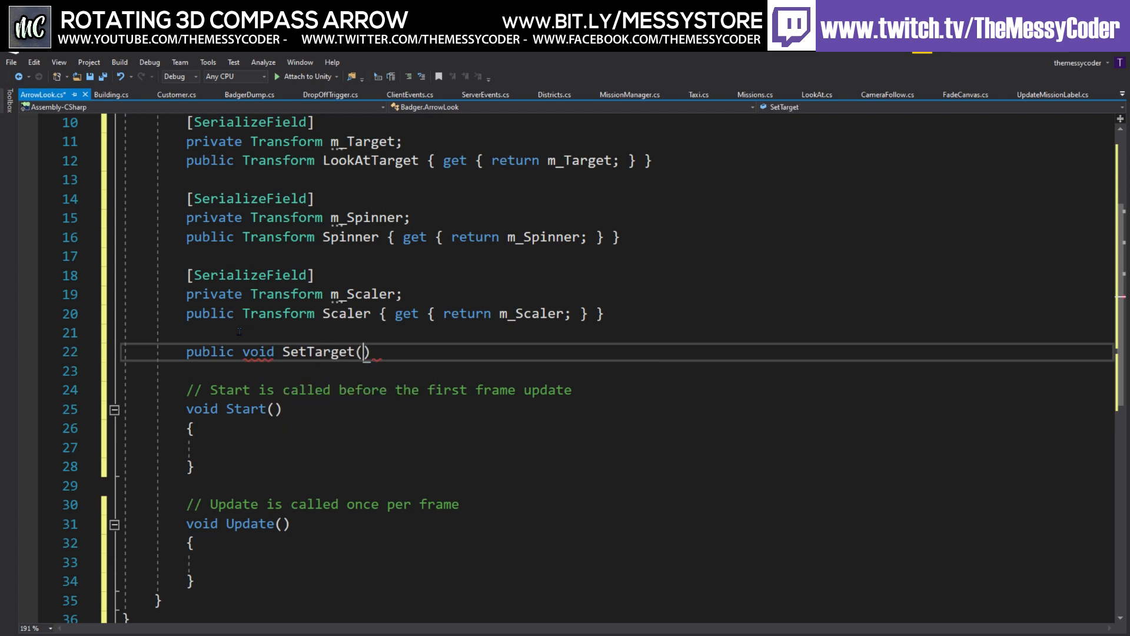
type("Transform")
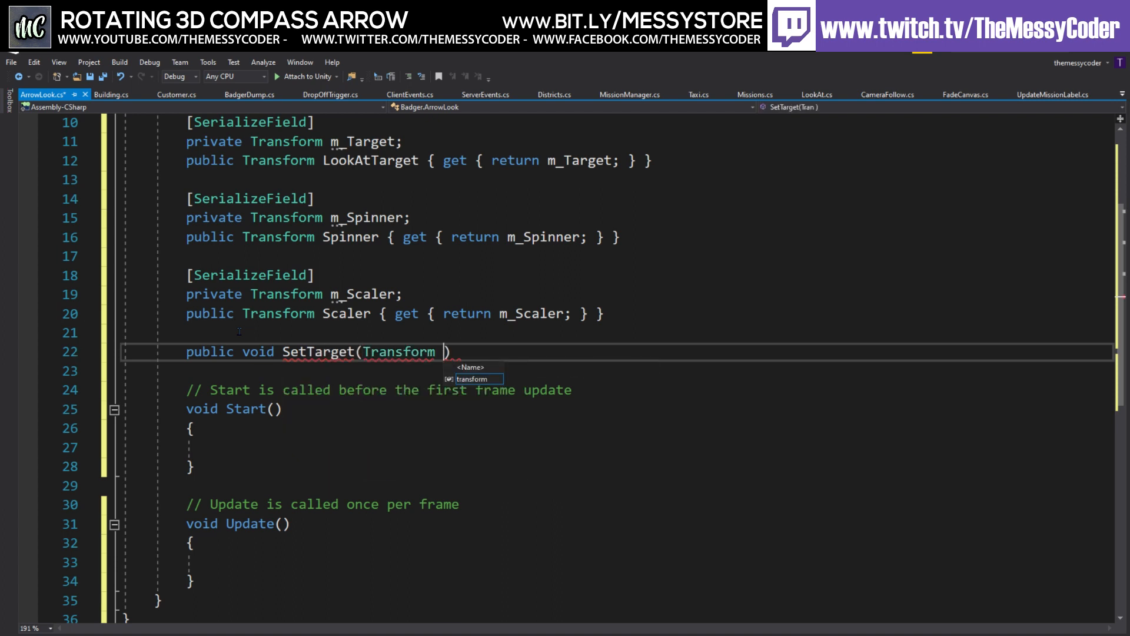
type("target")
left_click(615, 369)
type("{")
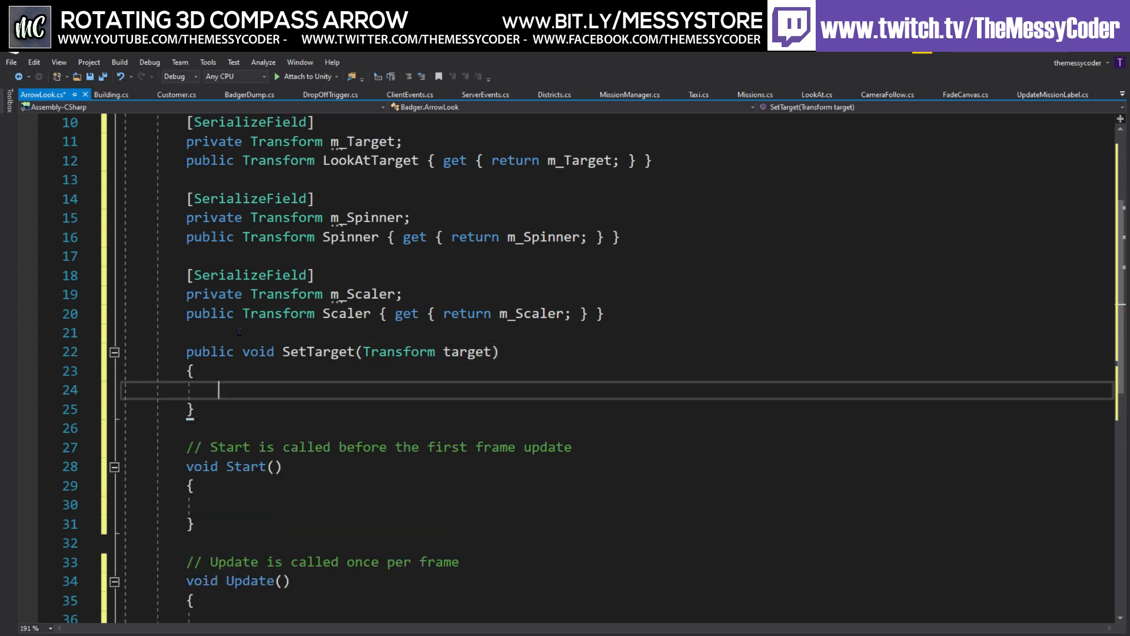
Draft an if (target == null) / else scaffold inside SetTarget.
type("if(target")
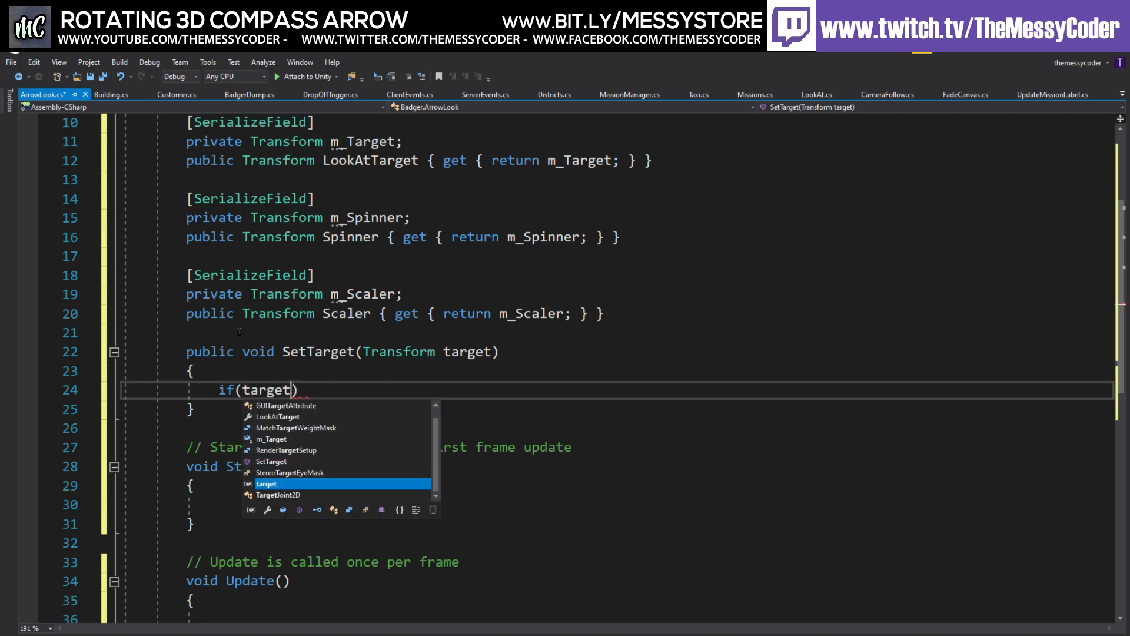
type("== null")
type("{")
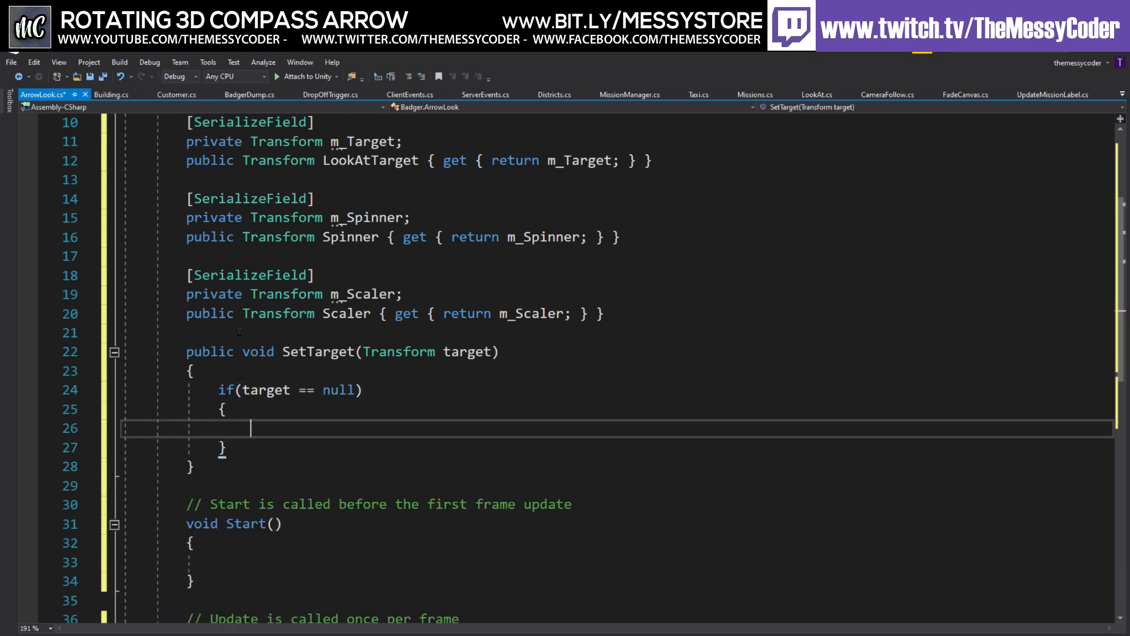
type("m_t")
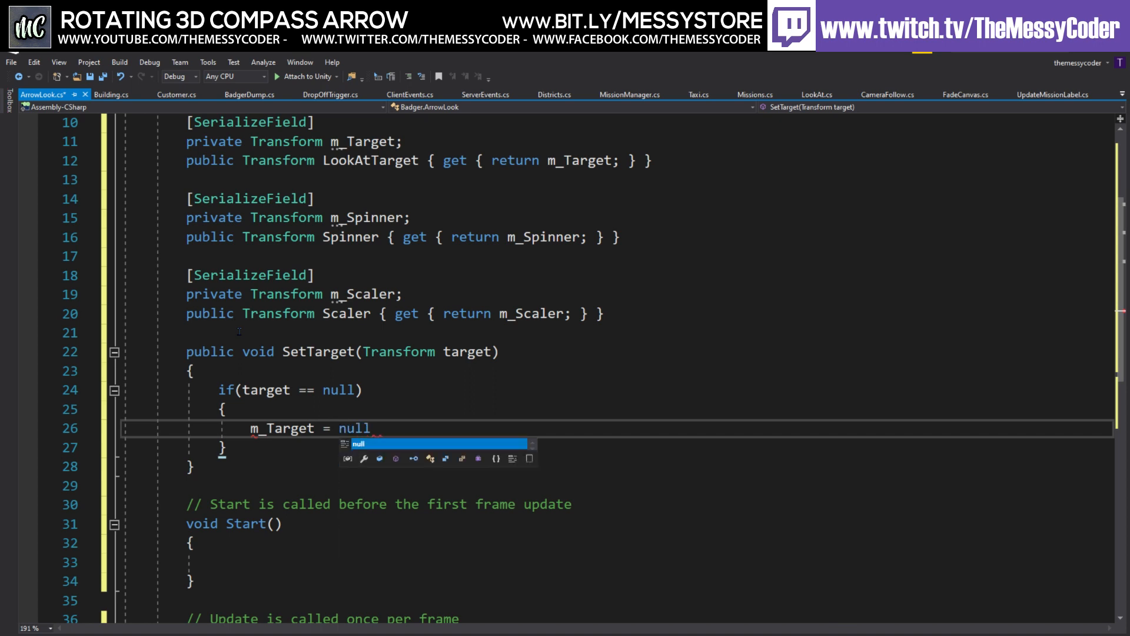
type("else")
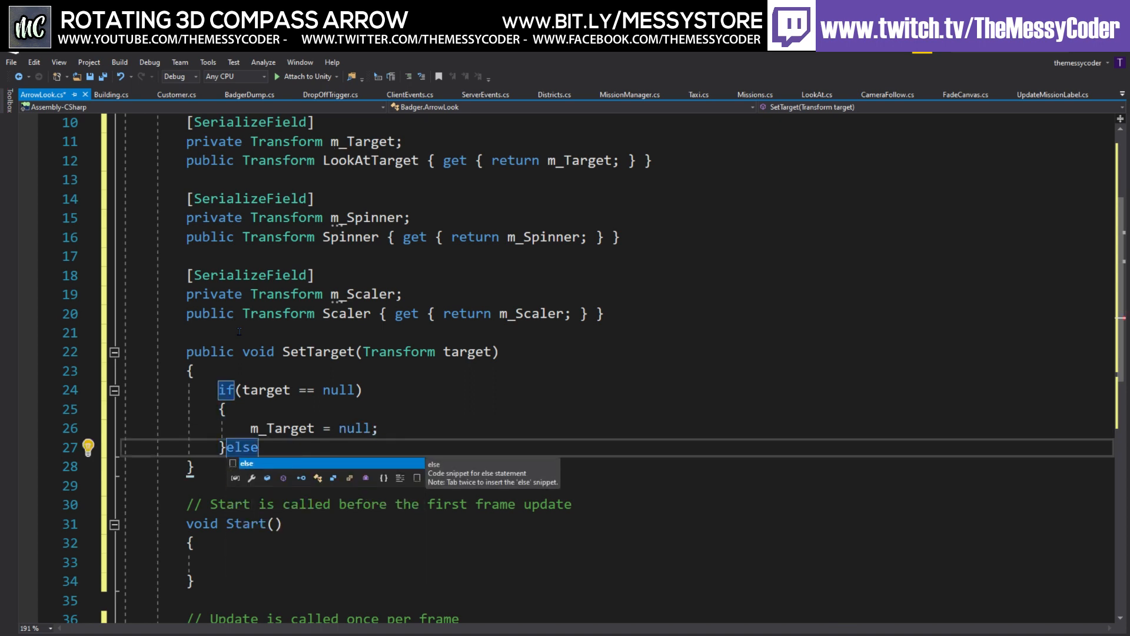
key("Tab")
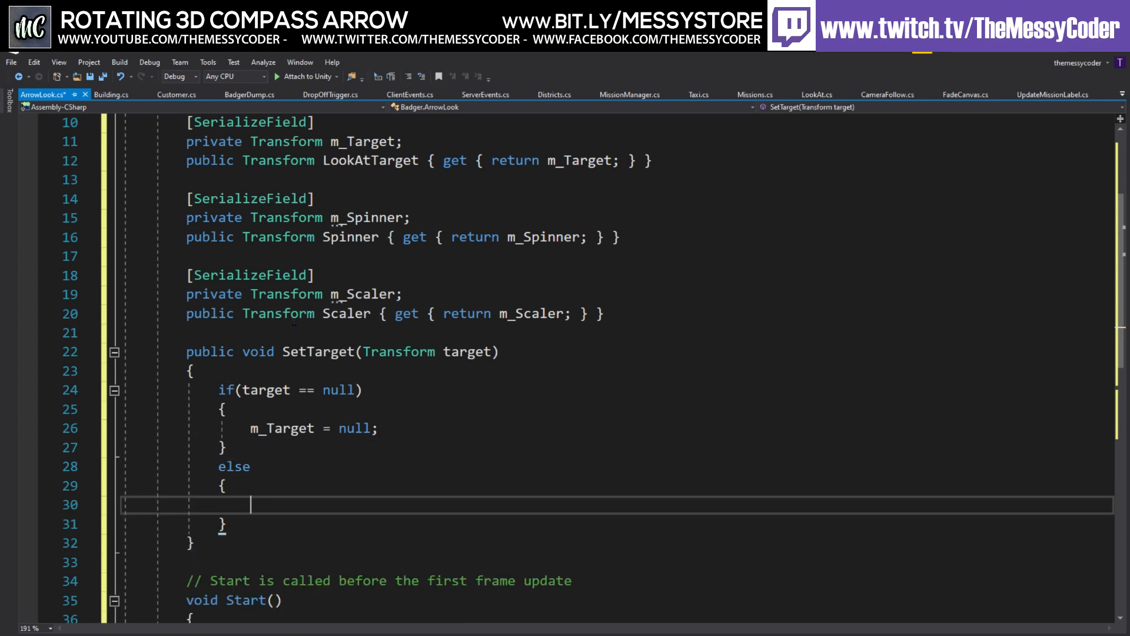
mouse_move(475, 351)
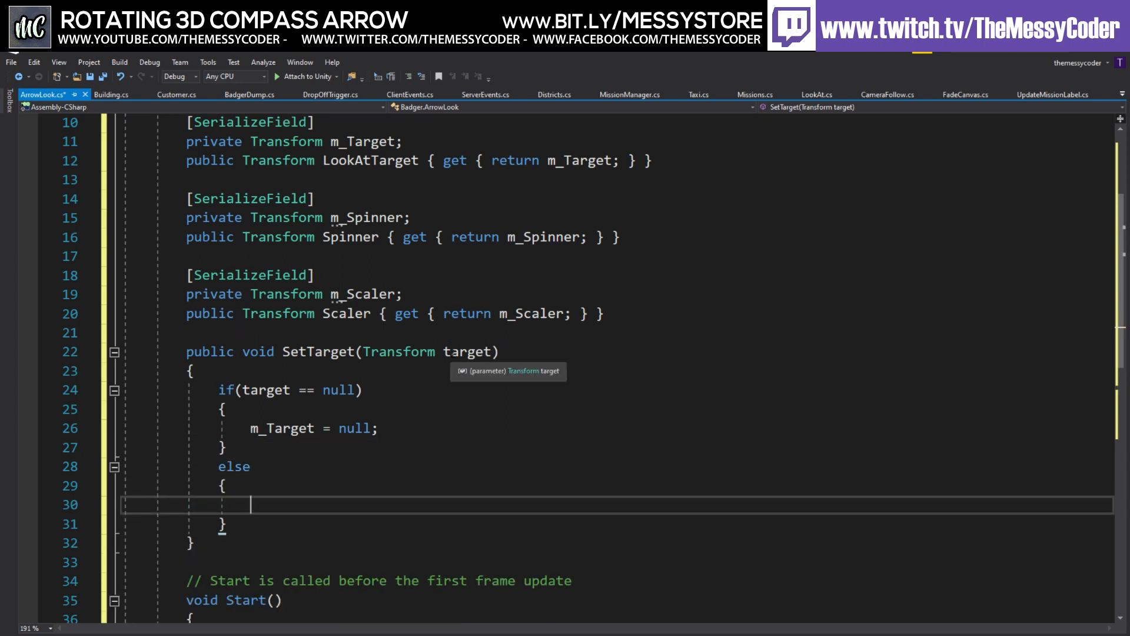
Default the parameter to null and reduce the body to m_Target = target;.
type("==")
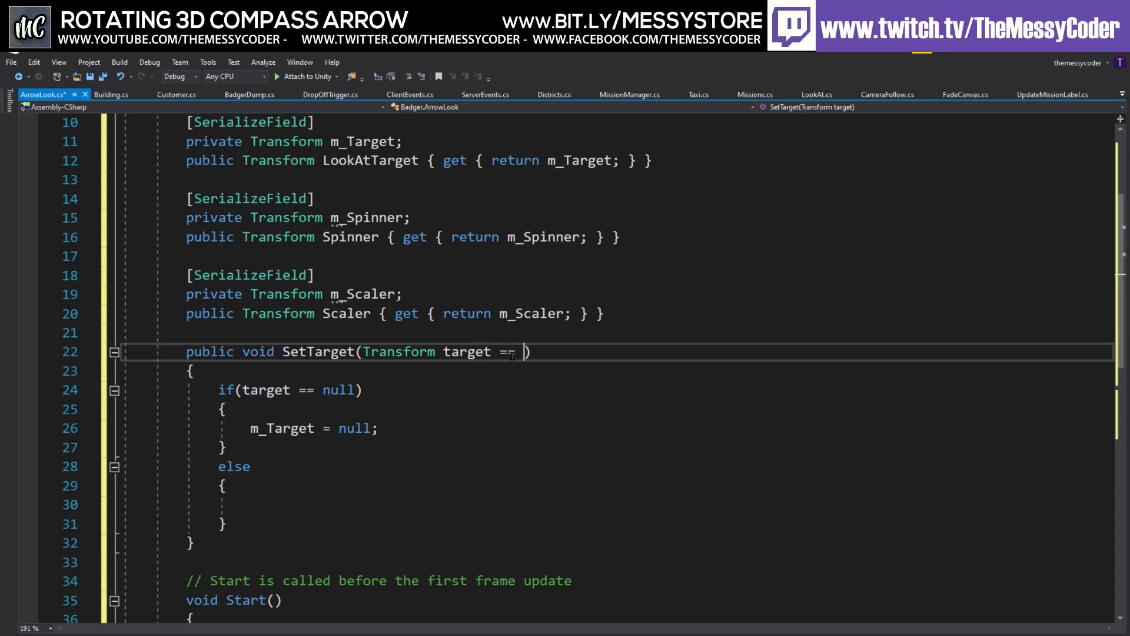
type("null")
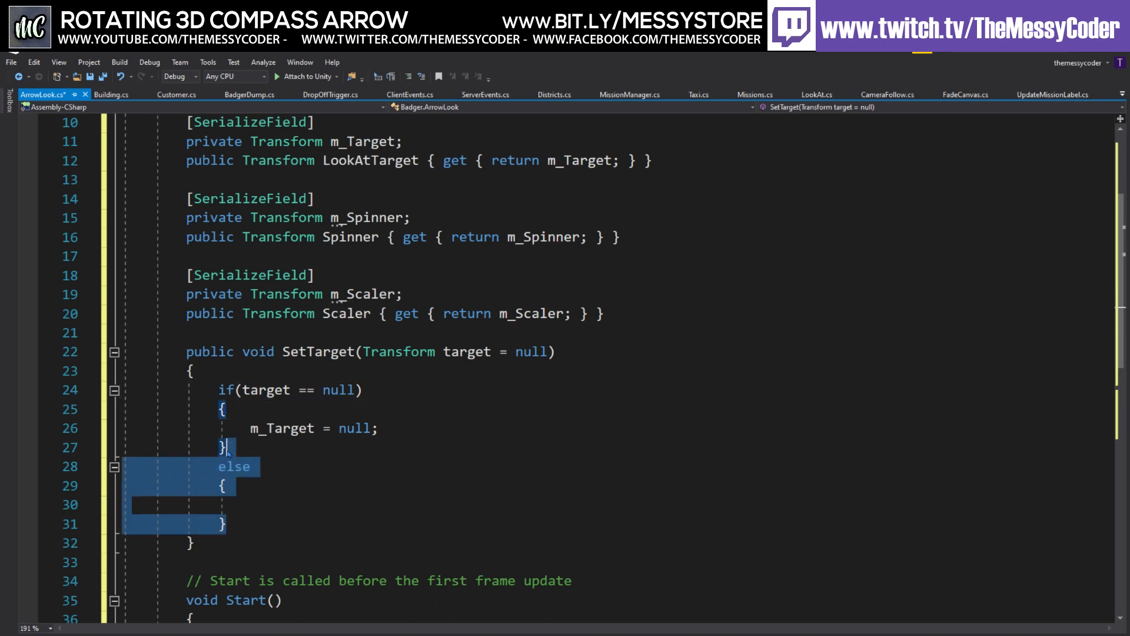
key("Delete")
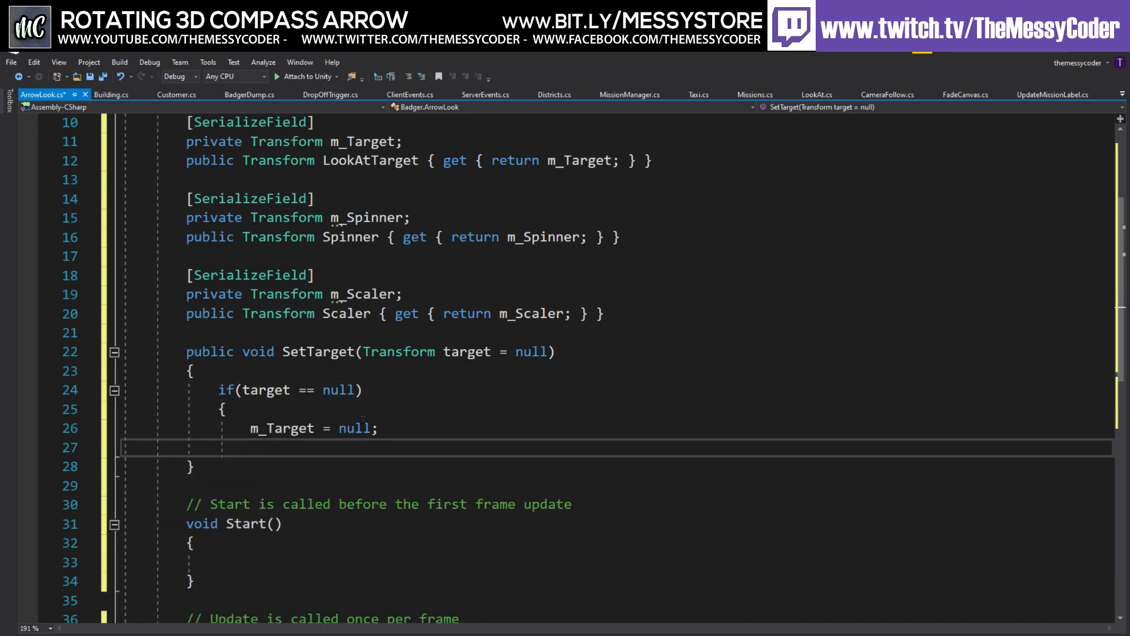
type("target")
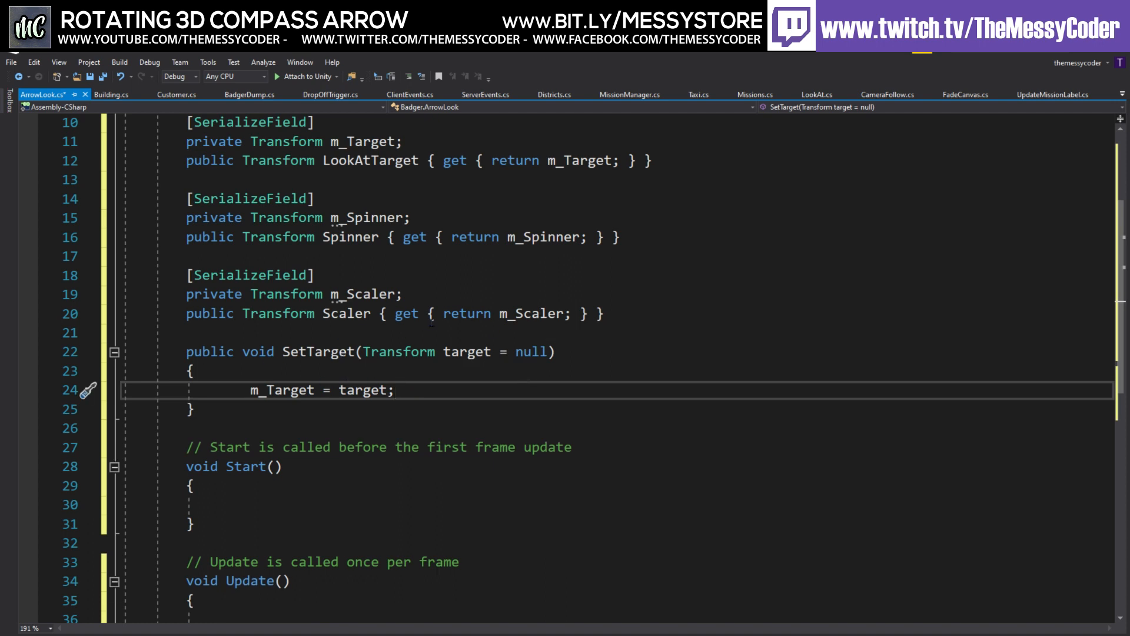
left_click(191, 409)
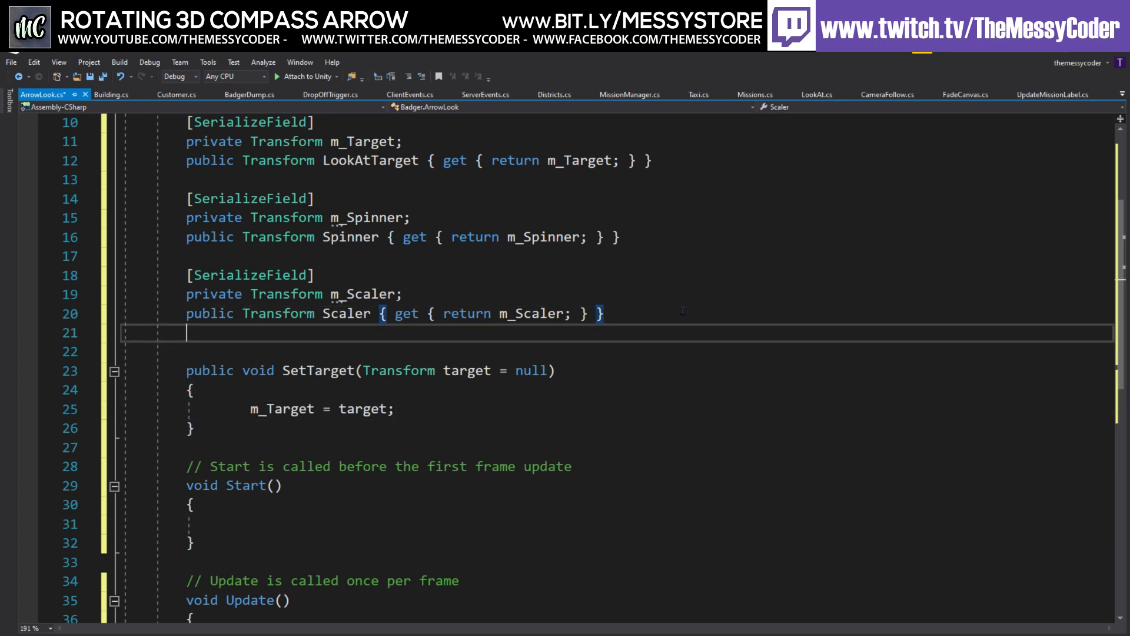
Add a public float speed field below the Scaler property.
key("enter")
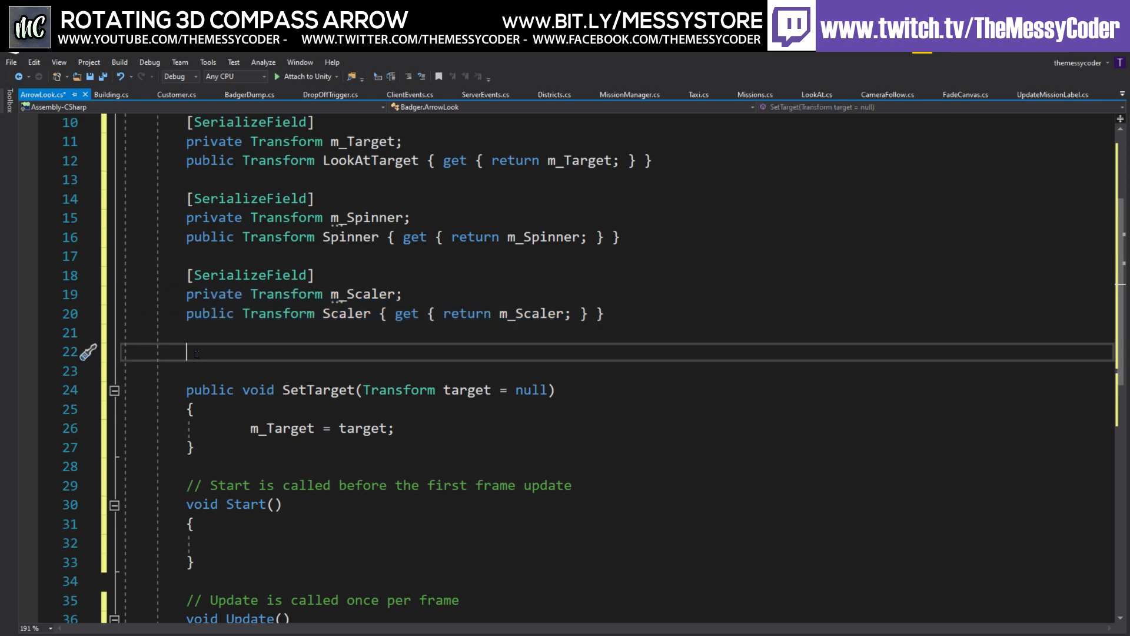
type("public float sp")
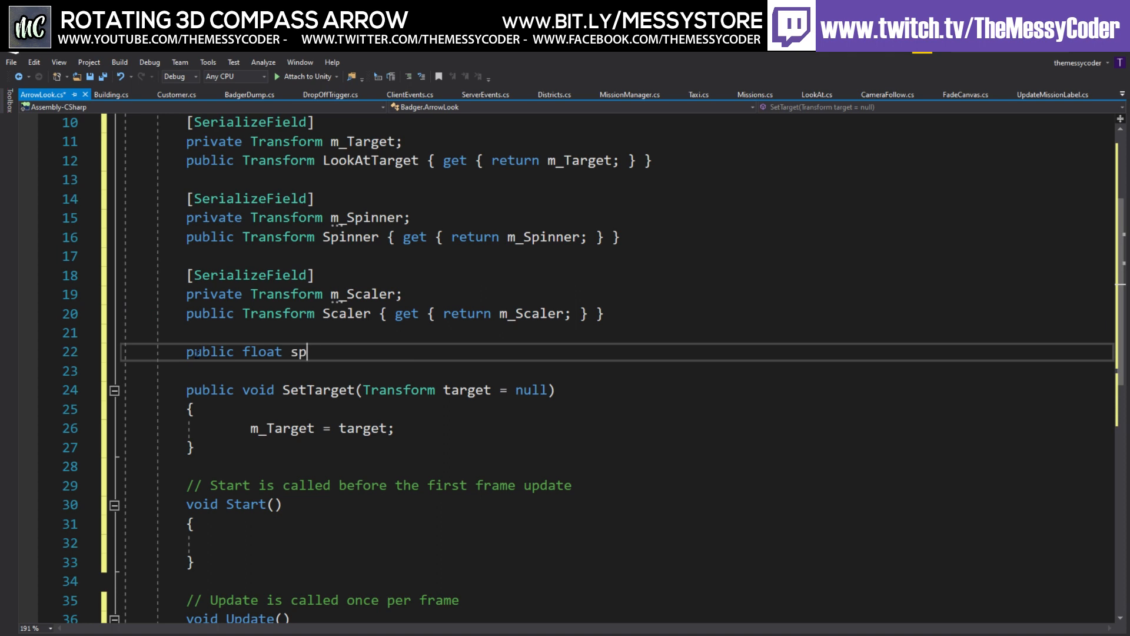
type("eed;")
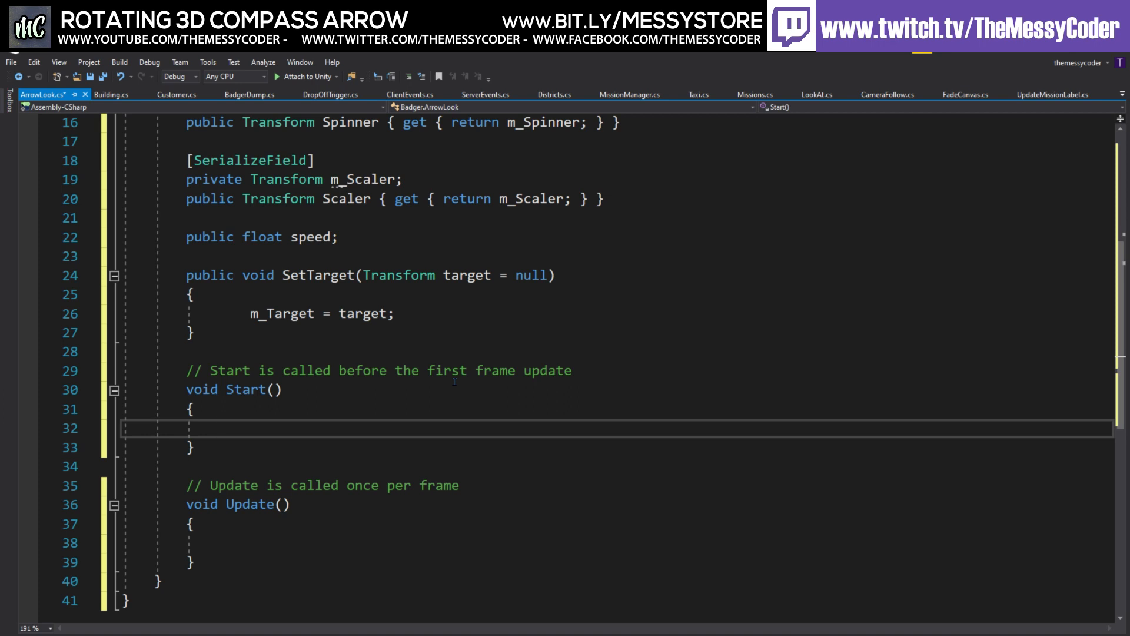
Make Start call this.gameObject.SetActive(false).
type("this.gameObject")
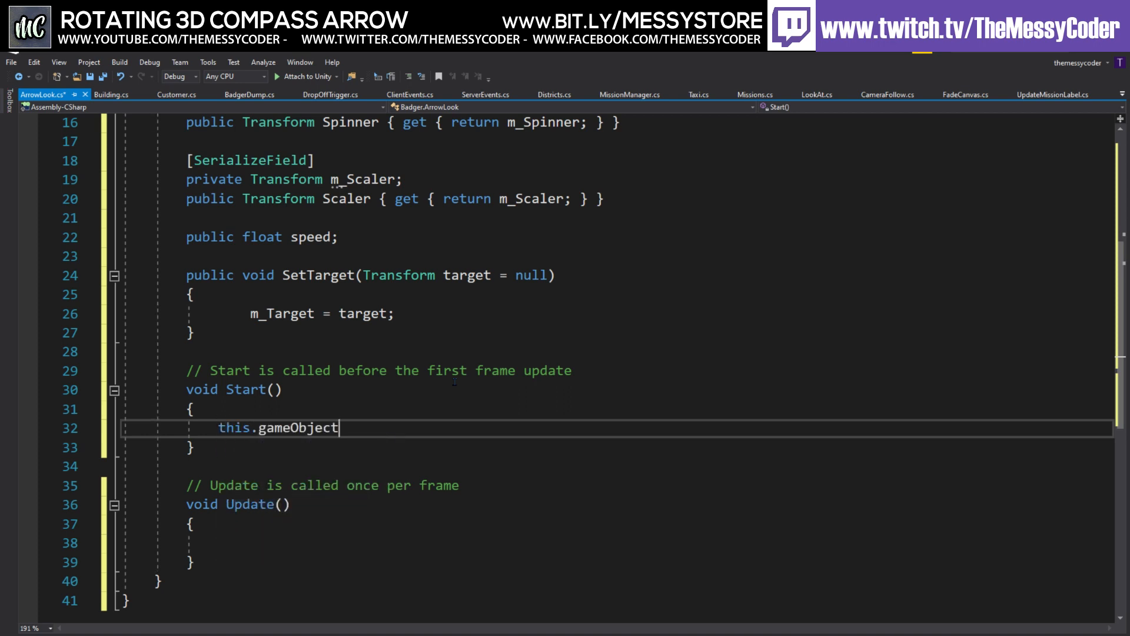
type(".")
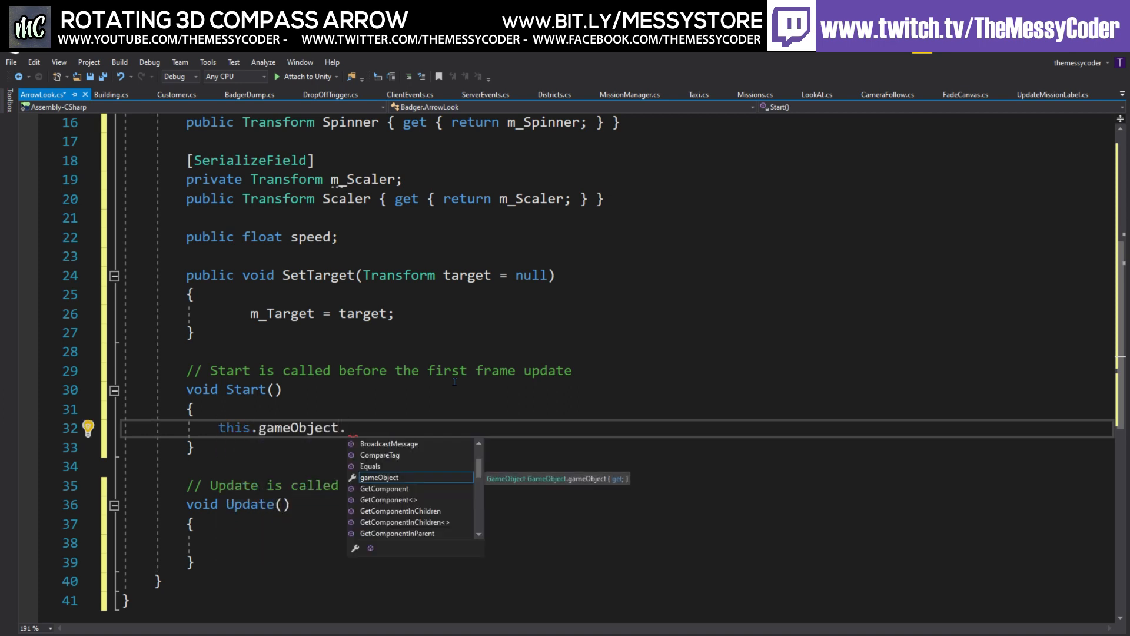
type("SetActive(f")
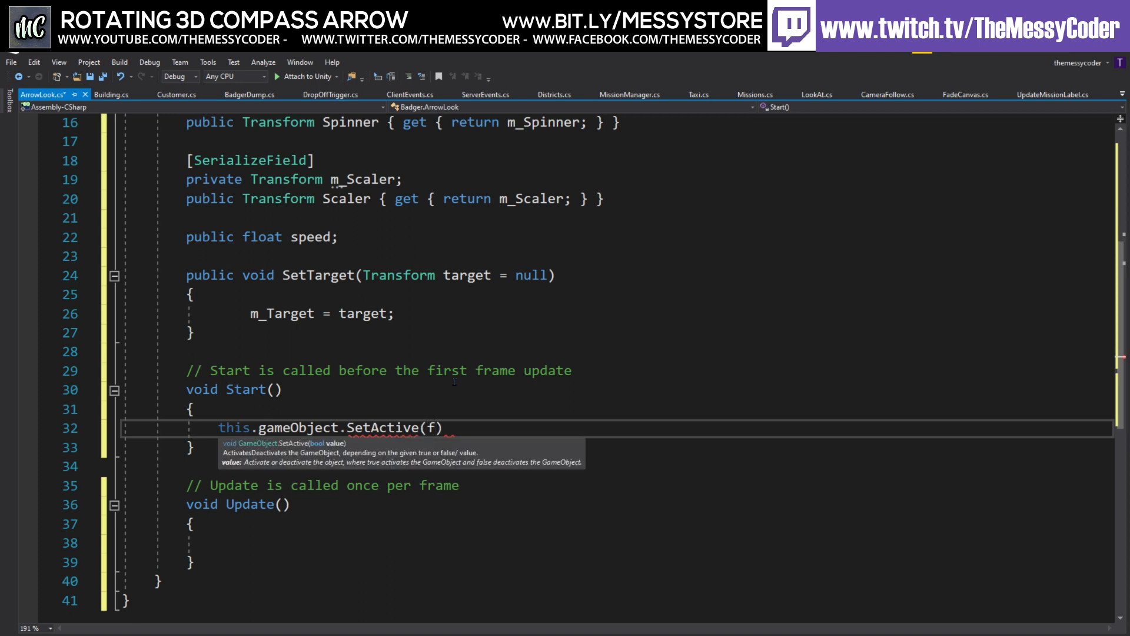
type("alse);")
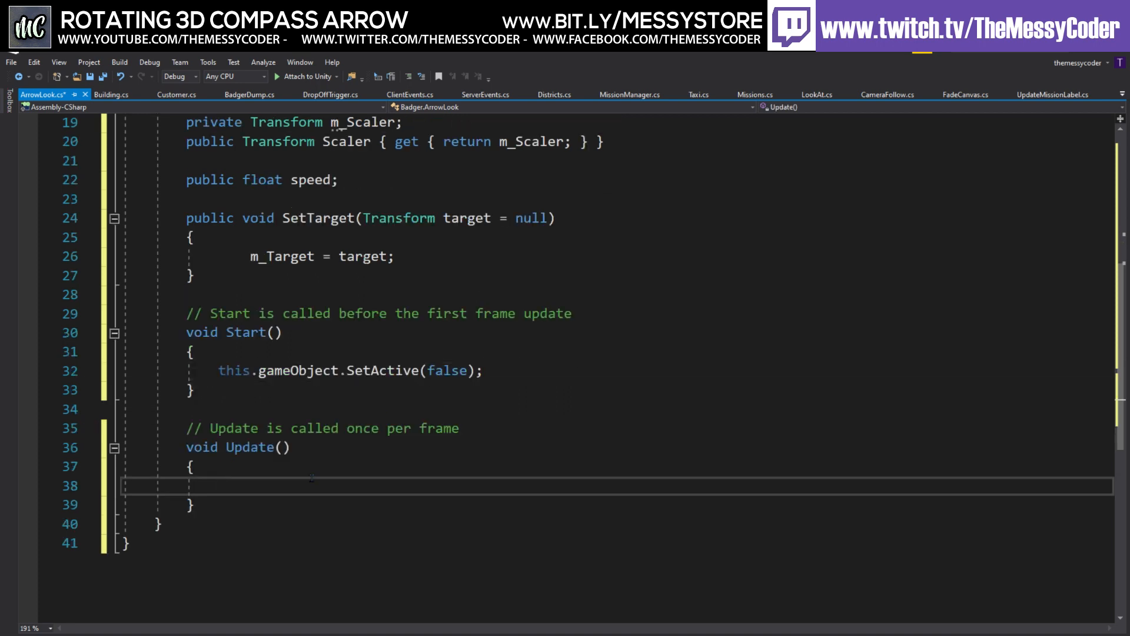
left_click(221, 486)
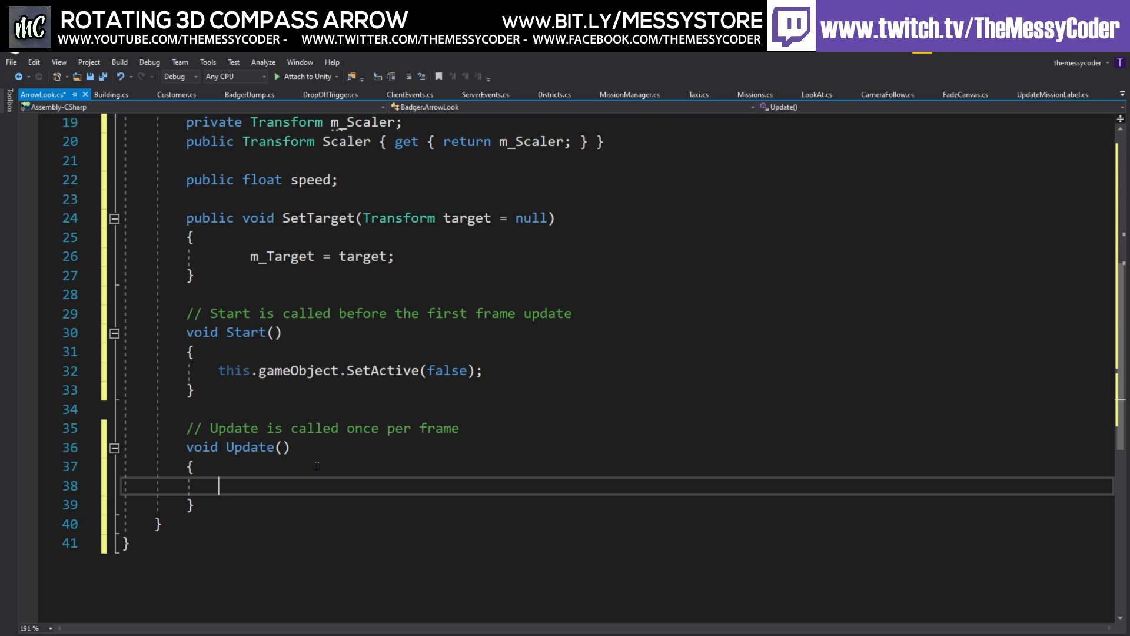
In Update, make the transform LookAt the target, guarded by an if check.
type("transform.")
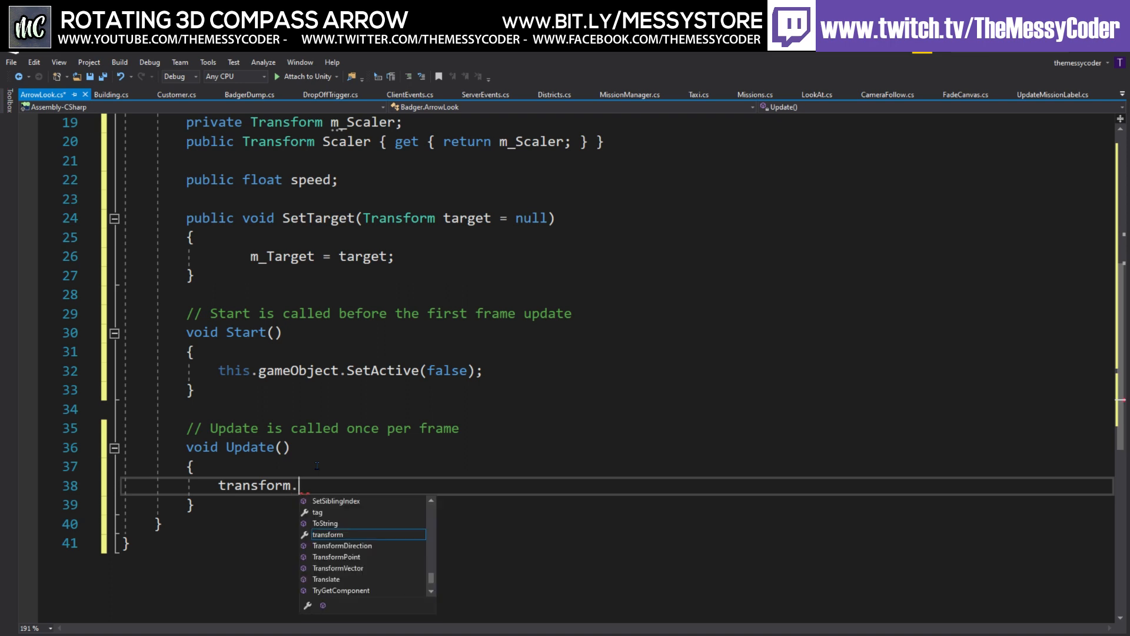
type("LookAt()")
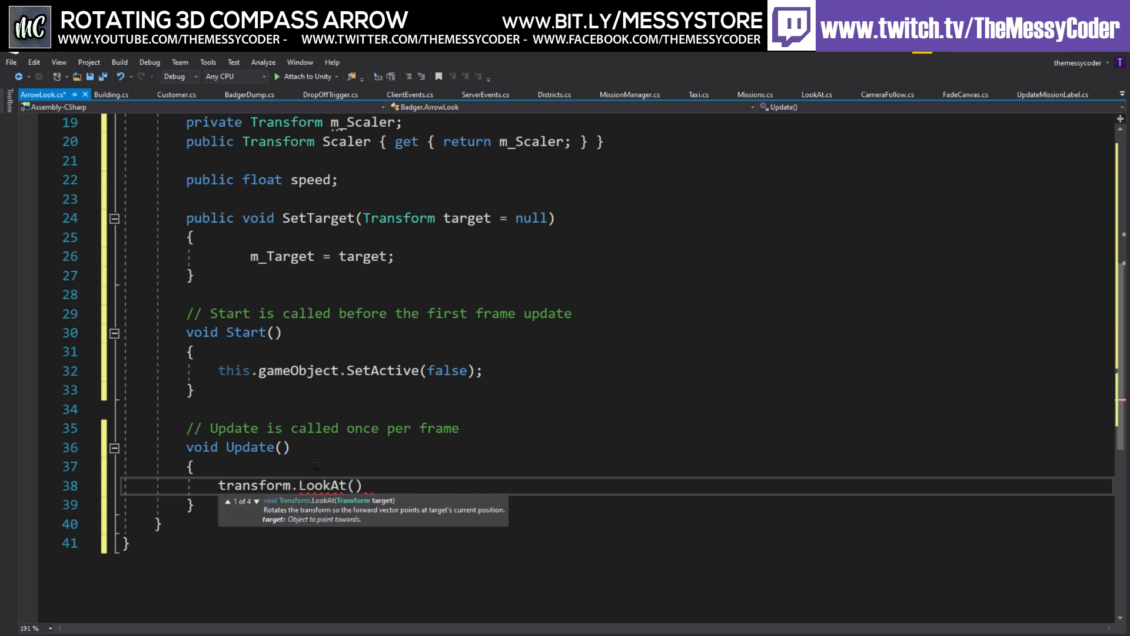
type("LookAtTarget")
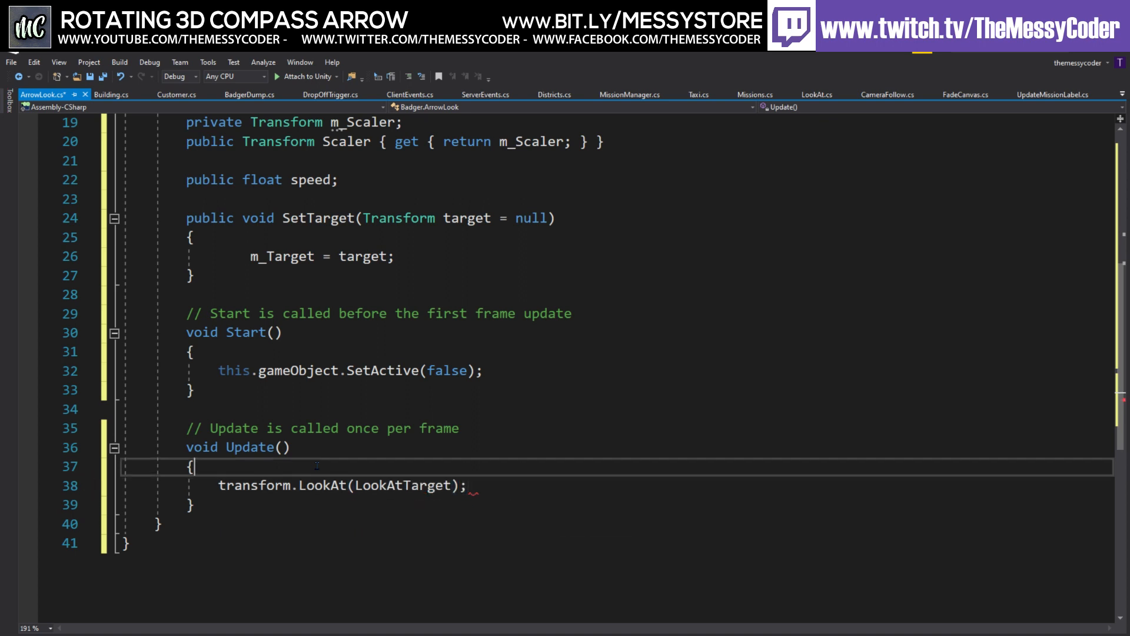
key("enter")
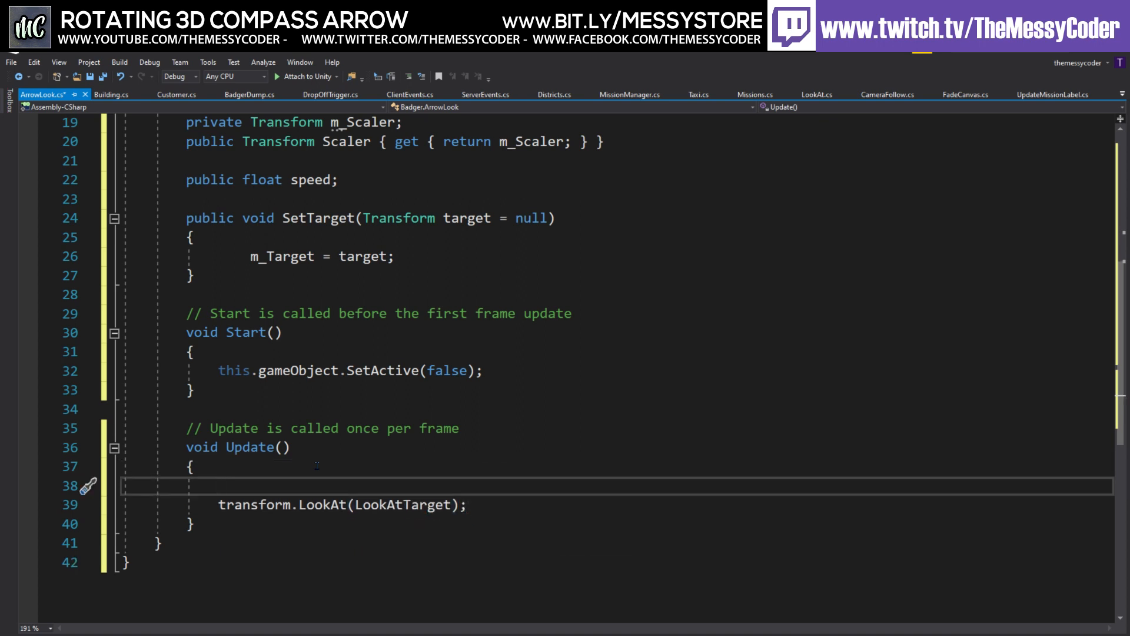
type("if (")
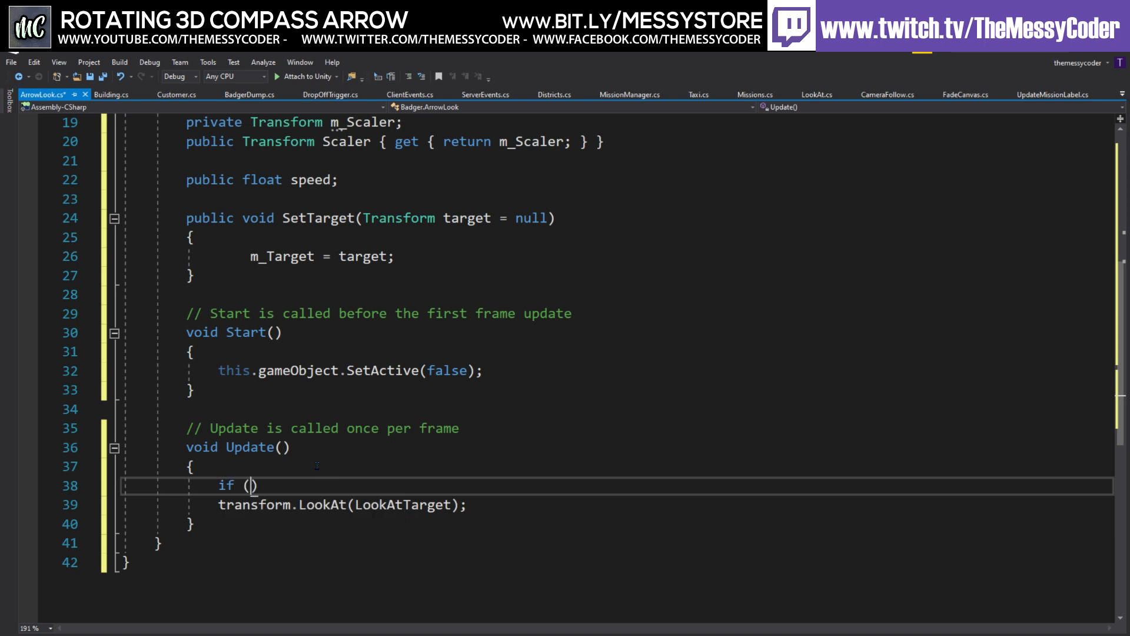
type("look")
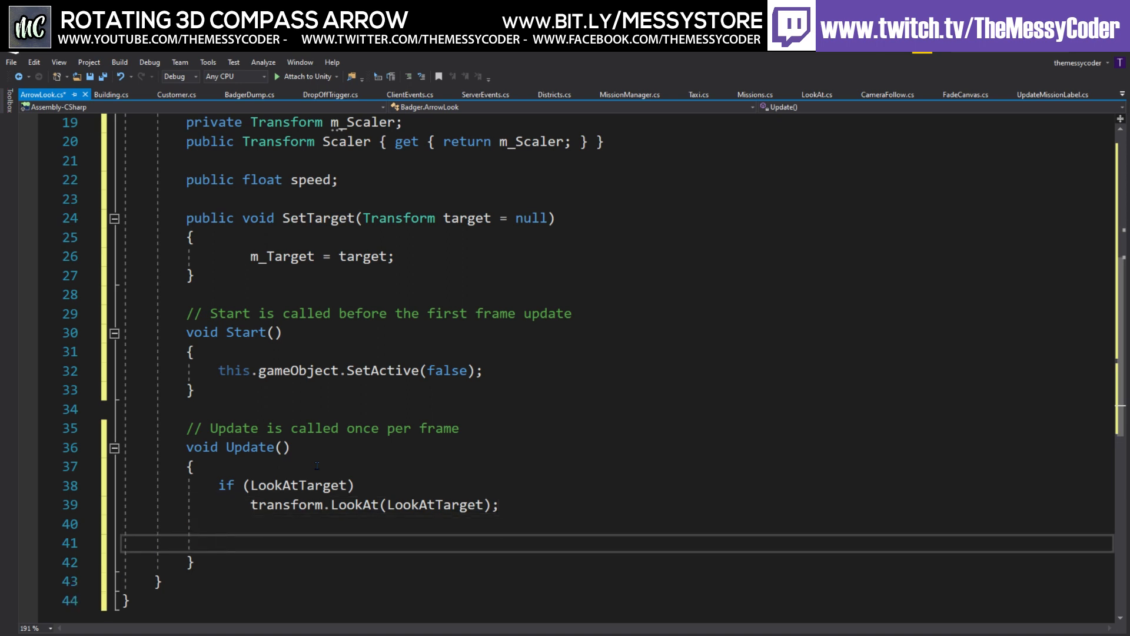
Under if (Spinner), rotate it with Spinner.transform.Rotate(0, 0, speed * Time.deltaTime).
type("if")
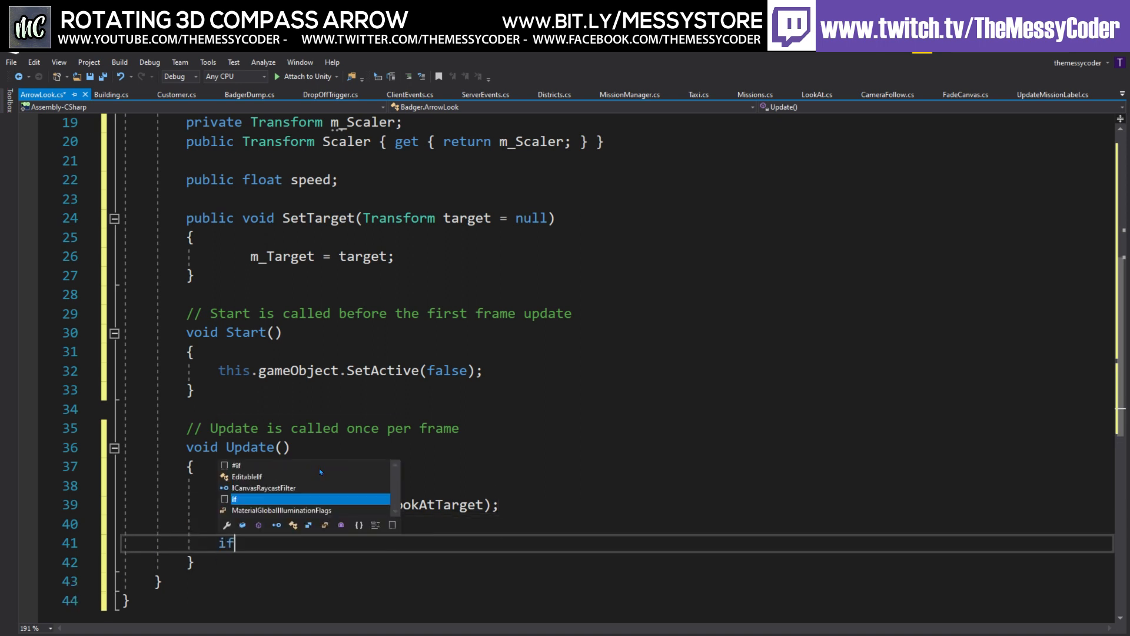
type("(spi")
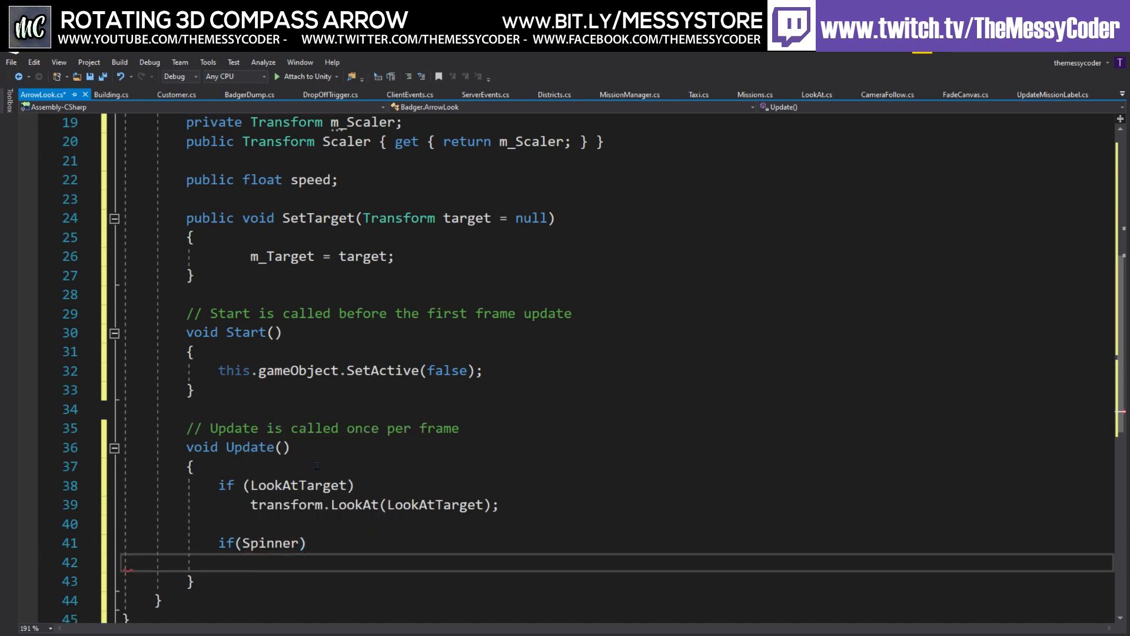
type("Spinner.")
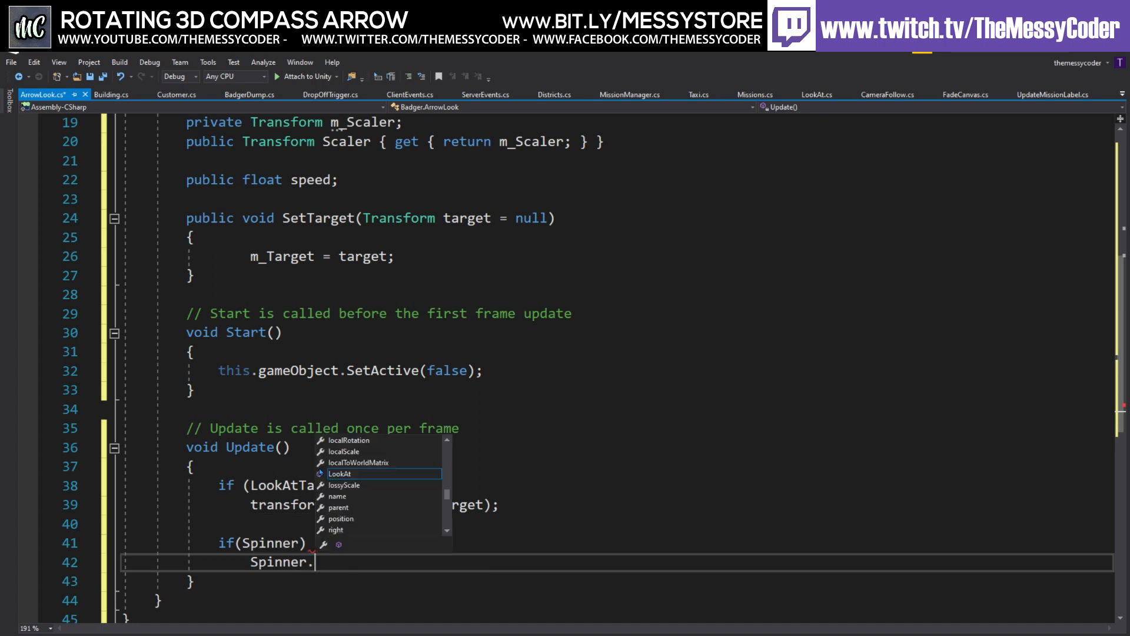
type("transform.")
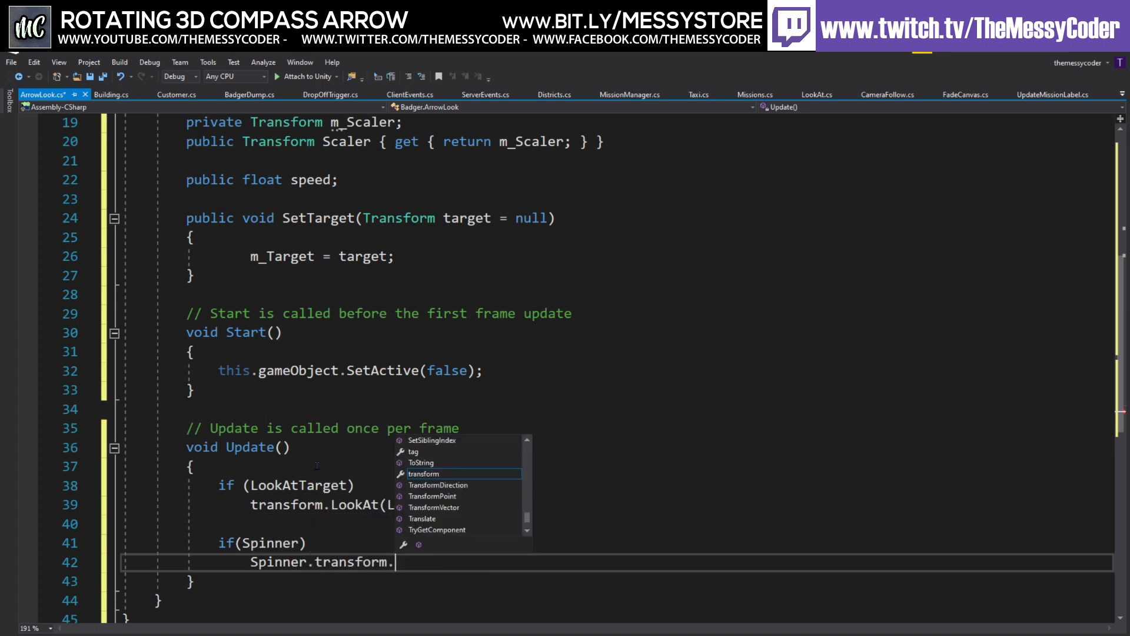
type("Rotate(")
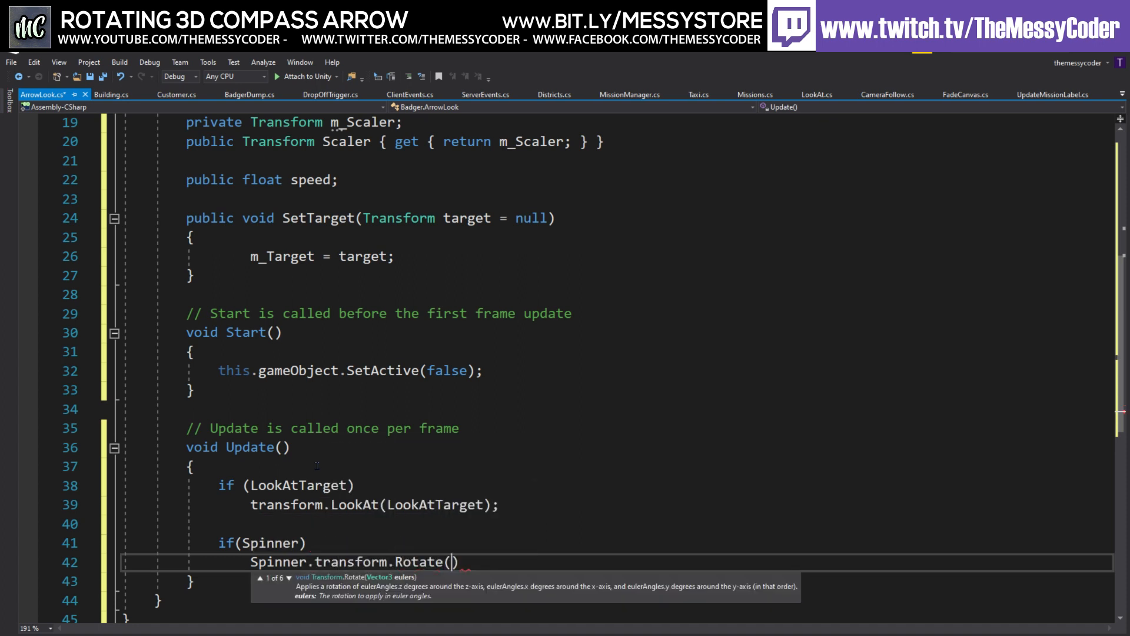
type("0,0")
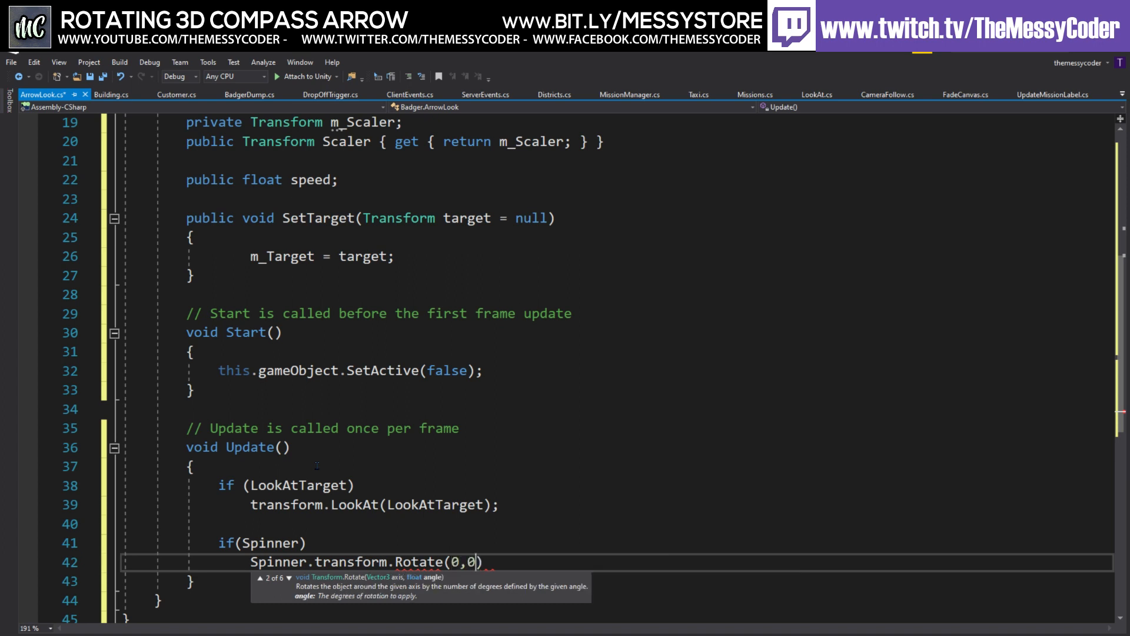
type(",")
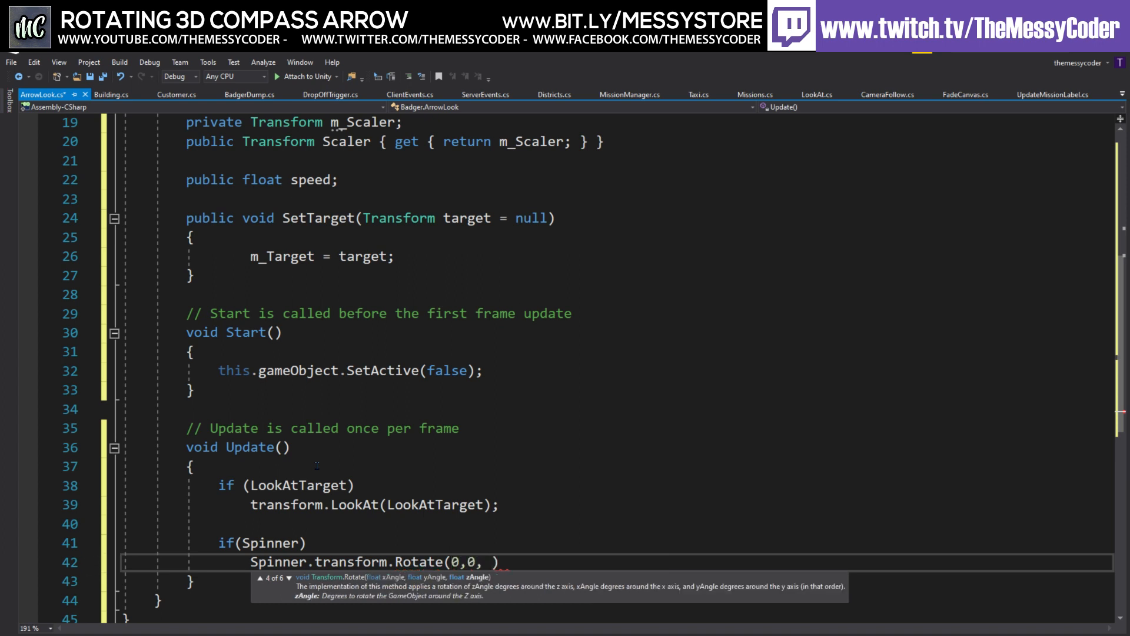
type("speed")
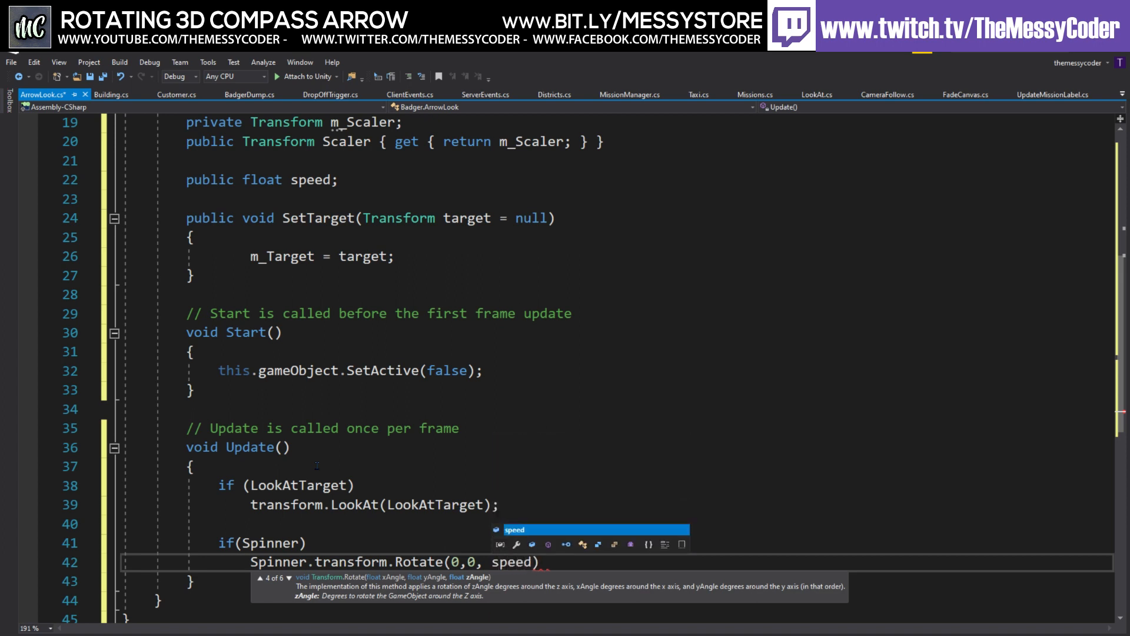
type("* Time.deltaTime")
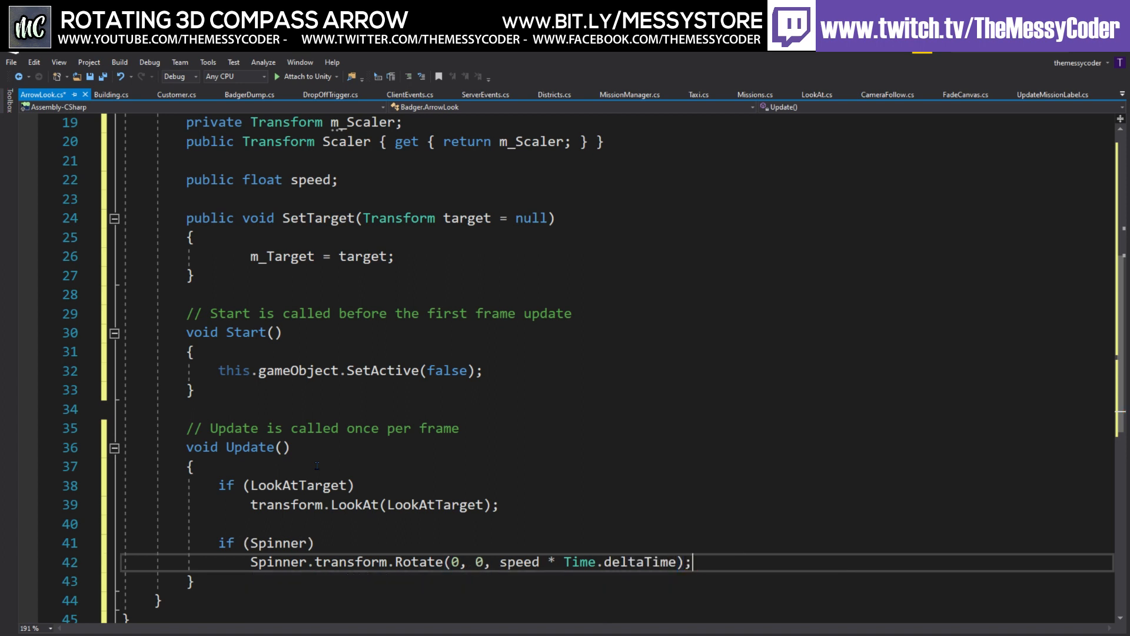
left_click(248, 94)
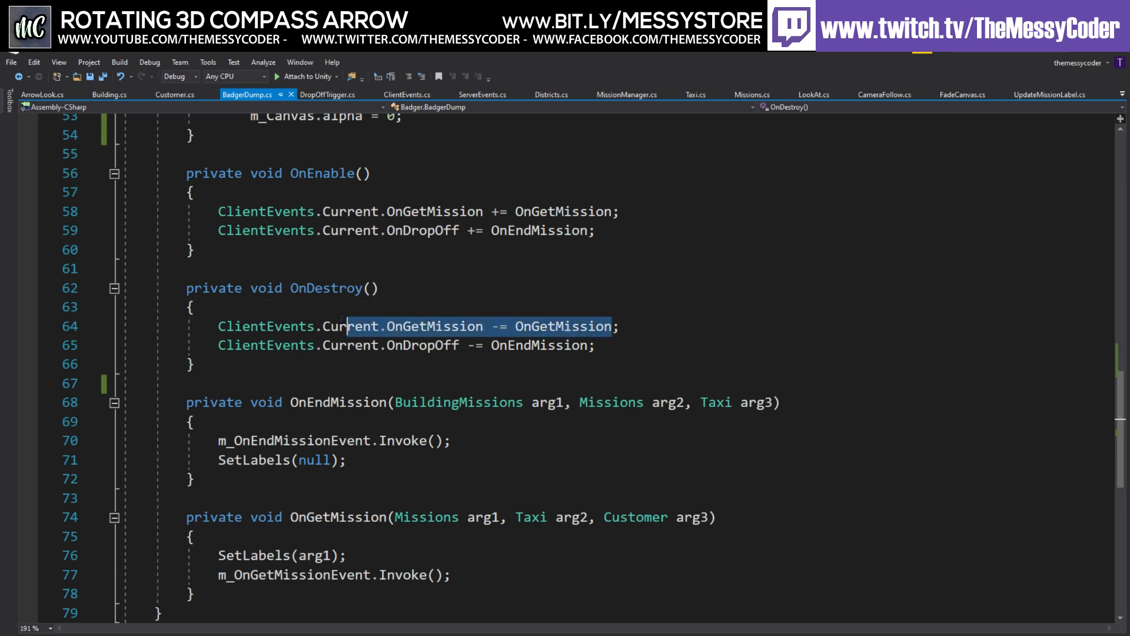
Copy the mission event handlers from BadgerDump.cs into ArrowLook and make SetTarget private.
double_click(435, 326)
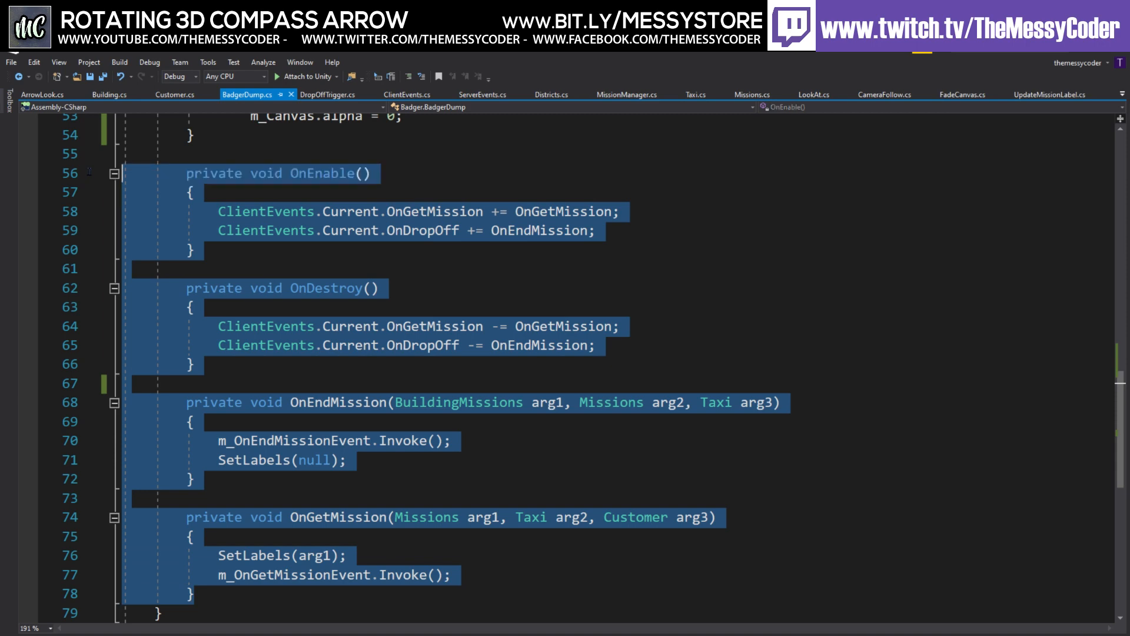
left_click(40, 94)
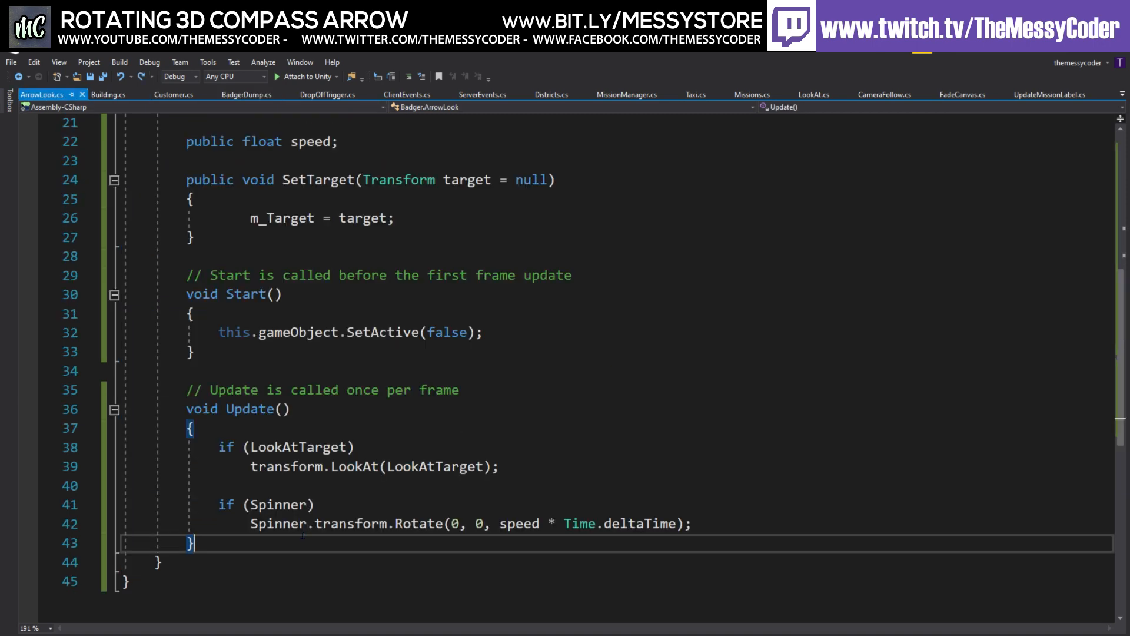
scroll("down", 3)
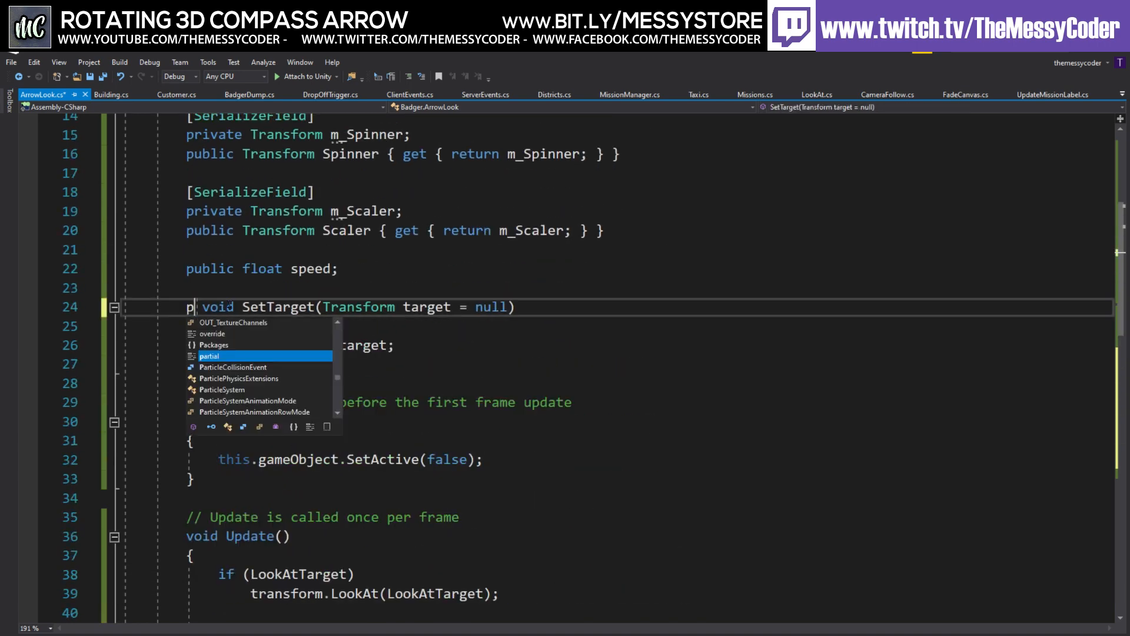
type("rivate")
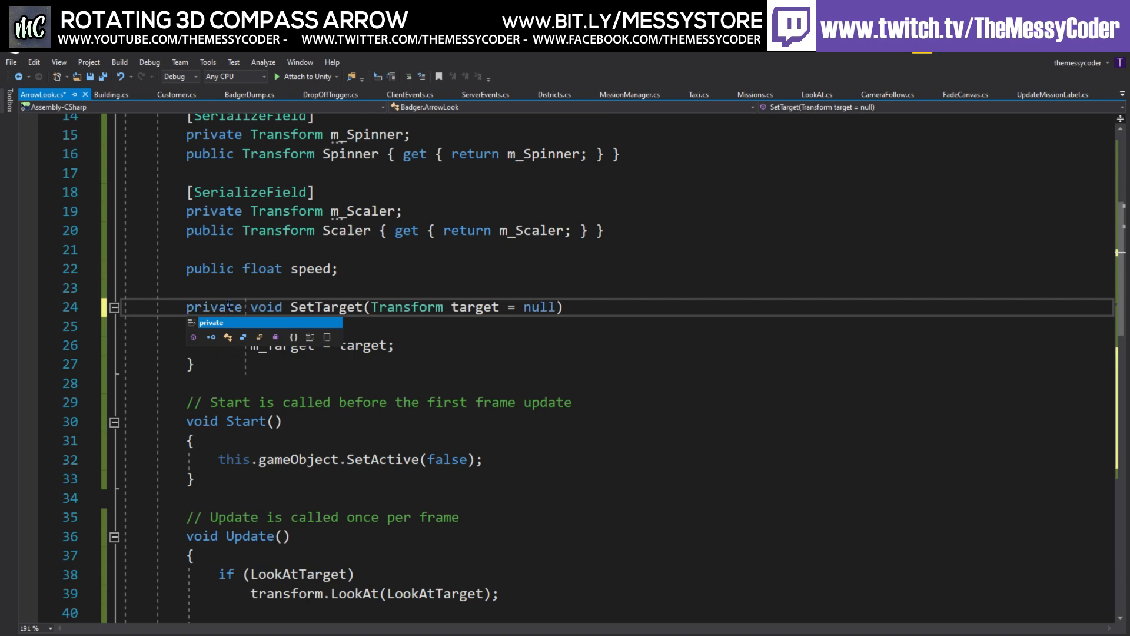
Call SetTarget(null) on drop-off and SetTarget(arg1.Destination.Waypoint.transform) on mission start.
scroll("down", 3)
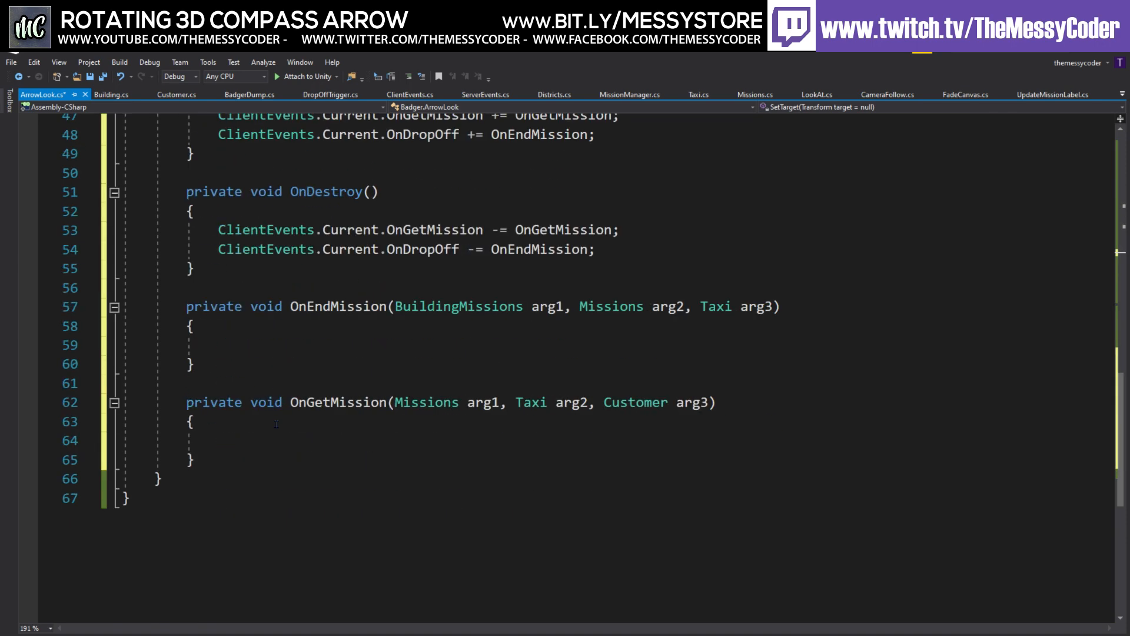
type("SetTarget")
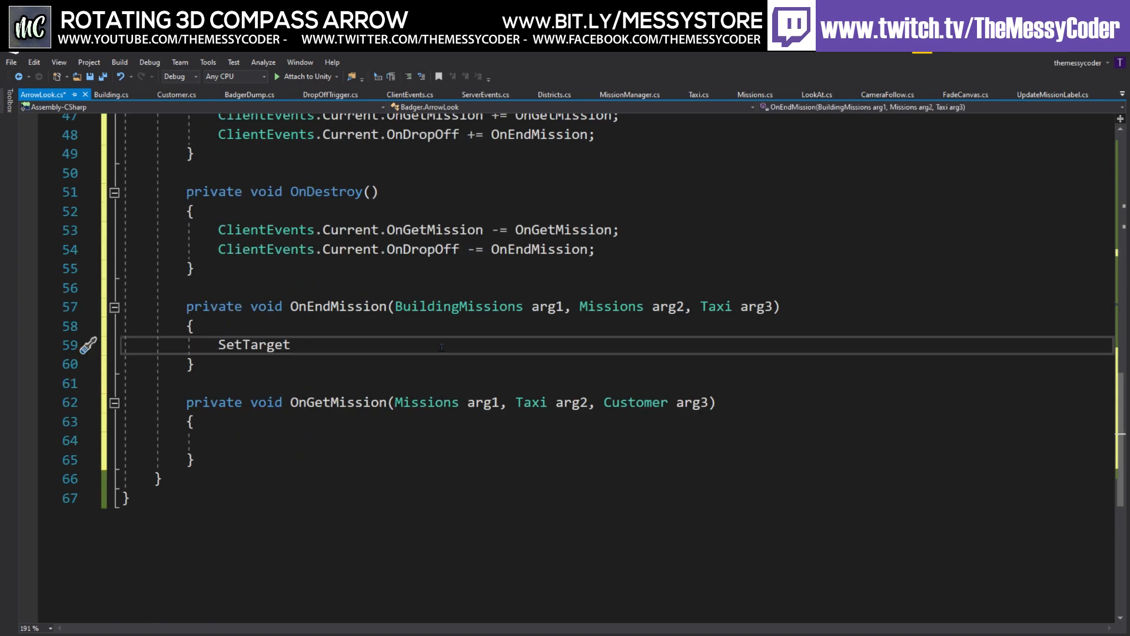
type("(null);")
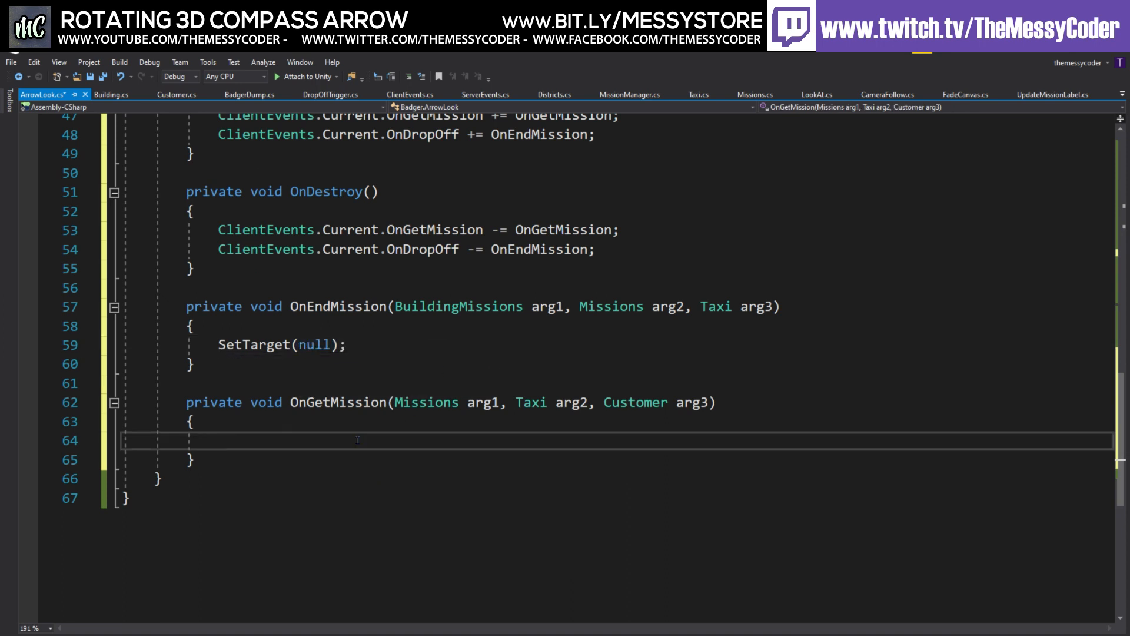
type("SetTarget(arg1")
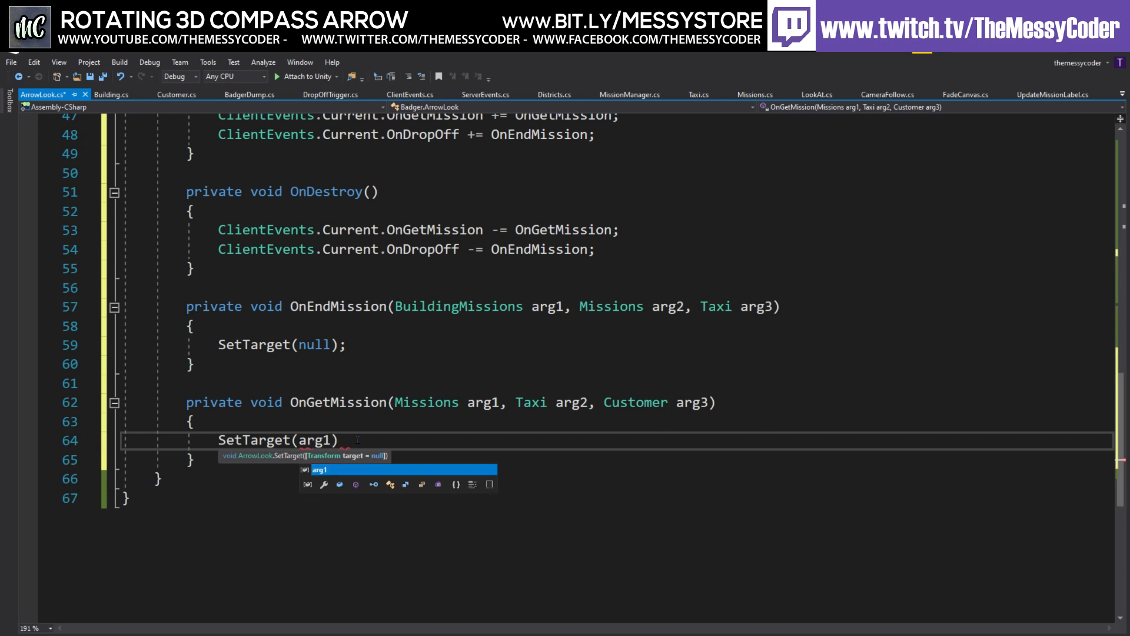
type(".b")
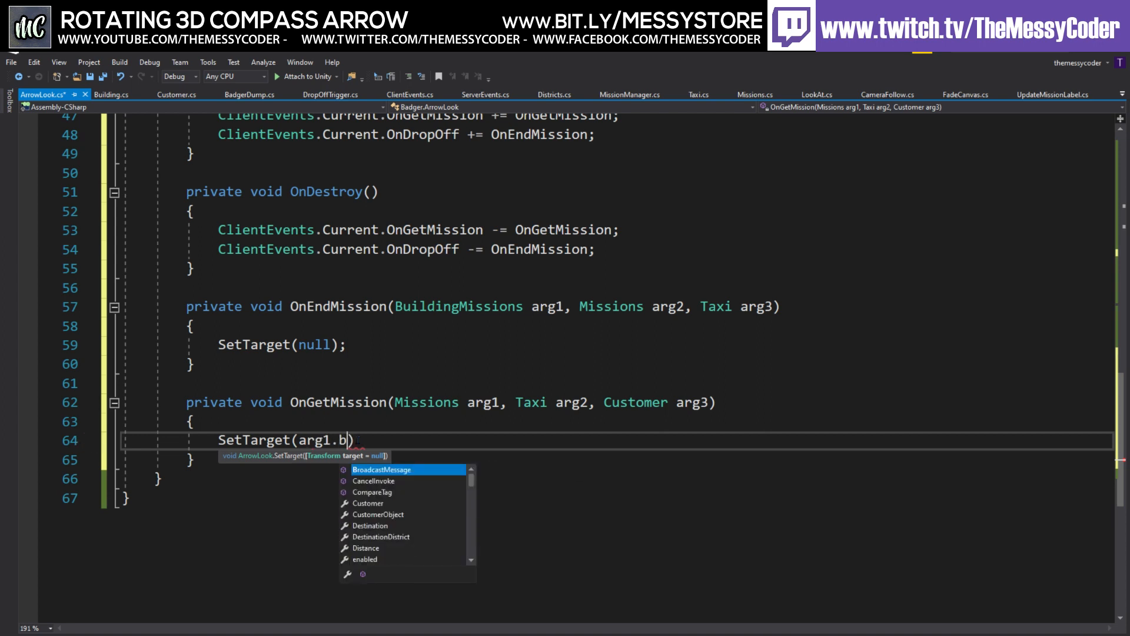
type("ui")
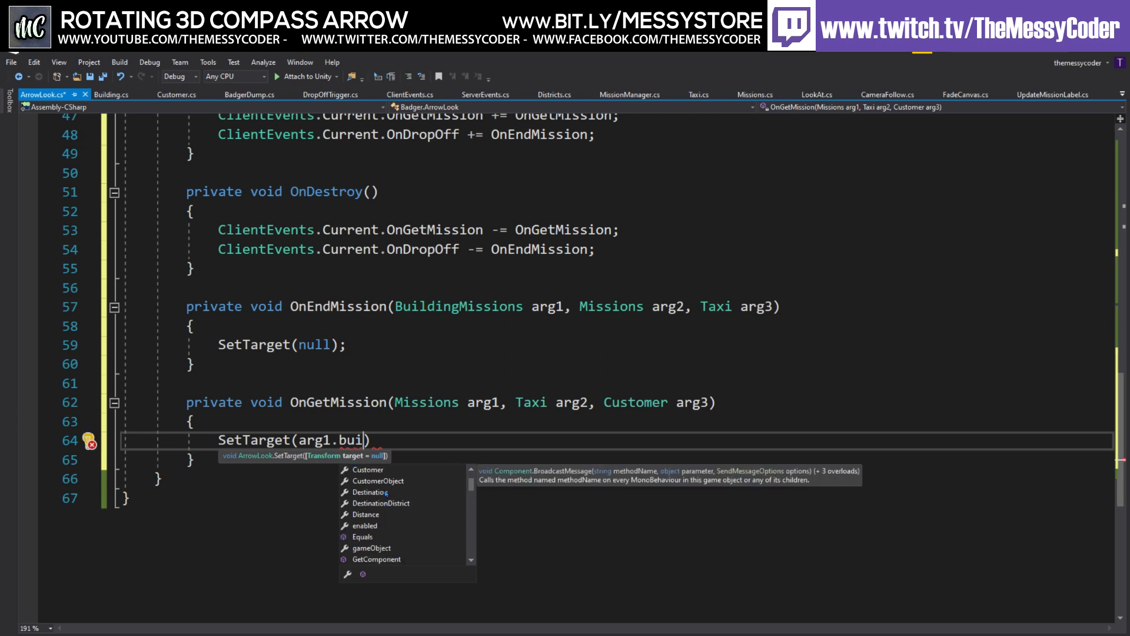
type("Destination.w")
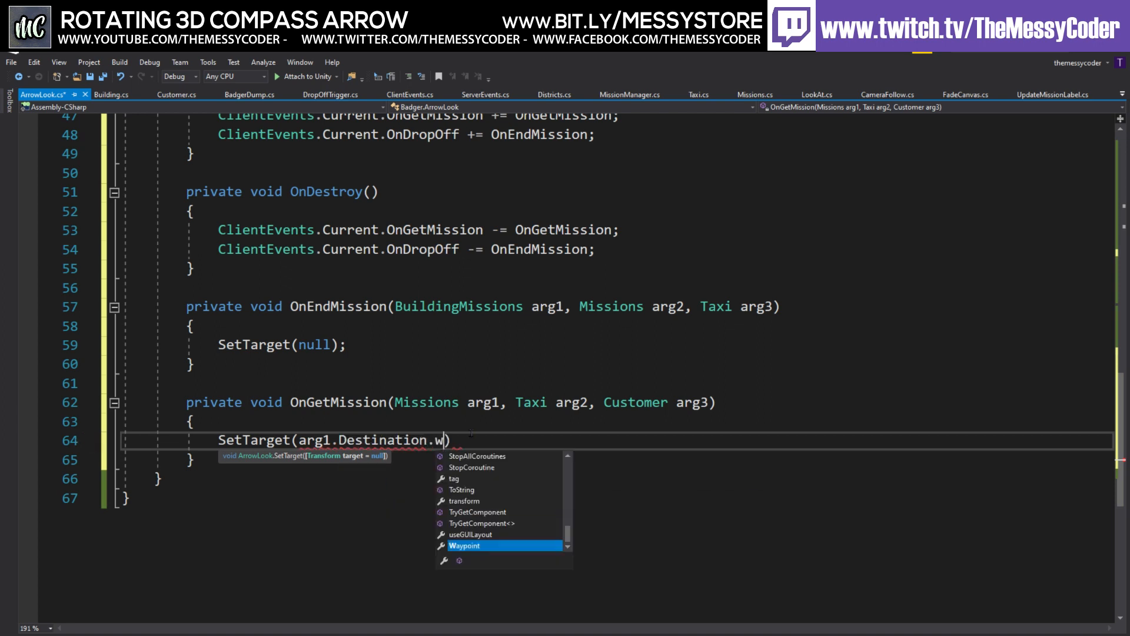
type("Waypoint.transform")
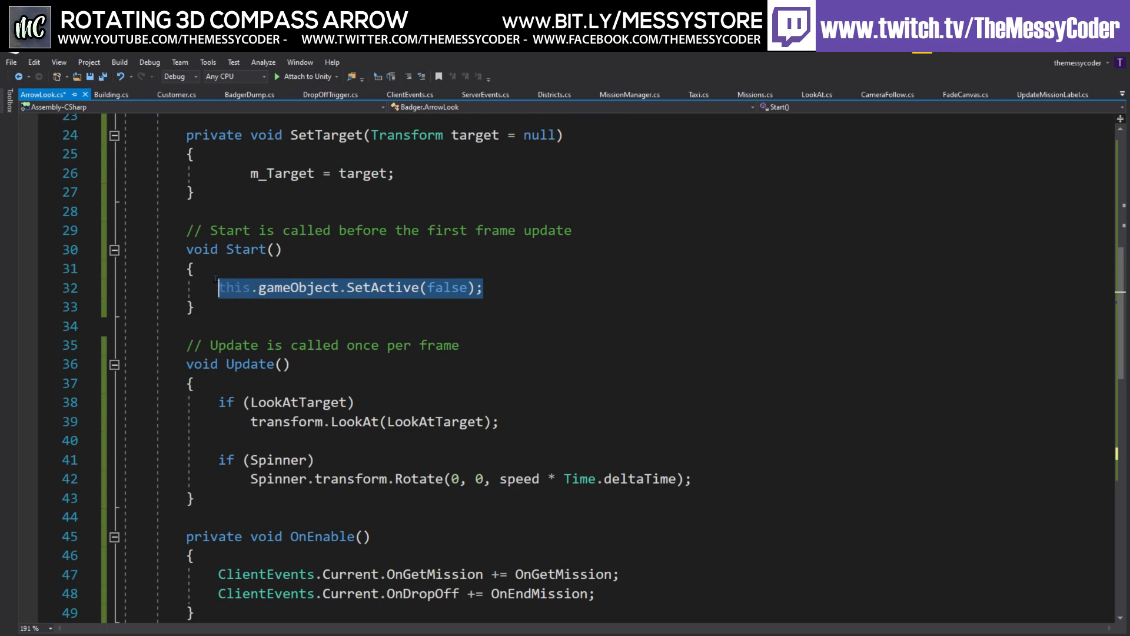
Activate the arrow with this.gameObject.SetActive(true) when a mission starts.
scroll("down", 3)
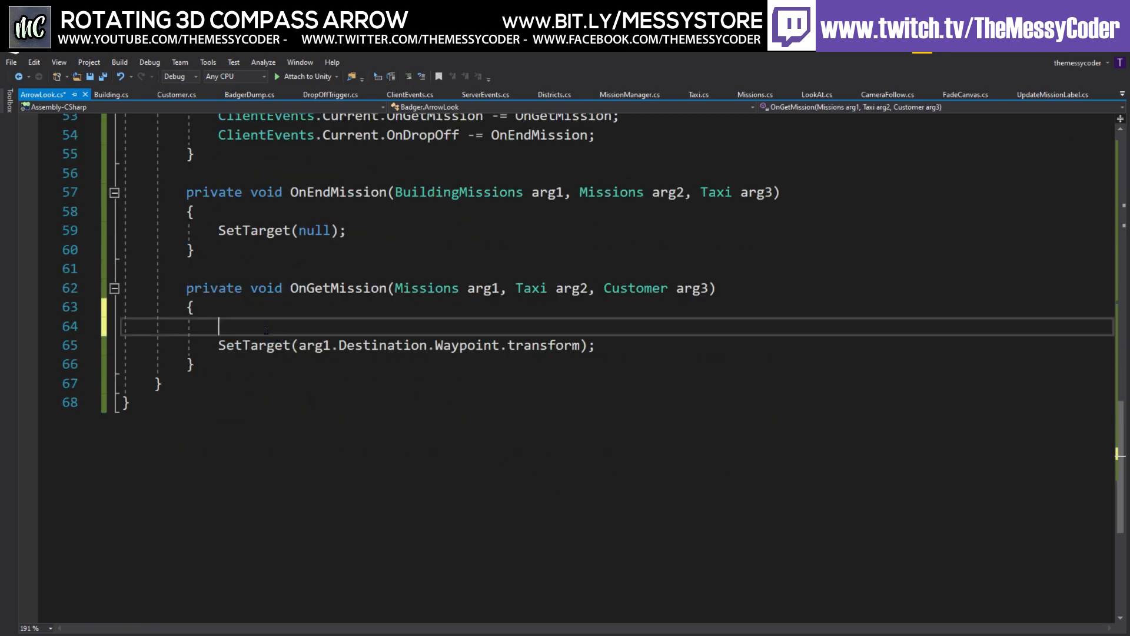
type("this.gameObject.SetActive(tru")
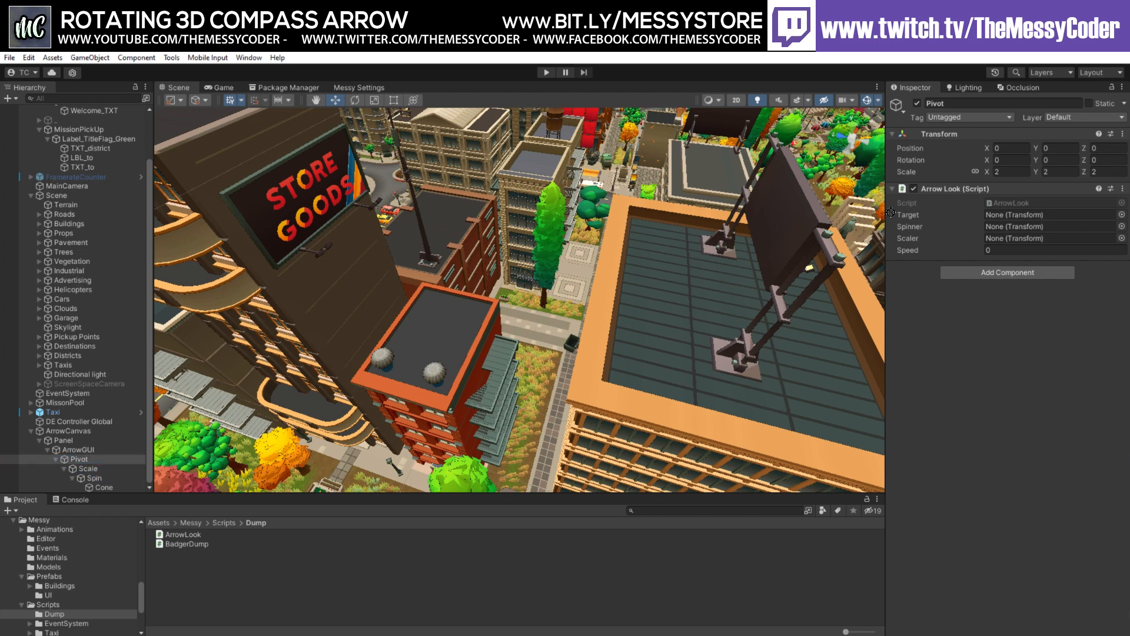
Drag Scale into Pivot's Scaler field and select the Spinner field next.
left_click_drag(92, 478, 1046, 238)
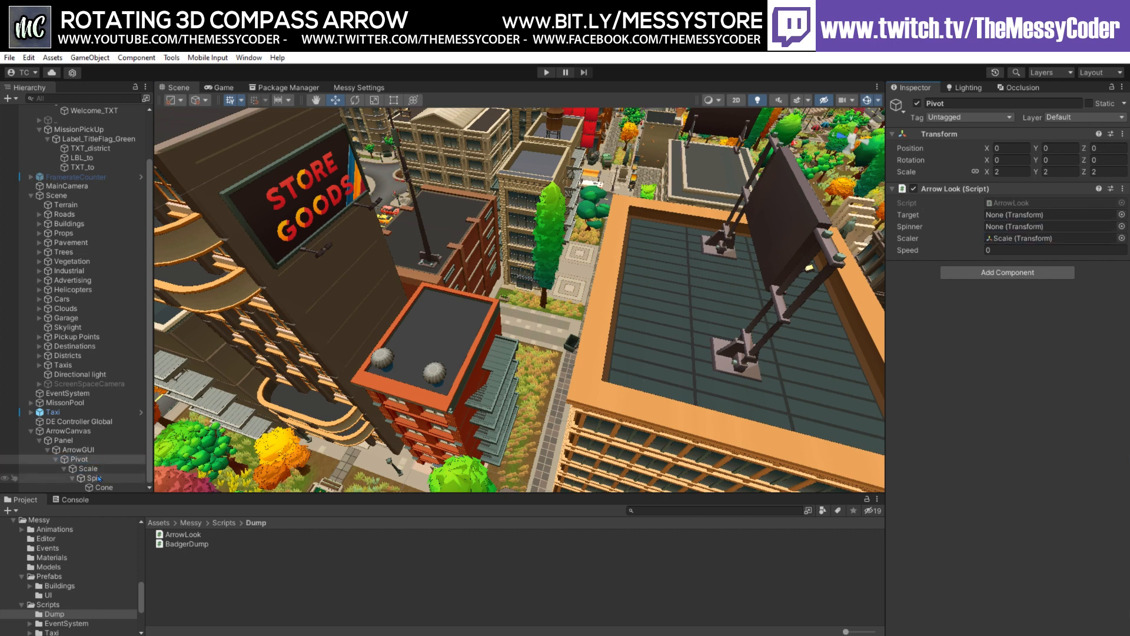
left_click(1049, 227)
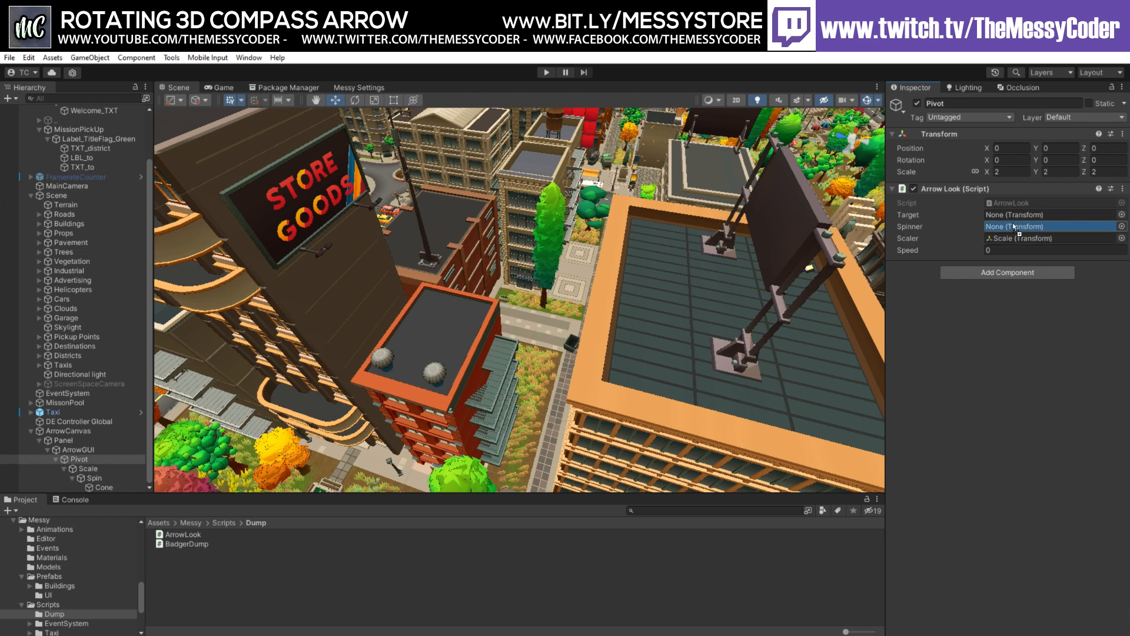
left_click(1052, 226)
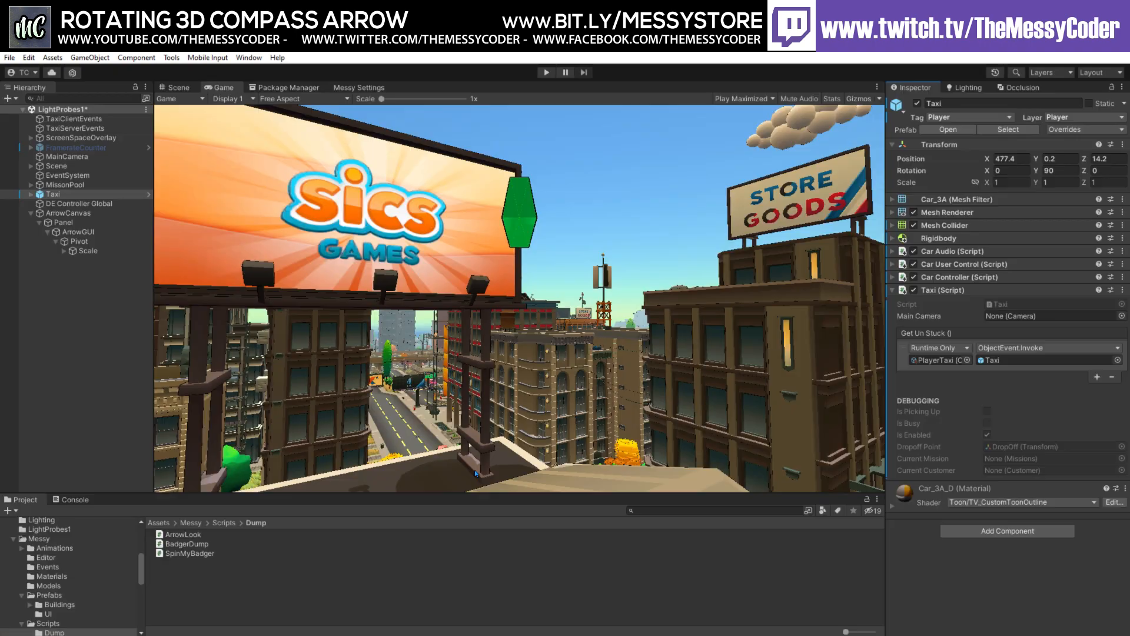
mouse_move(111, 574)
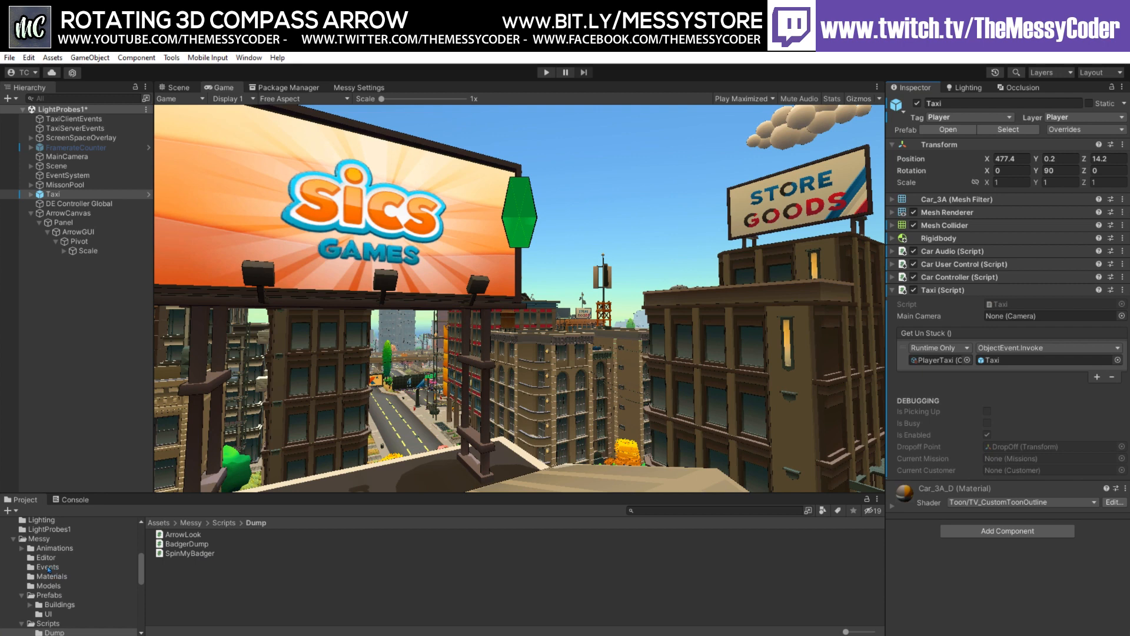
Create a Missions Event asset named MissionEvent in the Events folder.
left_click(47, 567)
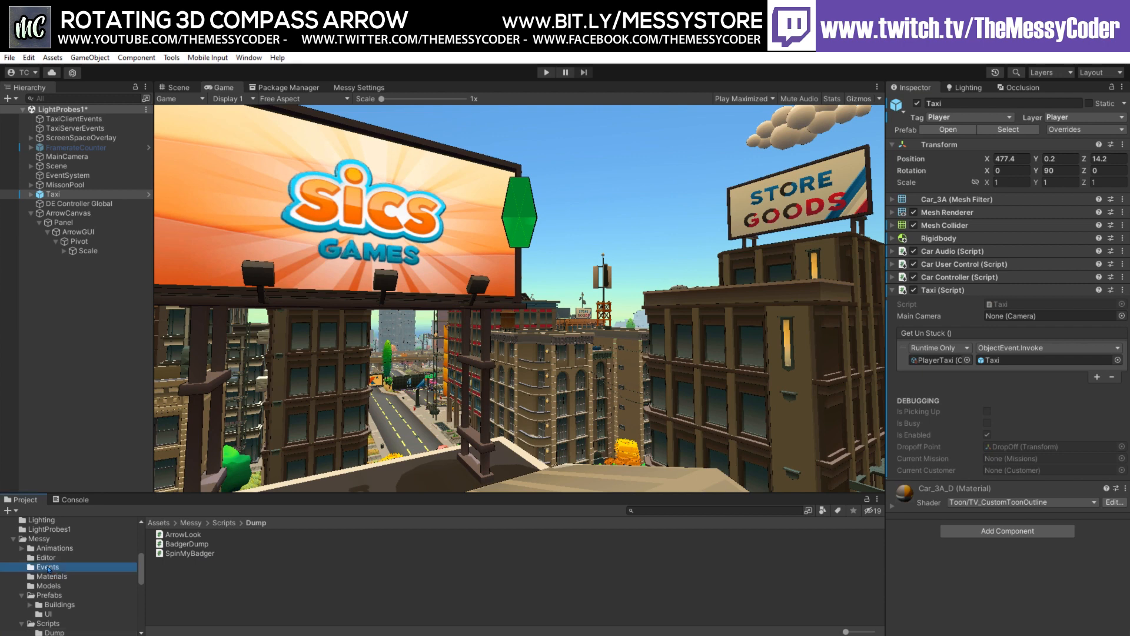
right_click(46, 567)
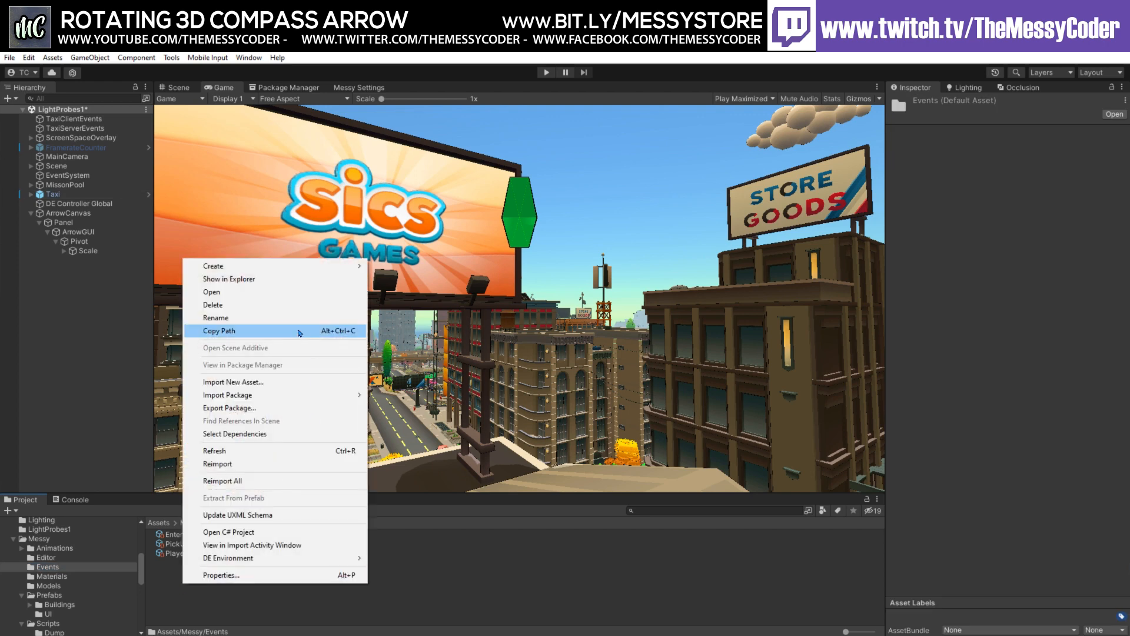
left_click(213, 264)
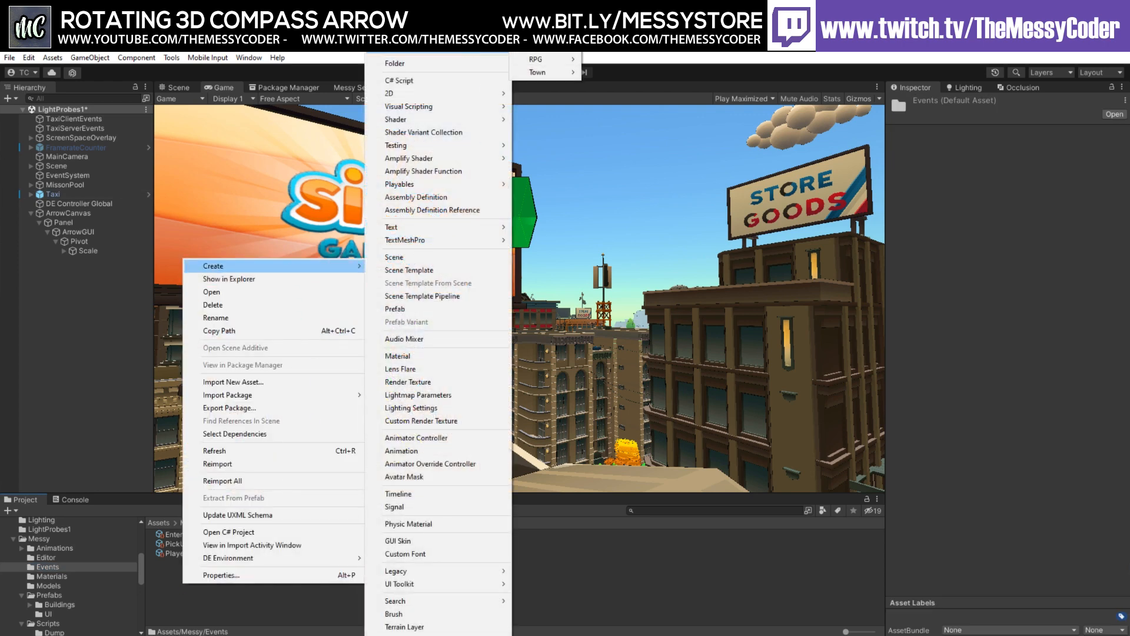
mouse_move(537, 72)
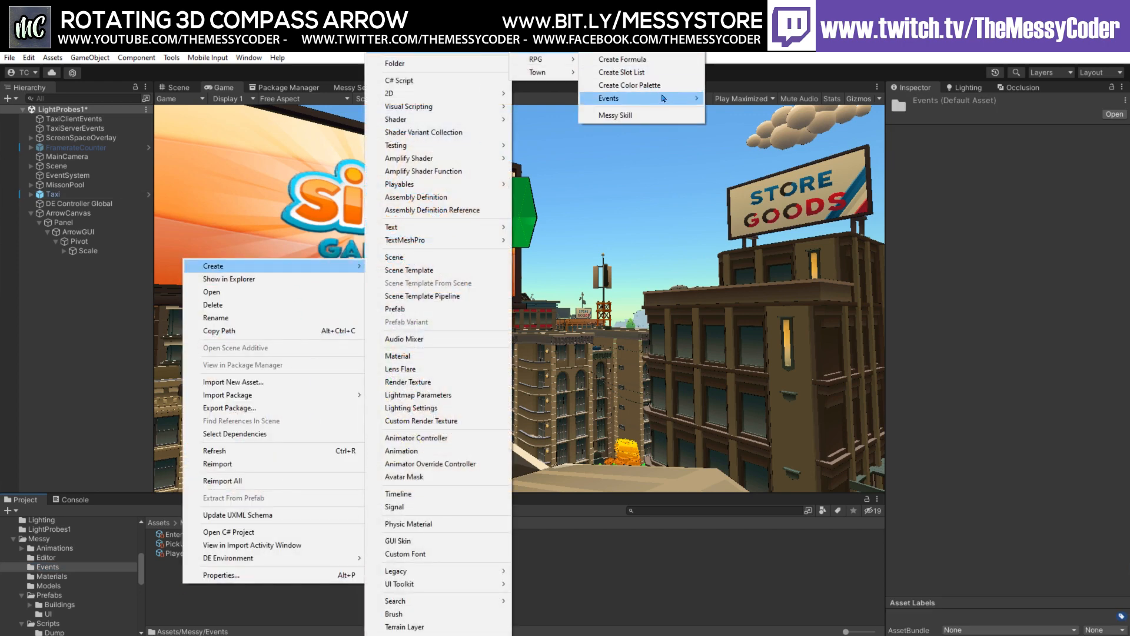
left_click(615, 114)
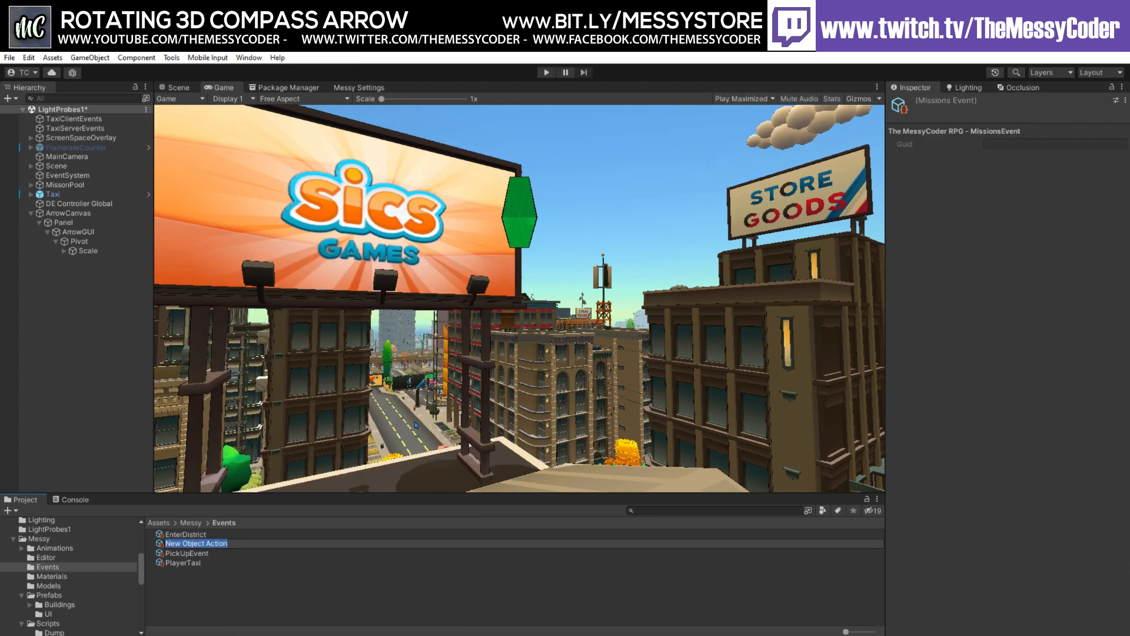
type("M")
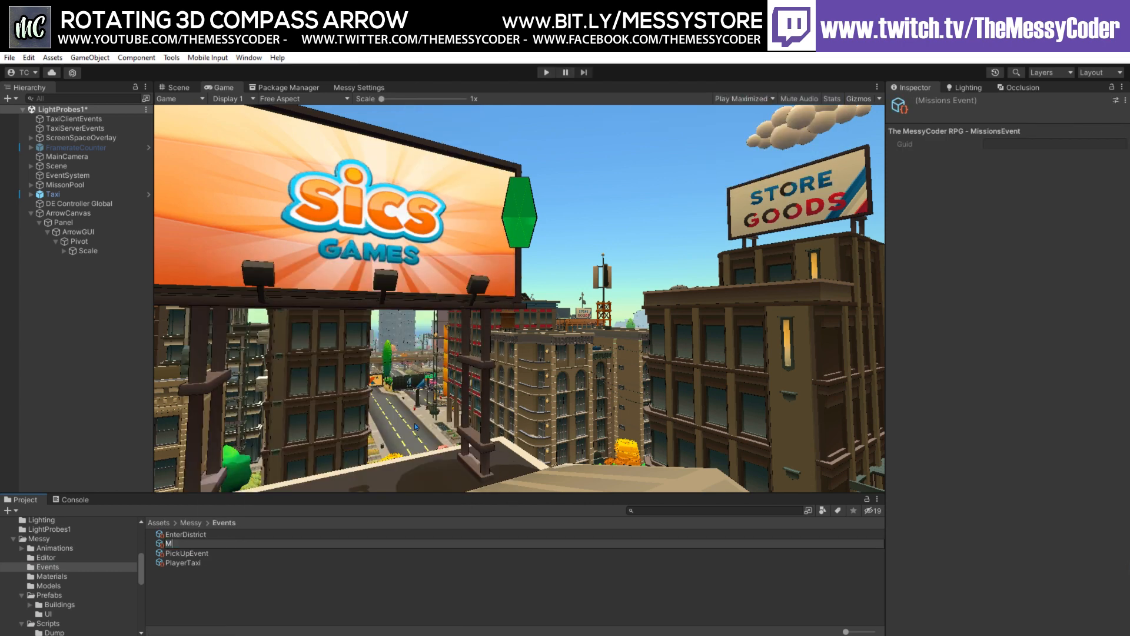
type("issio")
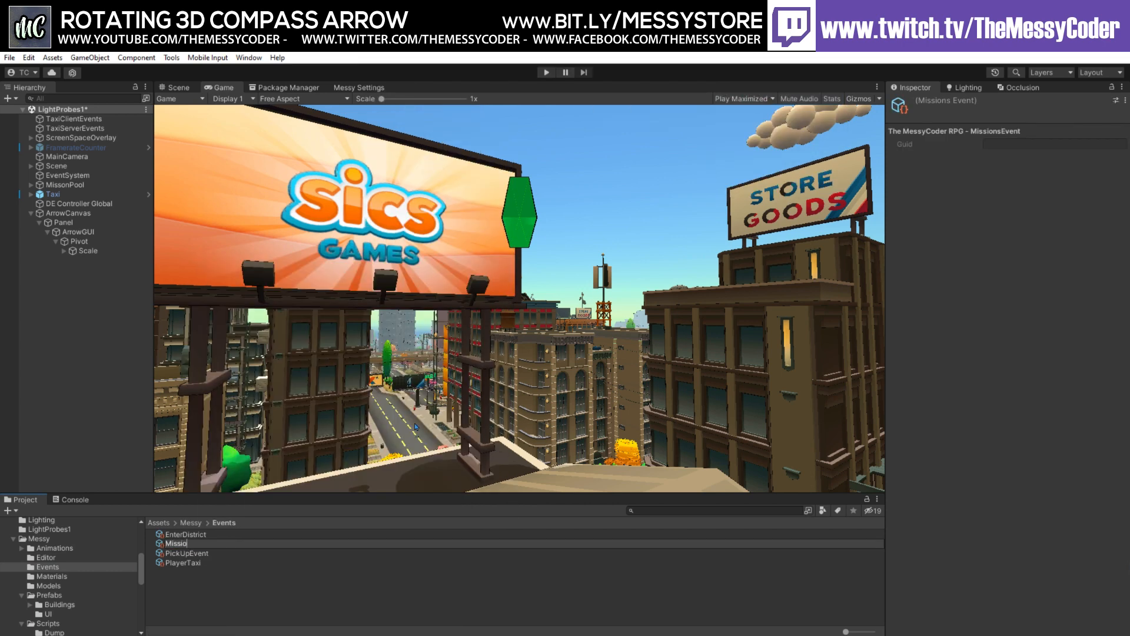
left_click(180, 542)
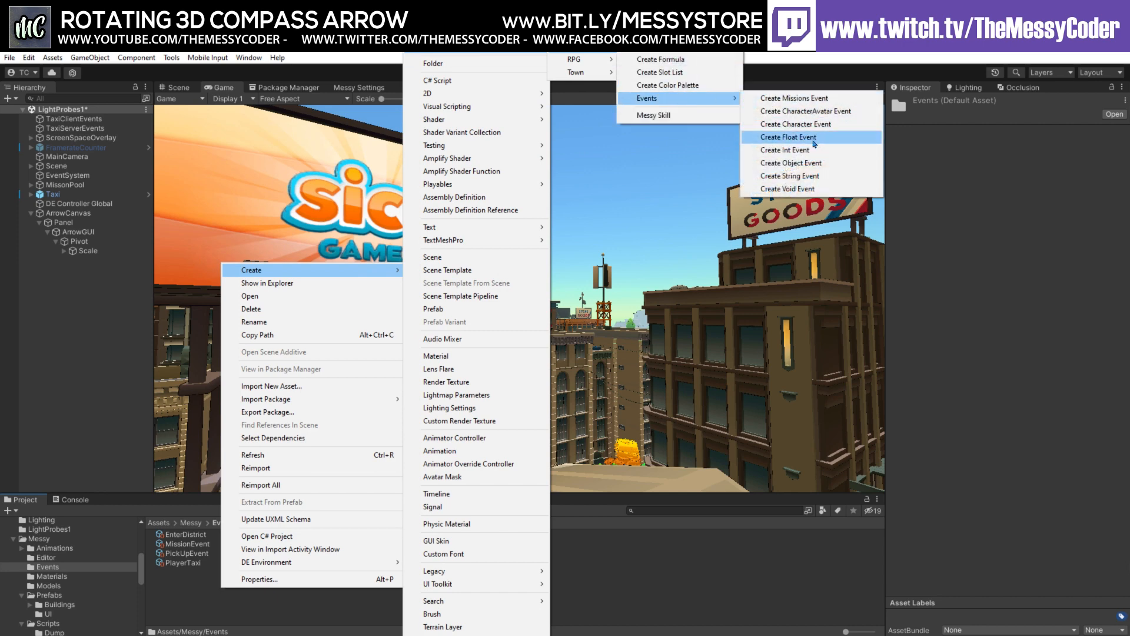
Create a Float Event asset named ArrowSpeed.
left_click(788, 136)
type("ArrowSpeed")
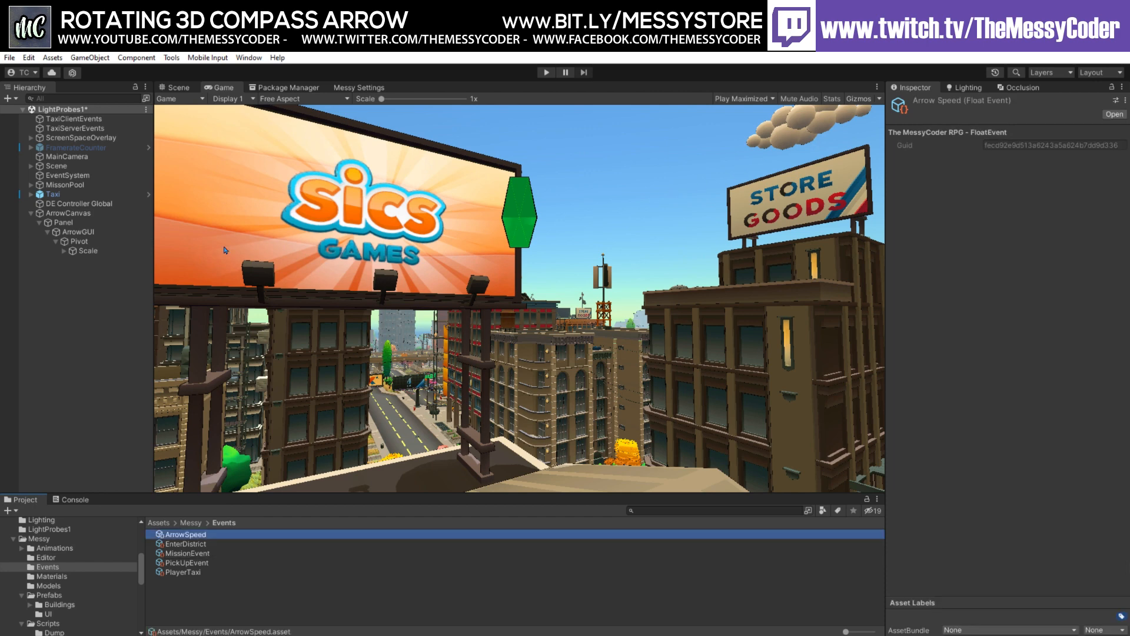
mouse_move(243, 232)
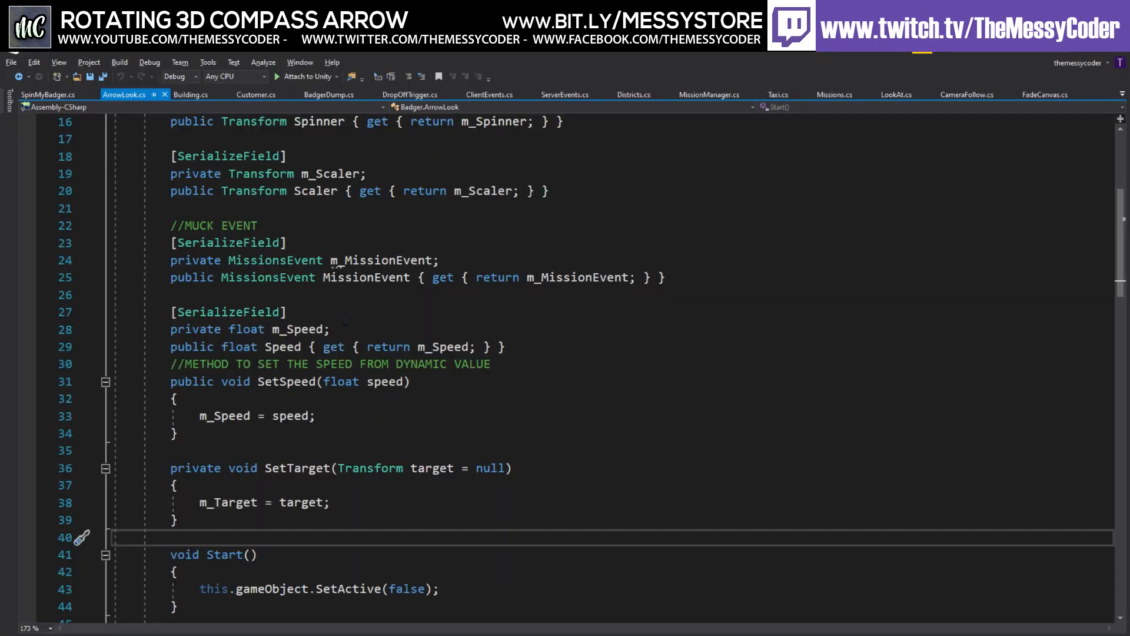
Review SpinMyBadger.cs's distance-based RotateSpeed and Update methods.
left_click(48, 95)
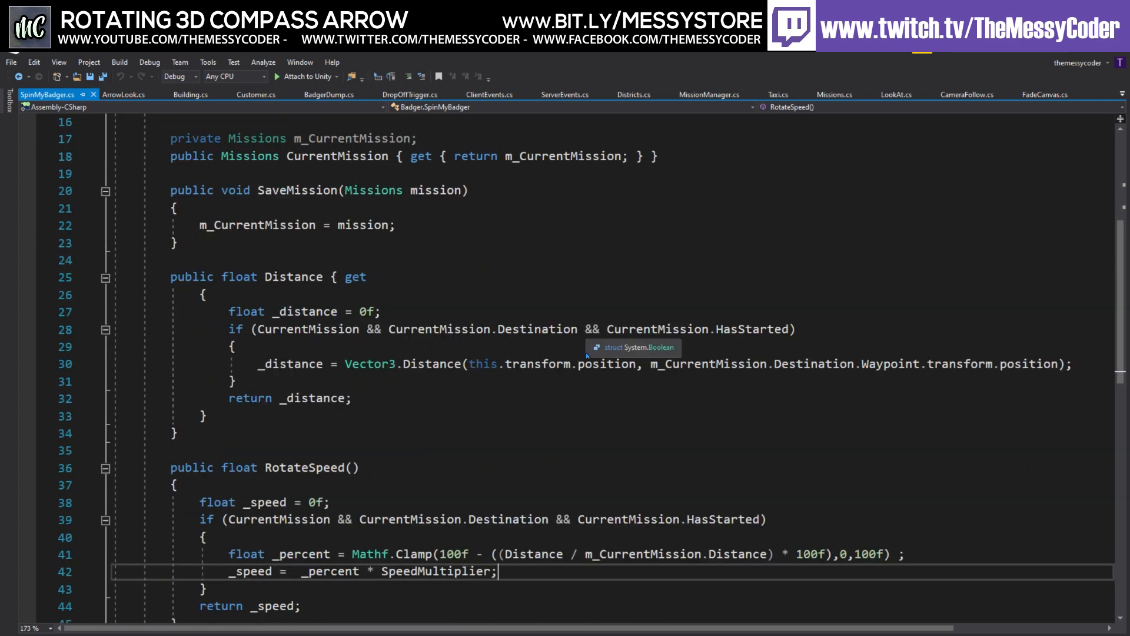
mouse_move(835, 361)
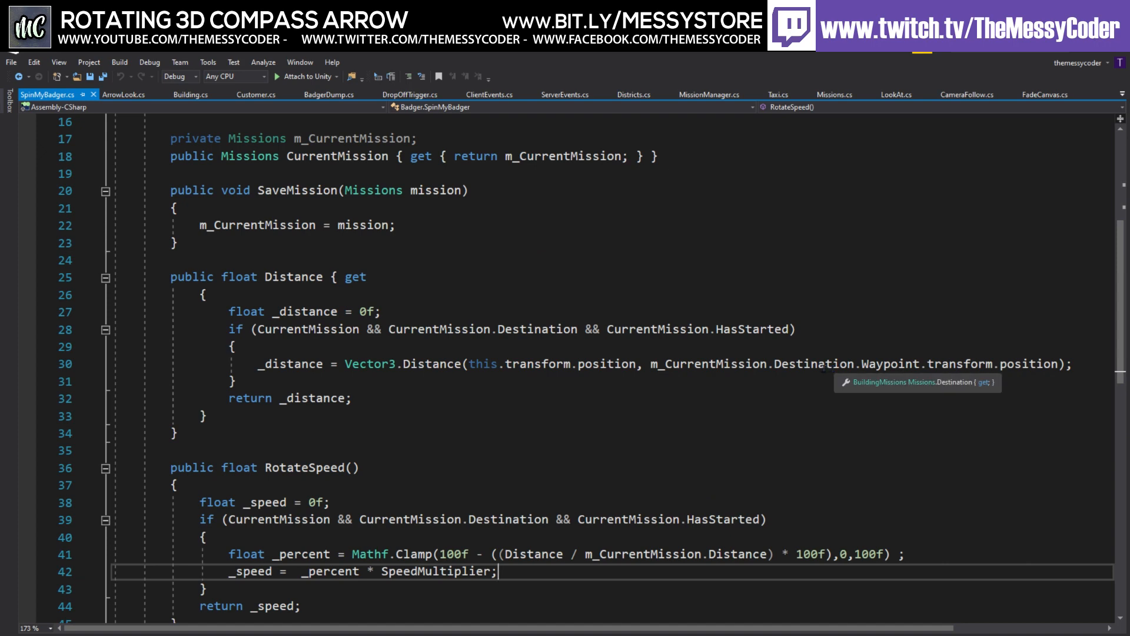
scroll("down", 3)
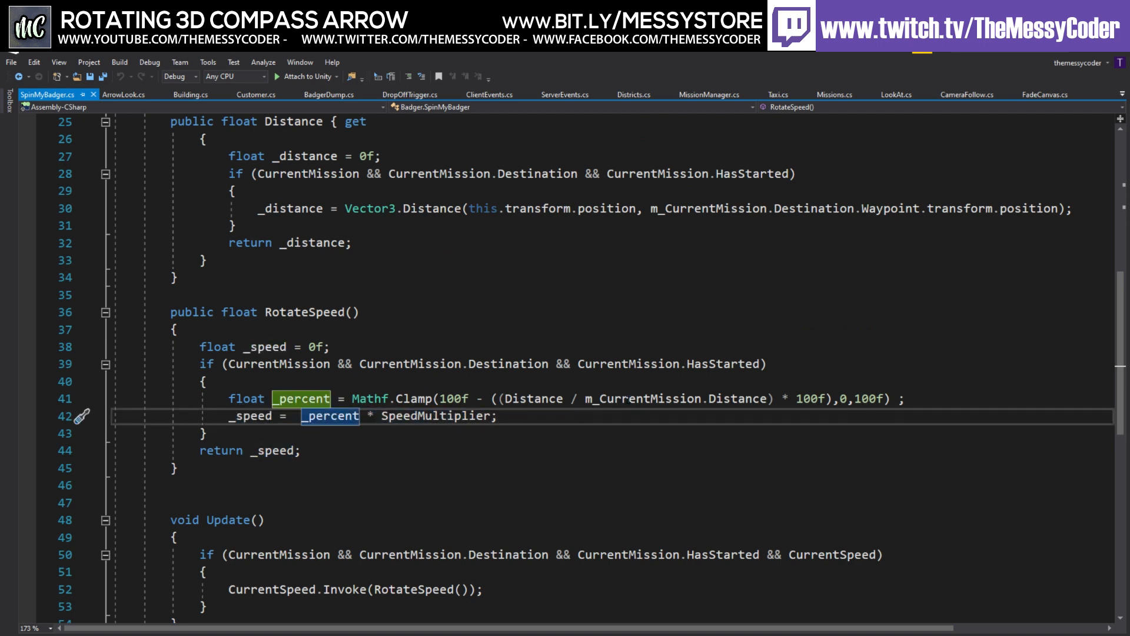
mouse_move(331, 415)
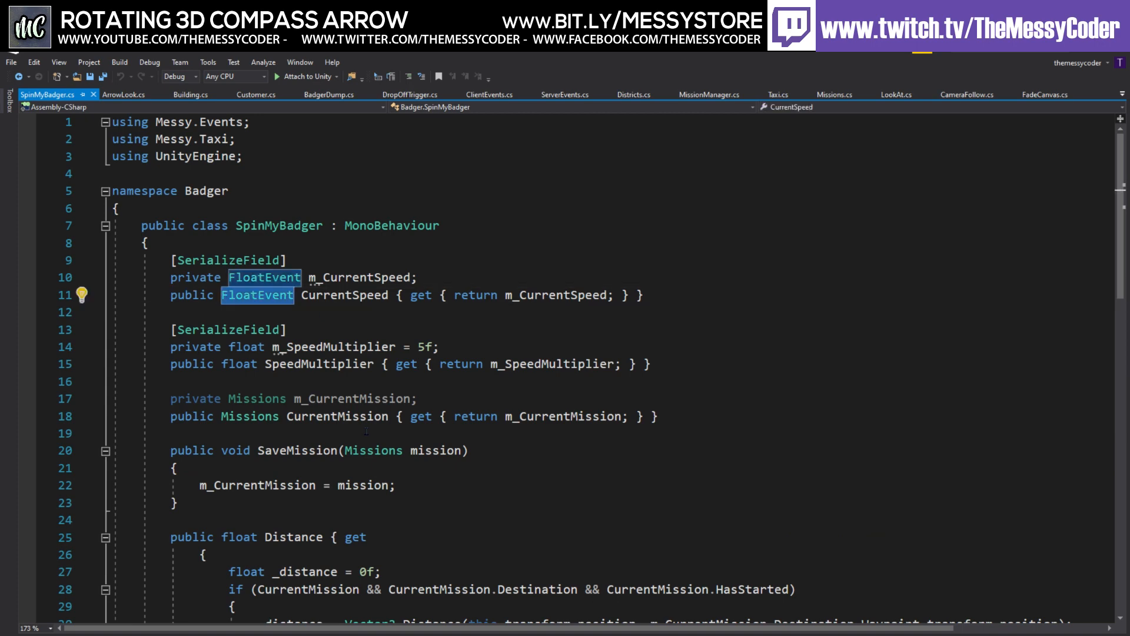
Review ArrowLook.cs in Visual Studio, scrolling through SetSpeed, Update and SetScale.
left_click(122, 94)
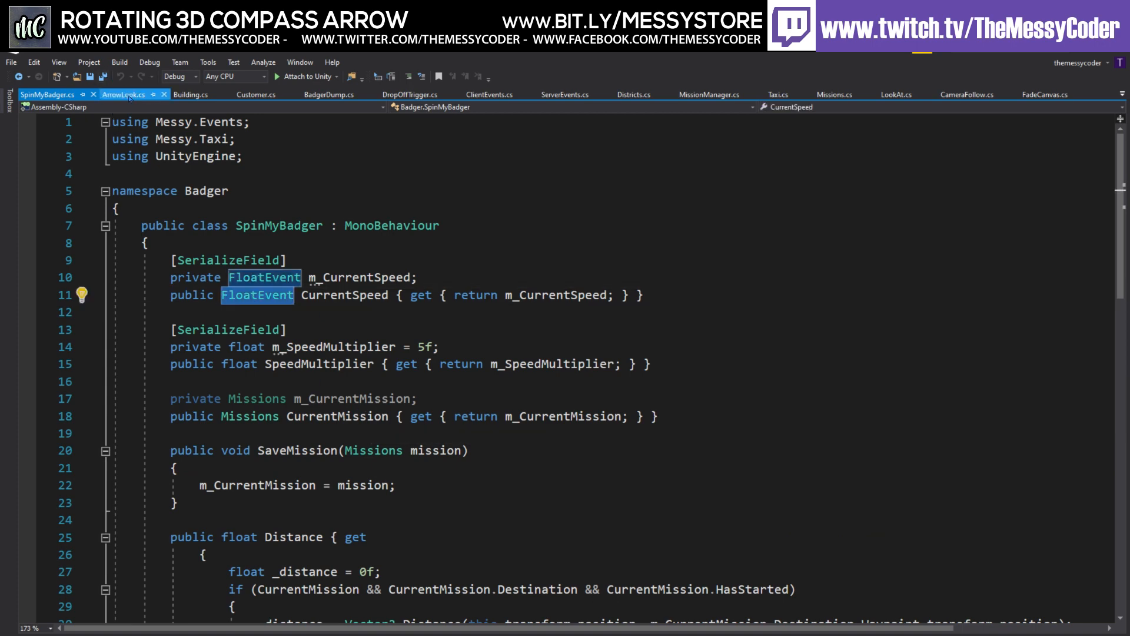
left_click(124, 95)
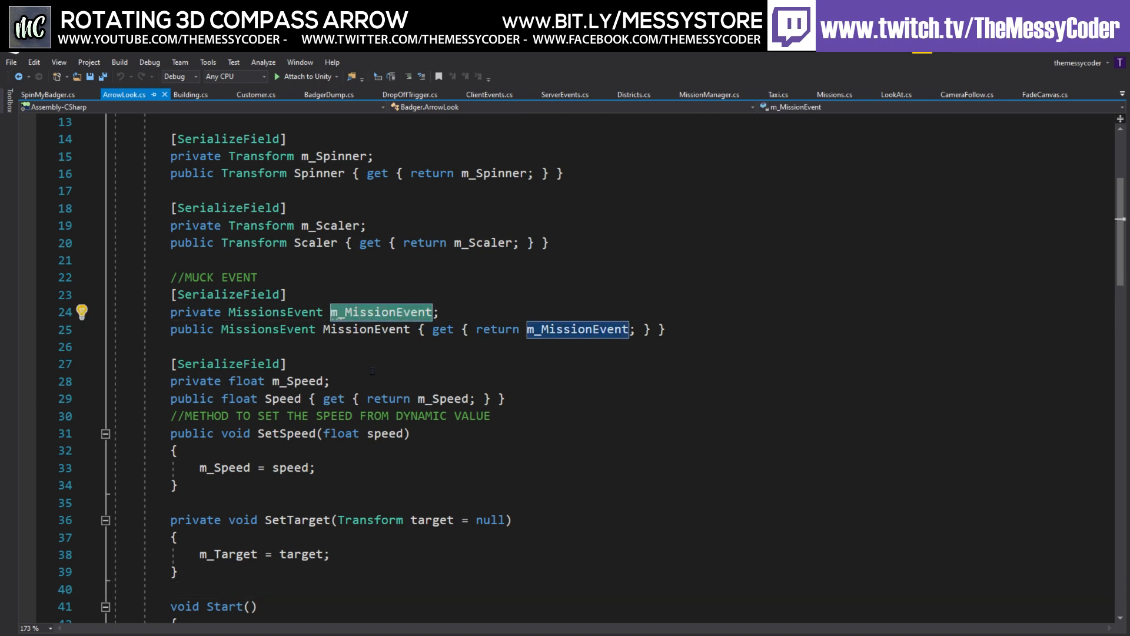
scroll("down", 3)
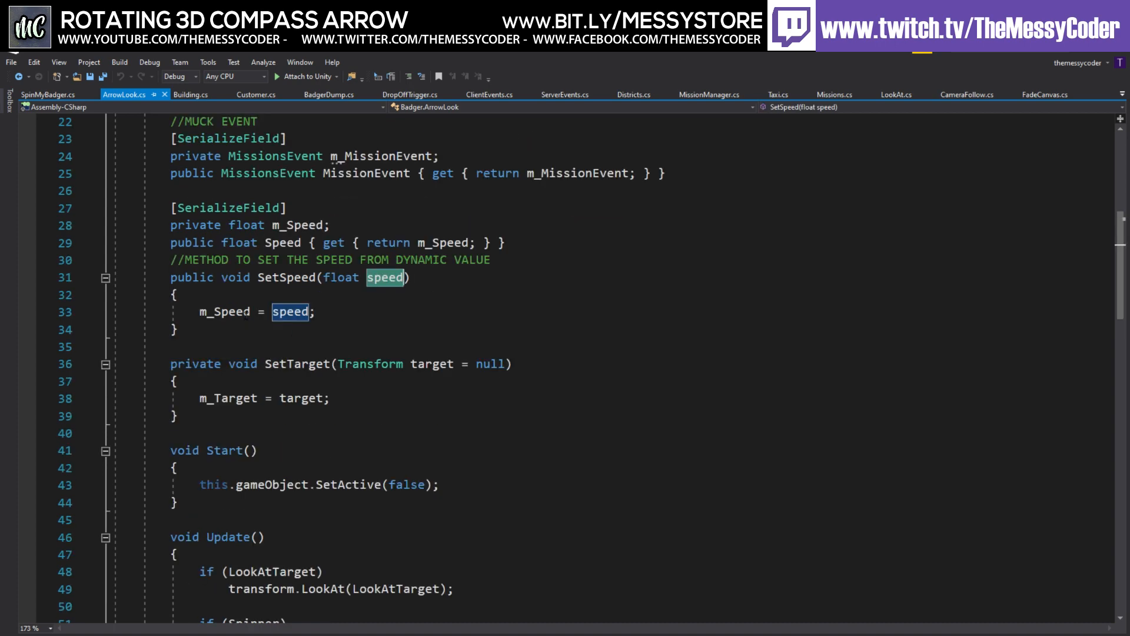
scroll("down", 3)
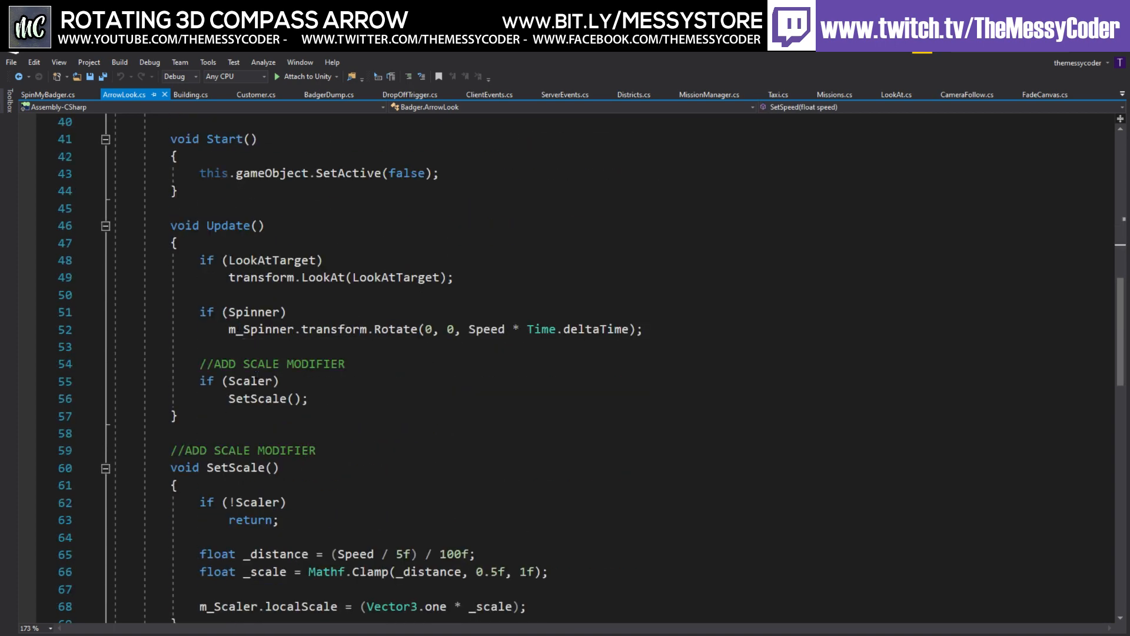
scroll("down", 3)
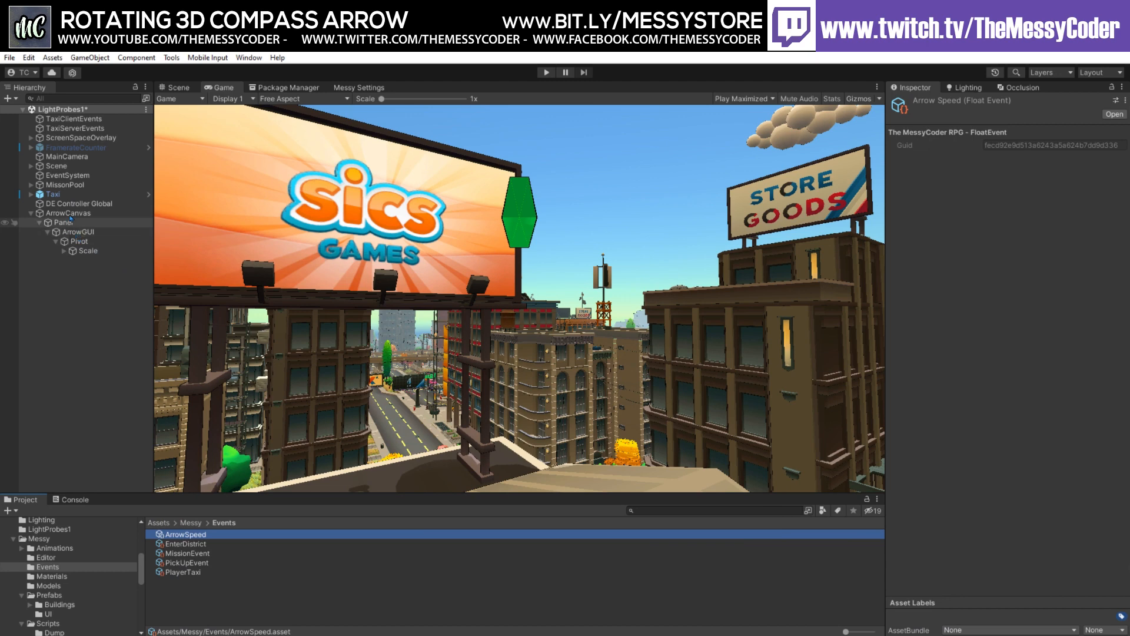
Add Spin My Badger to the Taxi with ArrowSpeed as its Current Speed event.
left_click(53, 194)
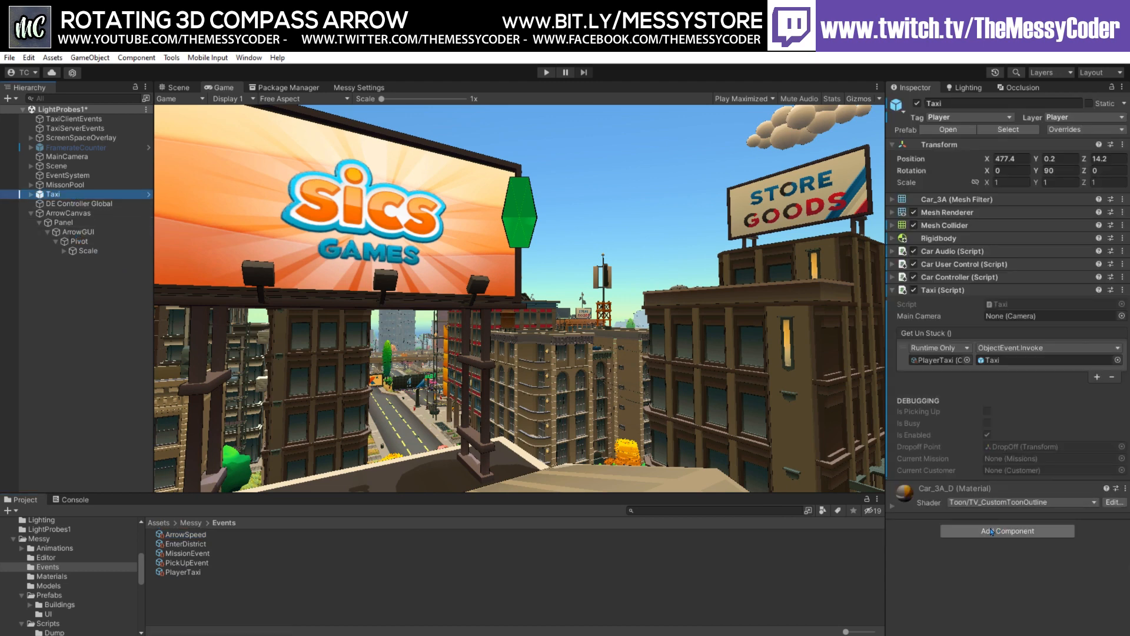
mouse_move(798, 537)
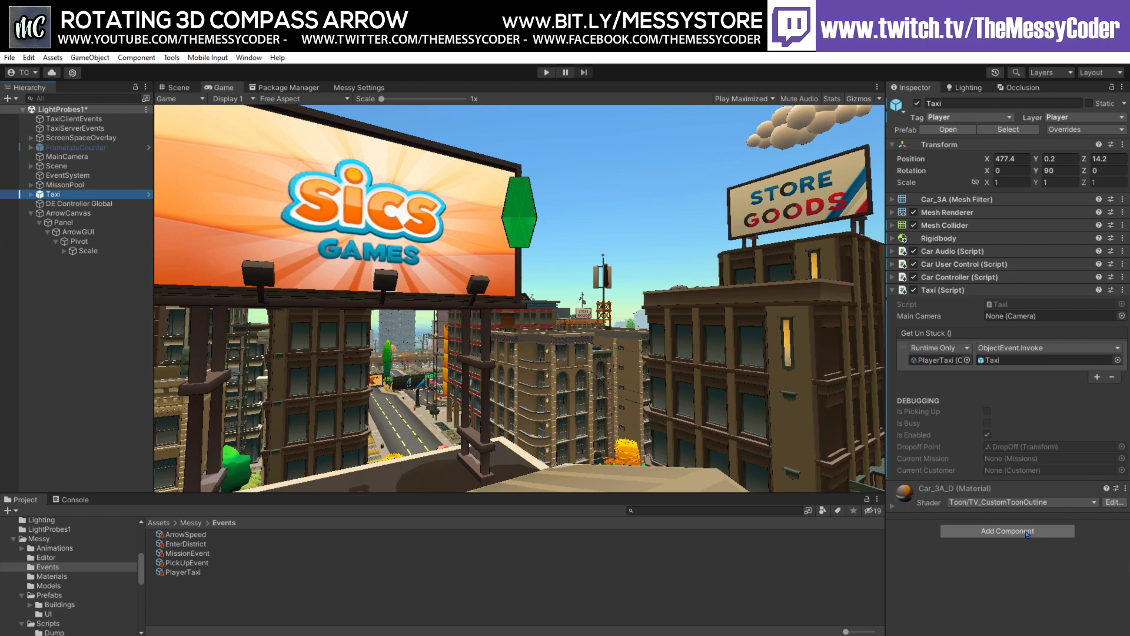
type("spi")
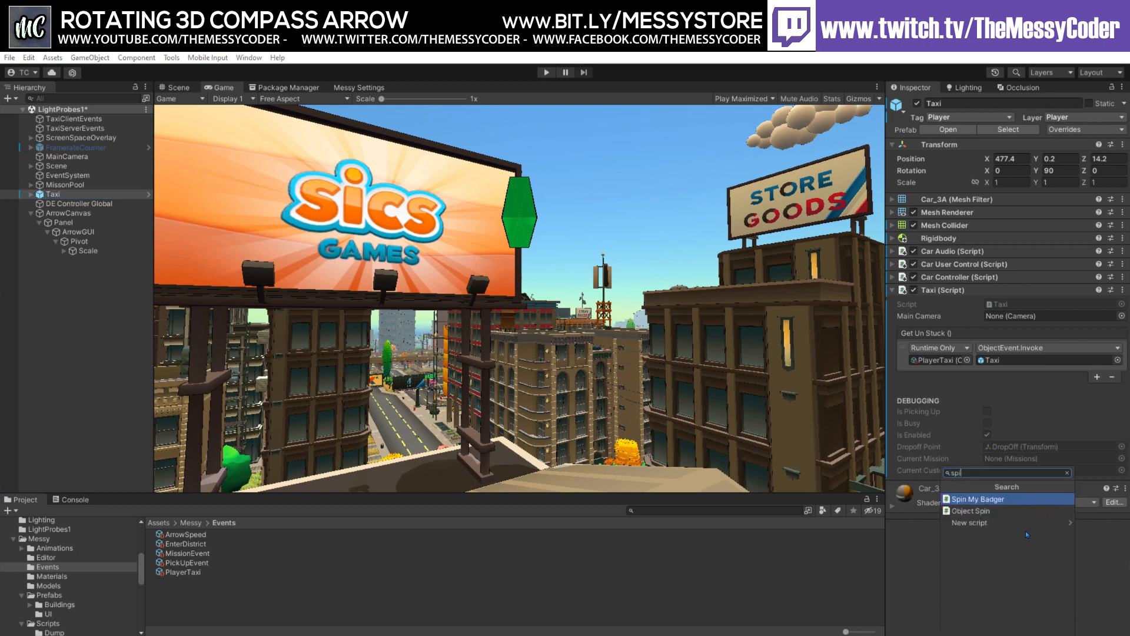
left_click(977, 499)
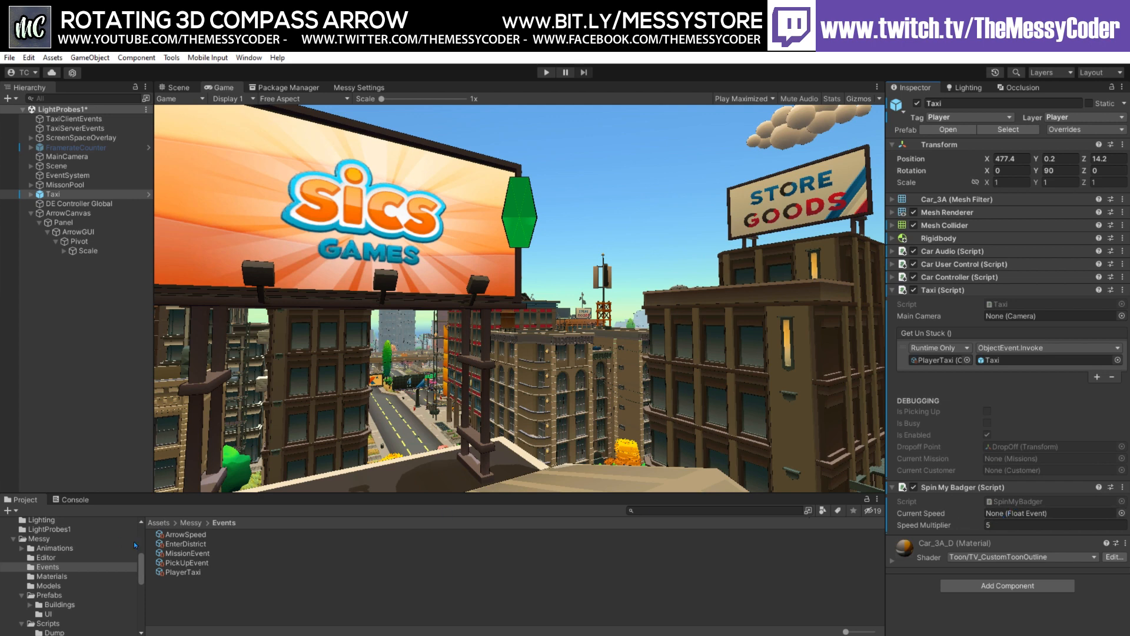
left_click(1049, 513)
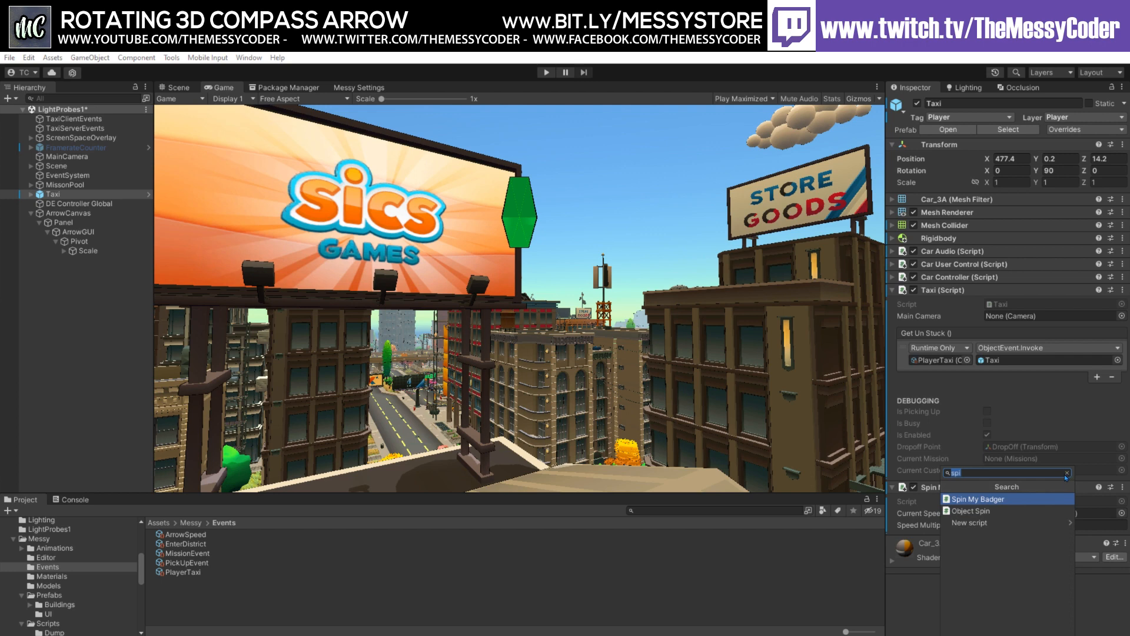
Add a Missions Event Listener on MissionEvent whose response calls SpinMyBadger.SaveMission on the Taxi.
type("miss")
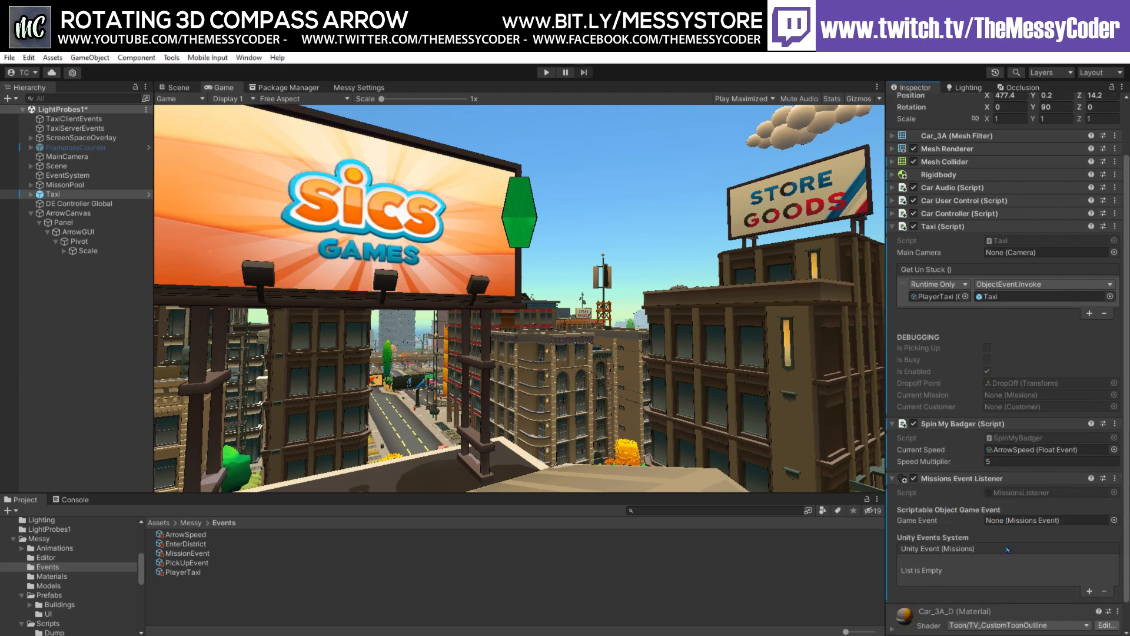
left_click(1046, 519)
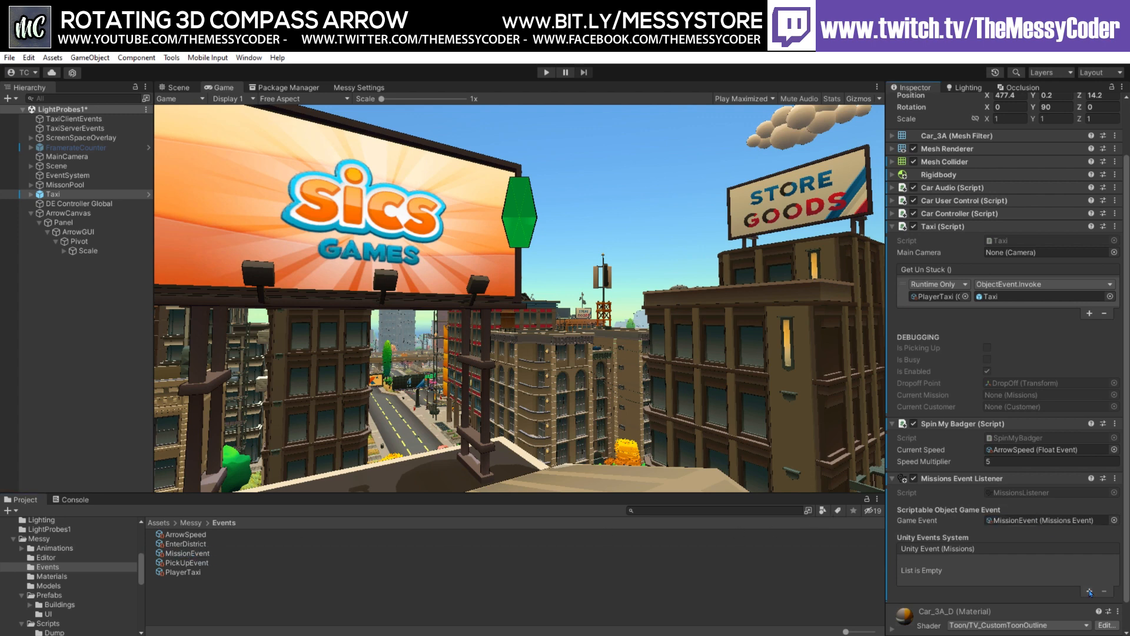
left_click(1090, 592)
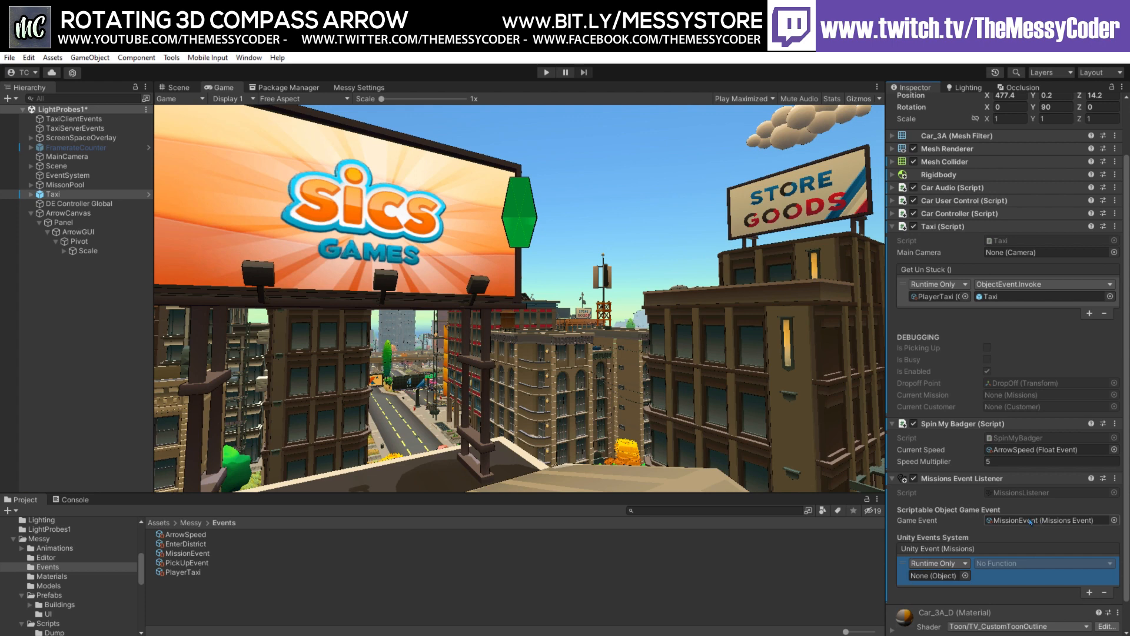
left_click(934, 576)
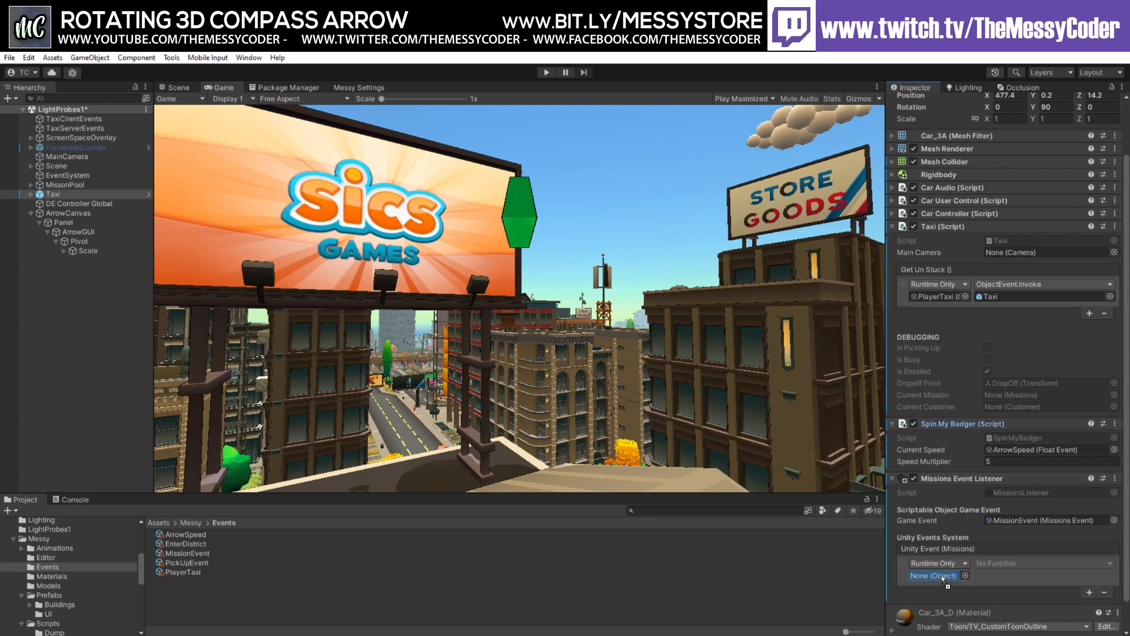
left_click(933, 576)
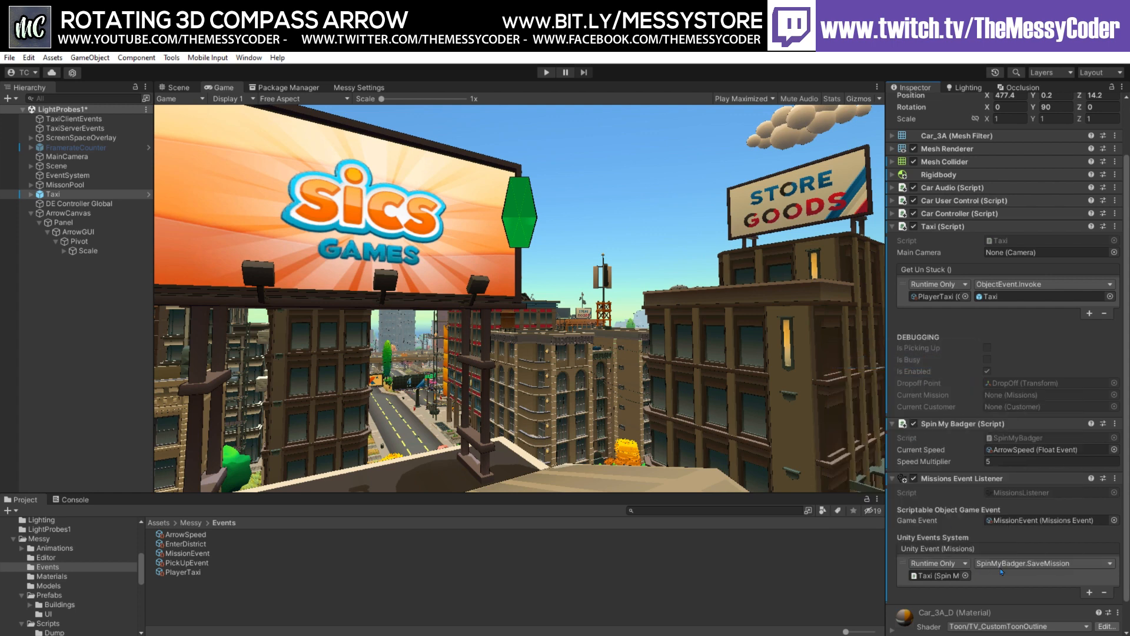
left_click(78, 232)
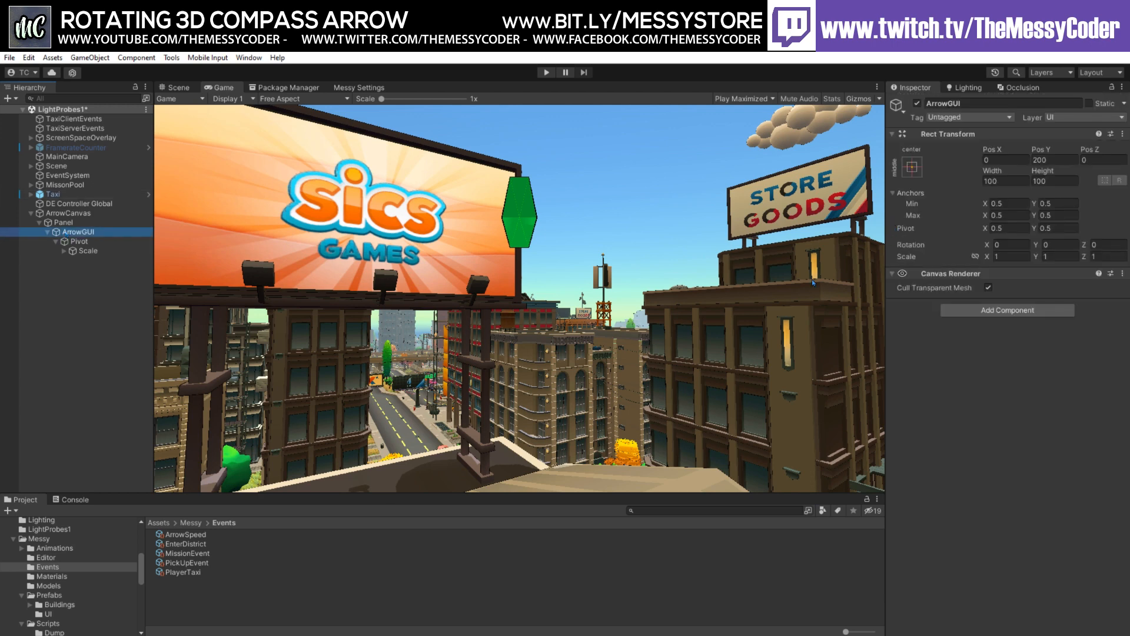
Give Pivot a Float Event Listener on ArrowSpeed calling ArrowLook.SetSpeed, then run the game.
left_click(78, 240)
type("floa")
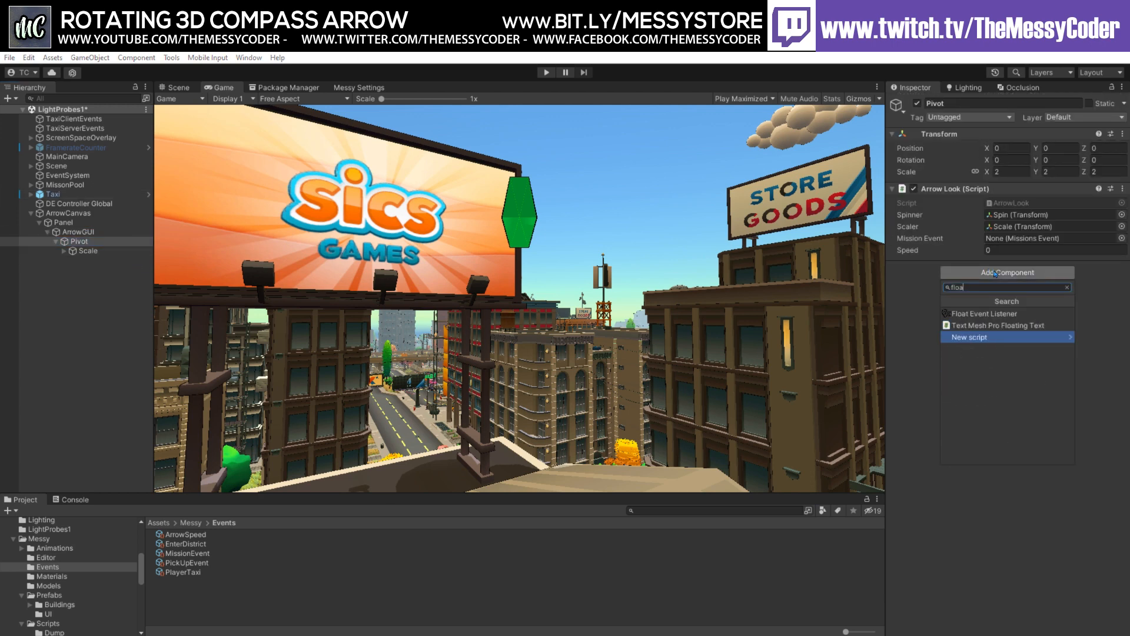
left_click(984, 313)
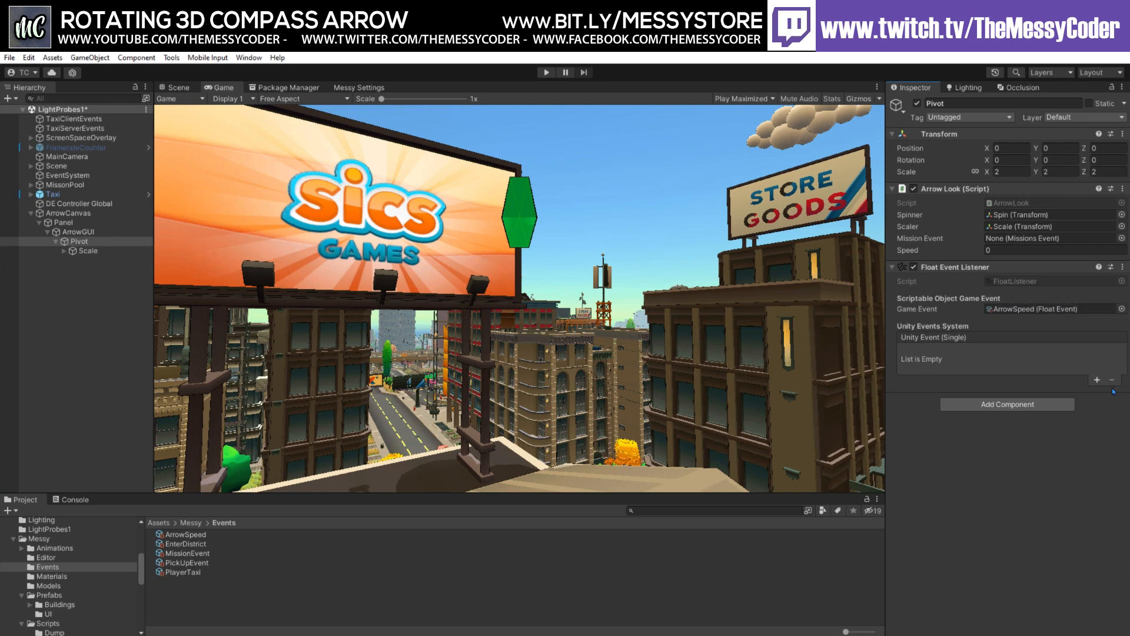
left_click(1097, 380)
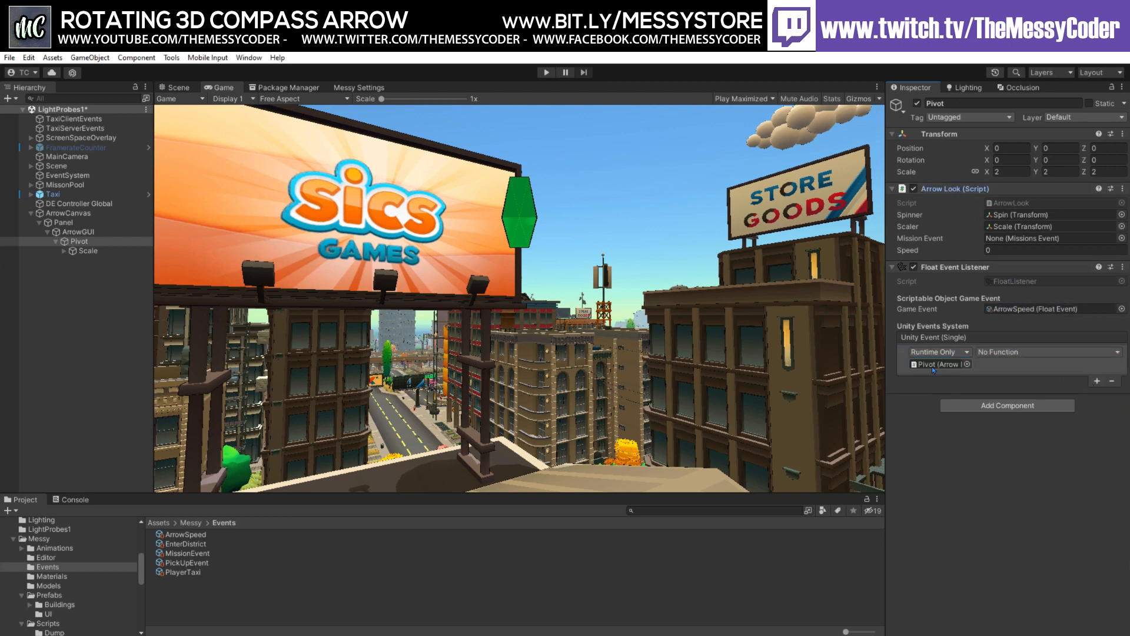
left_click(1047, 352)
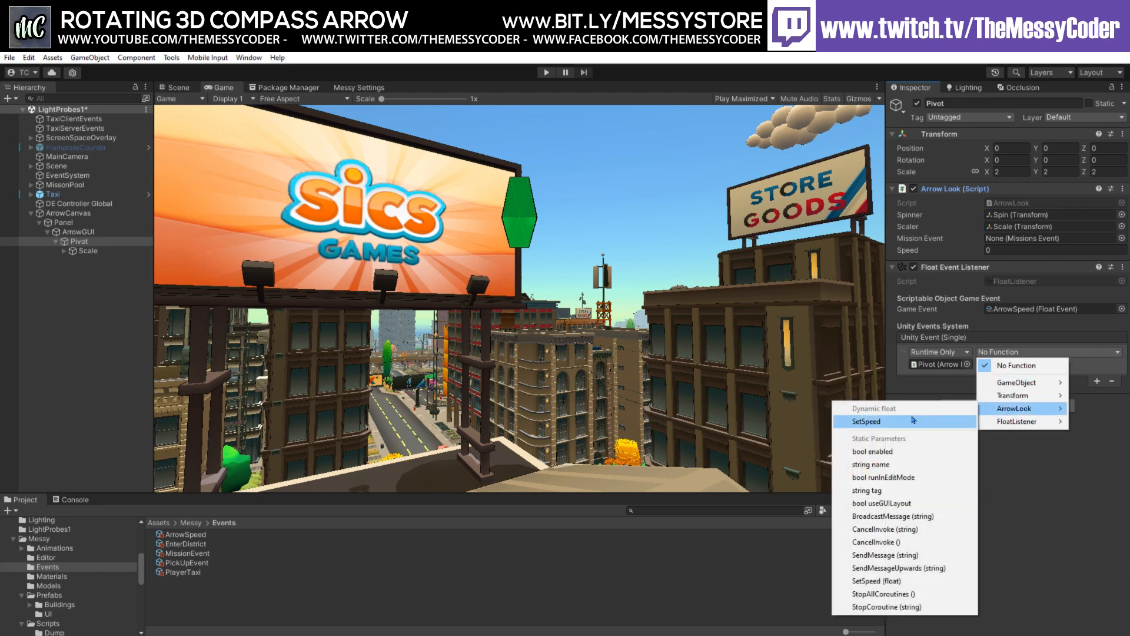
left_click(866, 421)
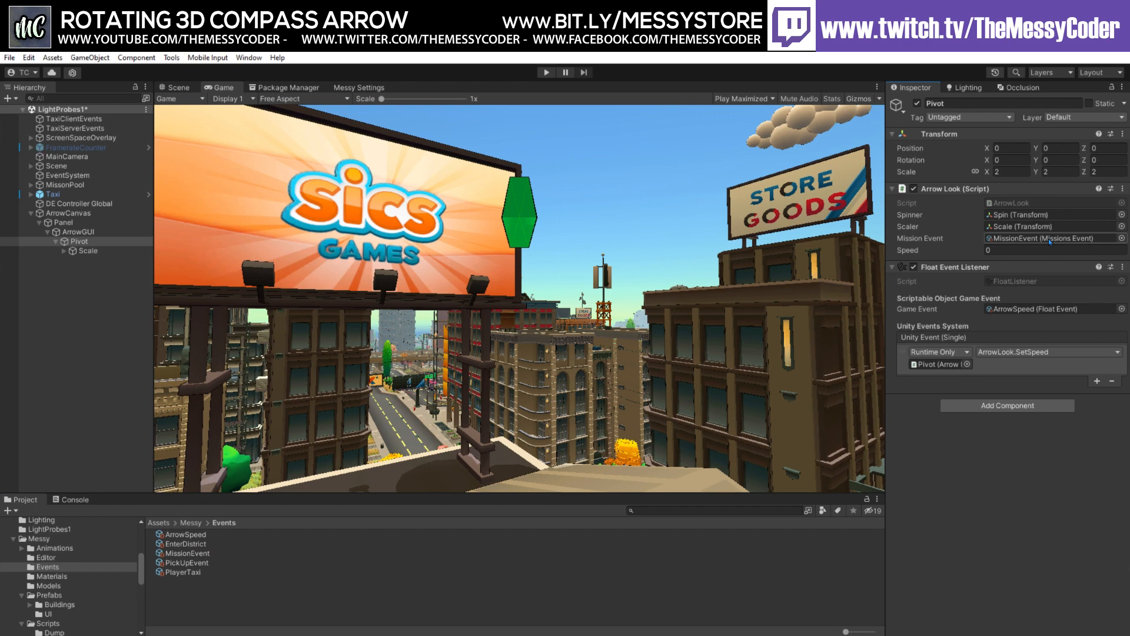
left_click(545, 72)
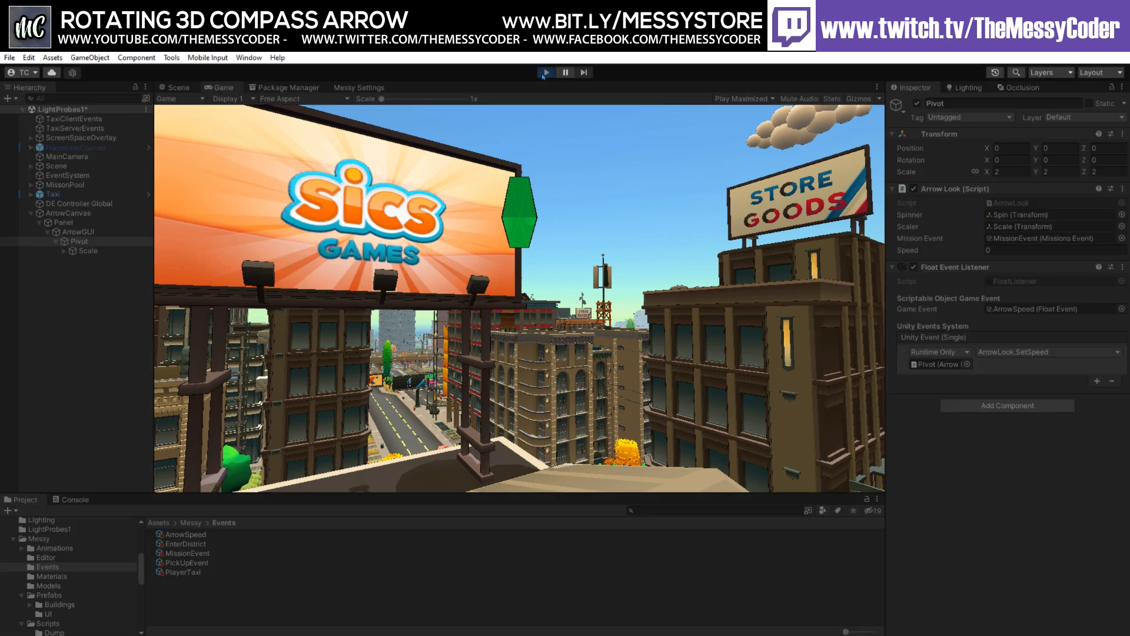